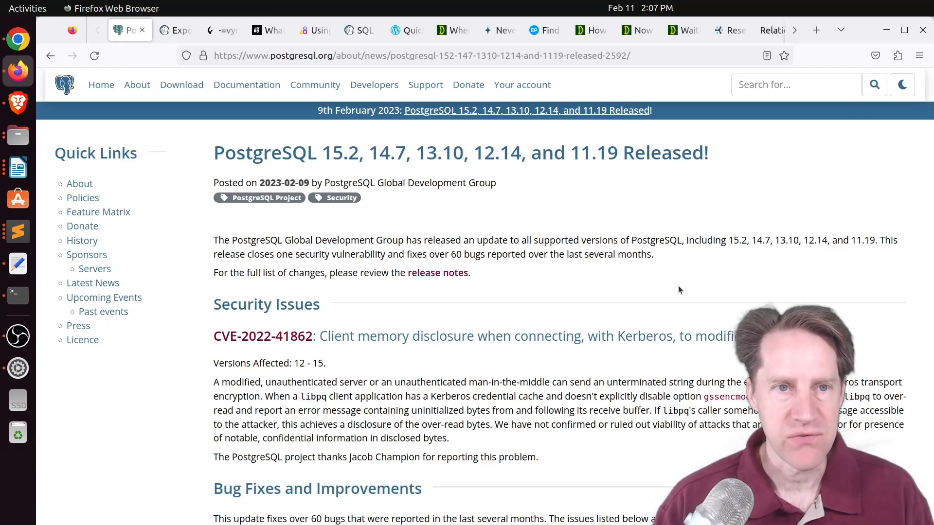
mouse_move(506, 288)
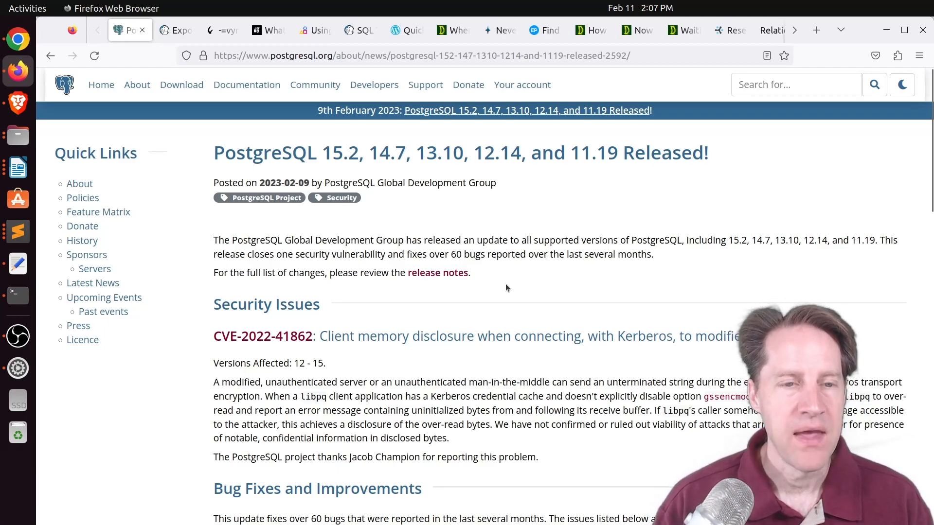
Skim down and back up the currently open Postgres article.
scroll(down, 3)
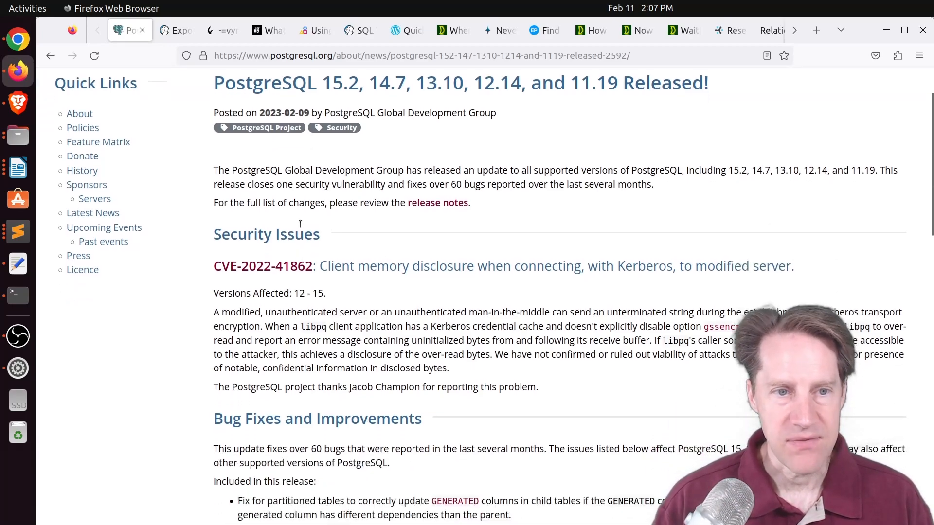
mouse_move(339, 285)
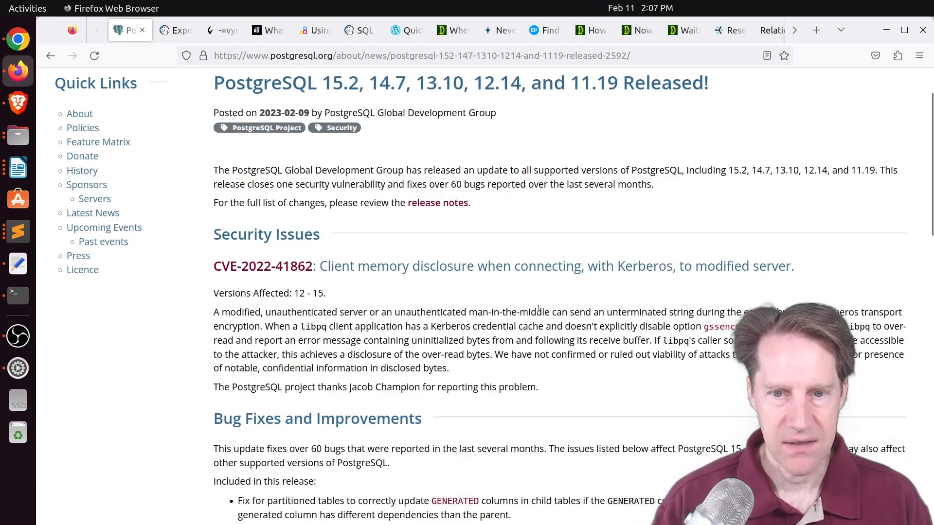
mouse_move(507, 295)
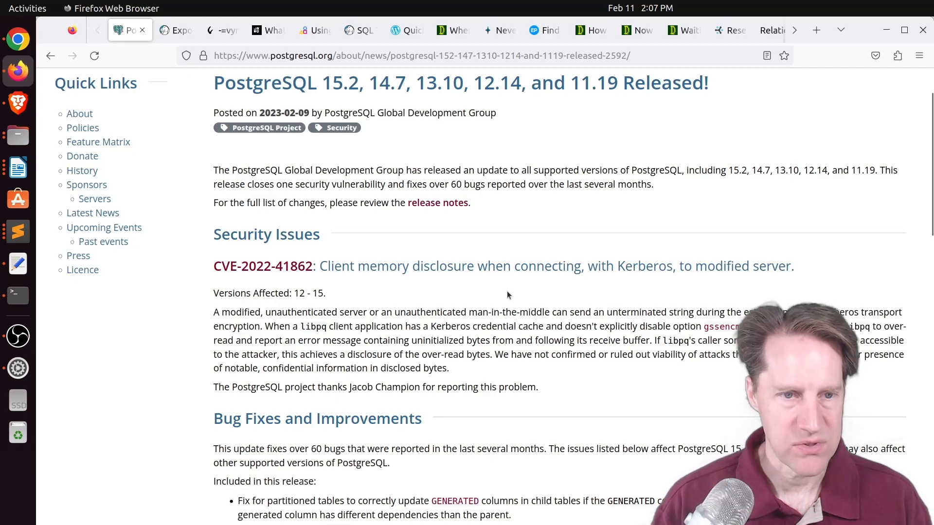
mouse_move(532, 290)
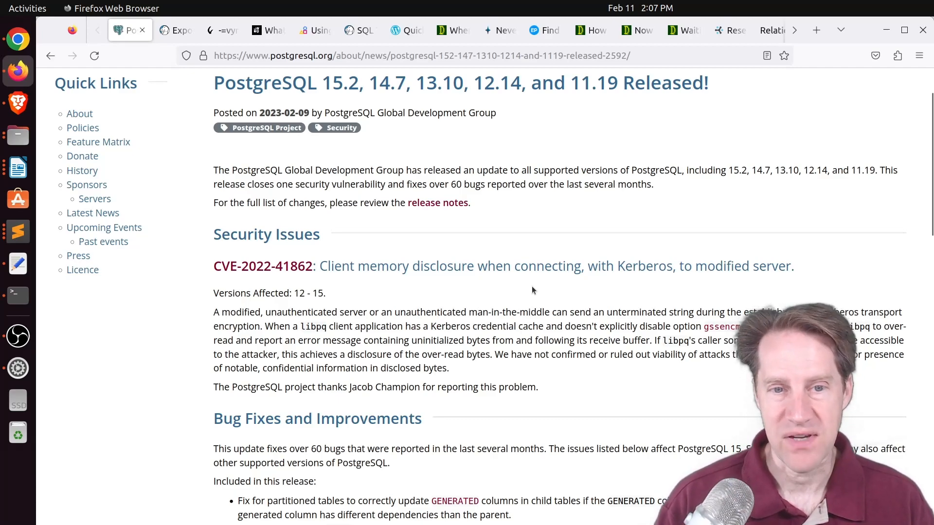
scroll(down, 3)
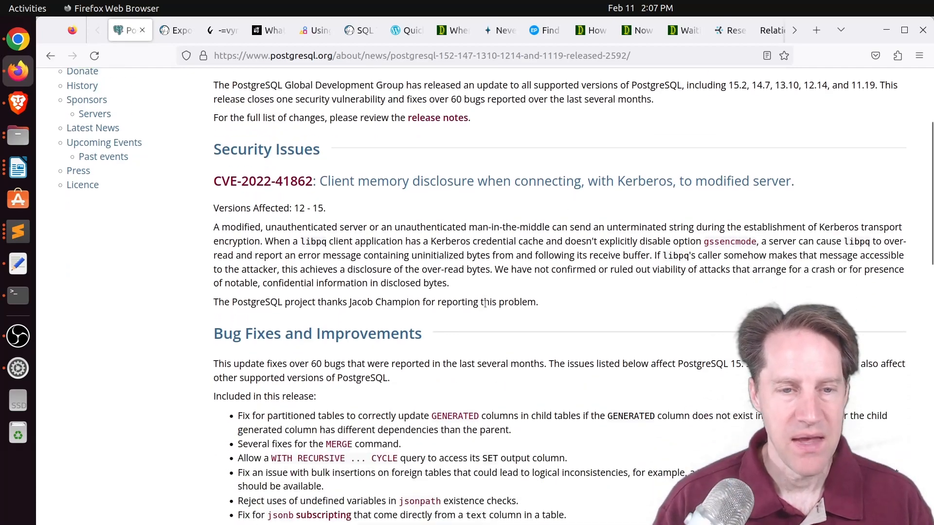
scroll(down, 3)
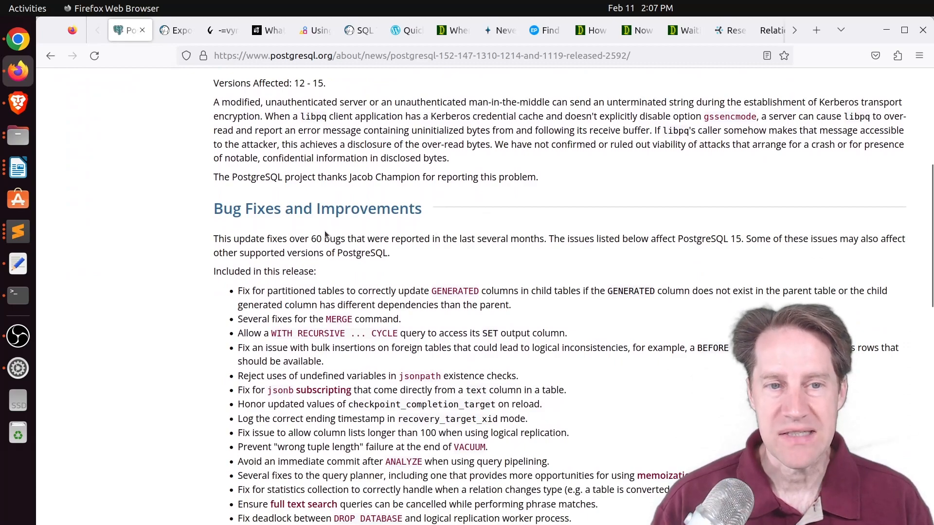
mouse_move(217, 334)
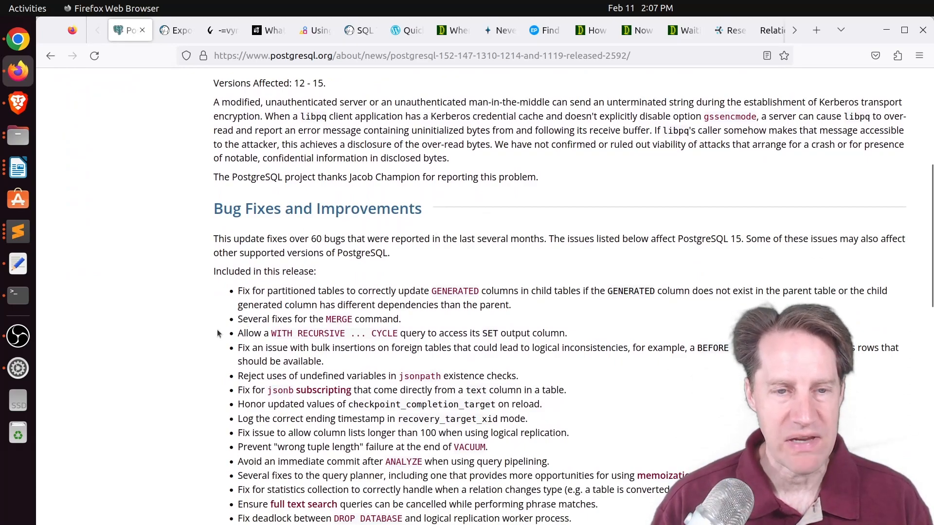
scroll(down, 3)
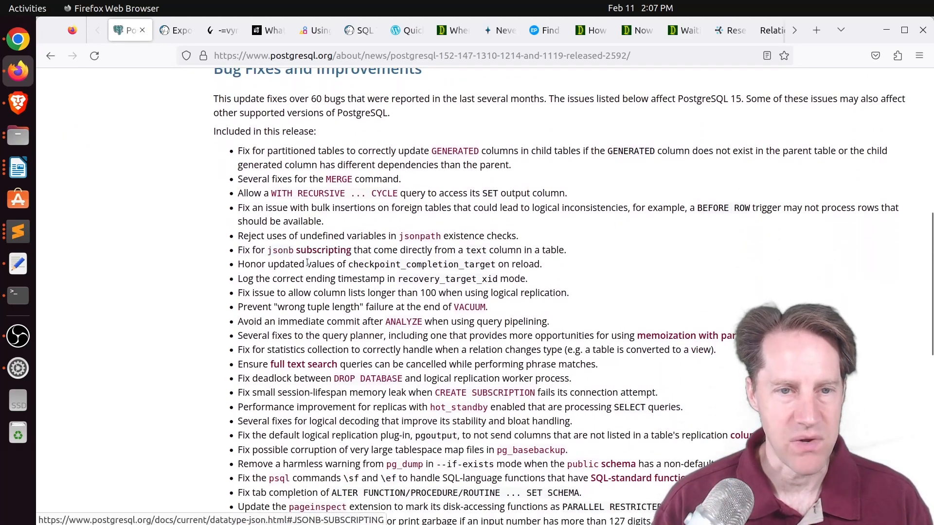
scroll(up, 3)
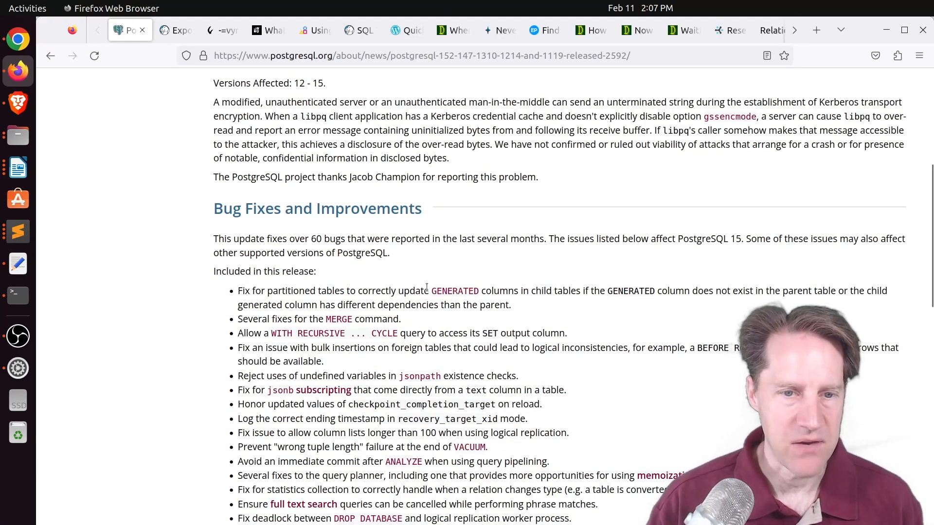
scroll(up, 3)
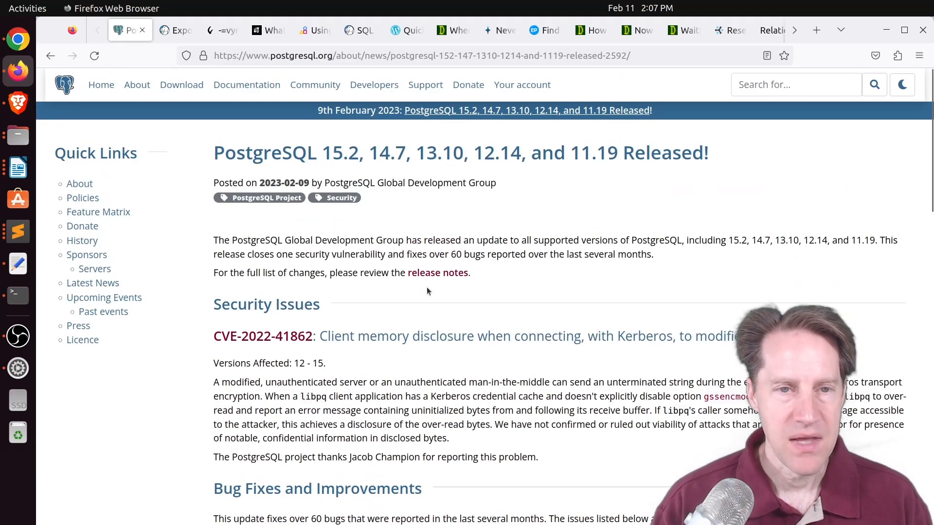
mouse_move(213, 95)
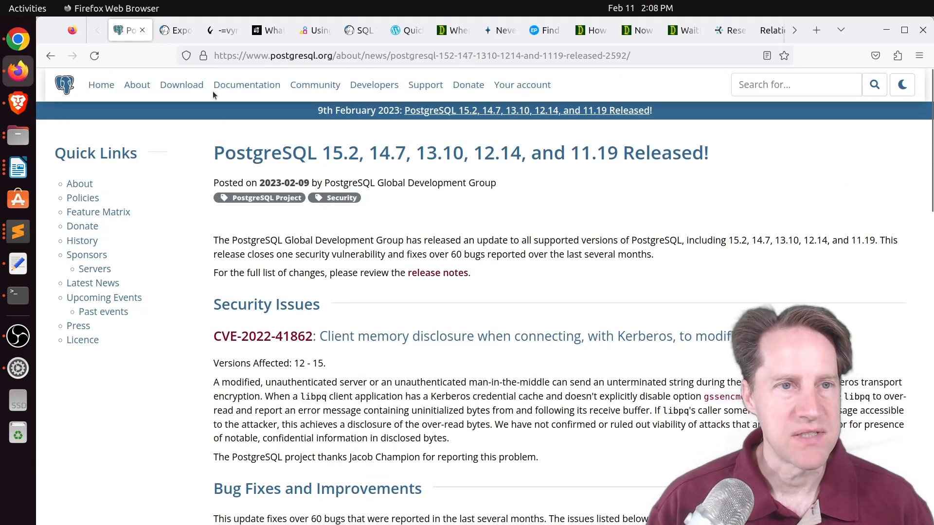
Bring up the next tab's Postgres performance article and read it through to the end.
click(174, 30)
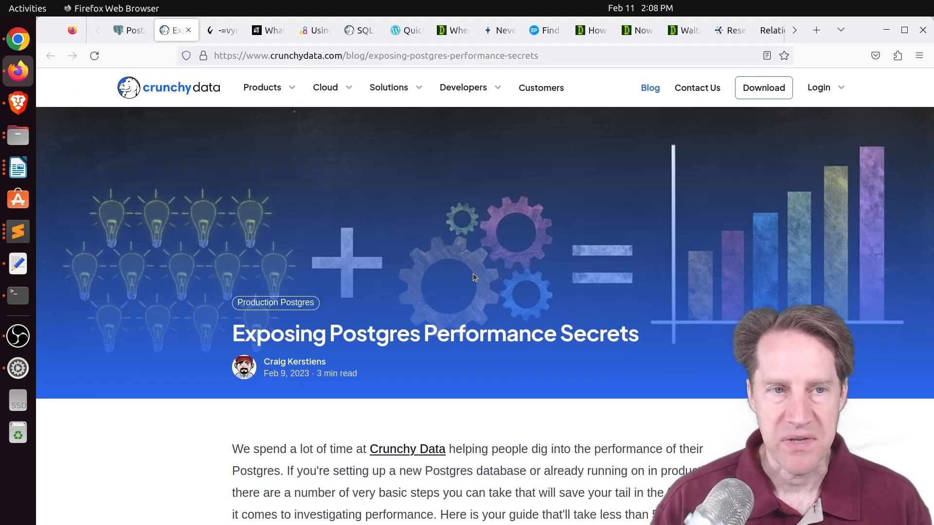
scroll(down, 3)
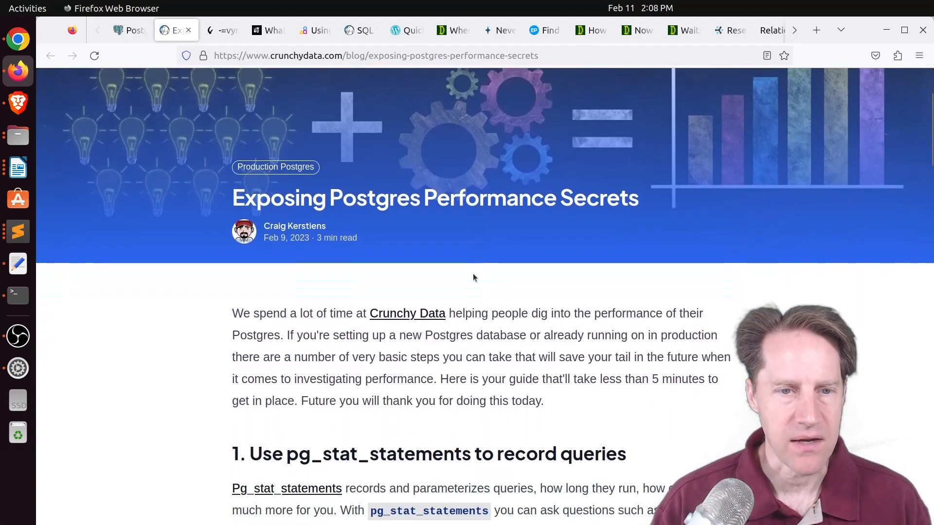
scroll(down, 3)
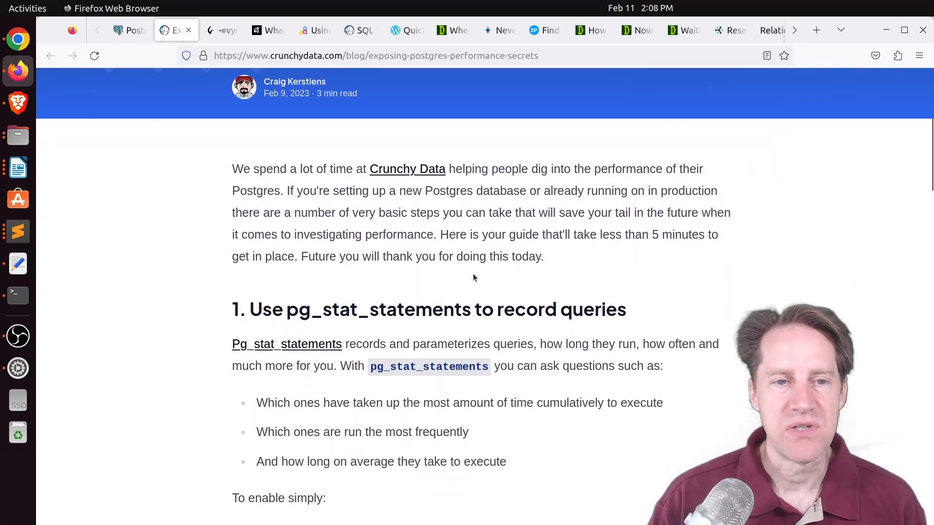
scroll(down, 3)
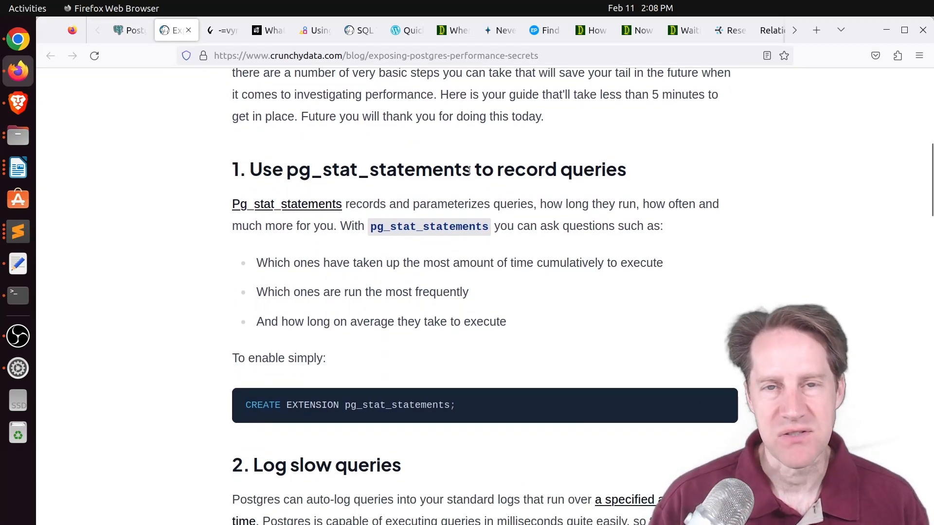
mouse_move(459, 190)
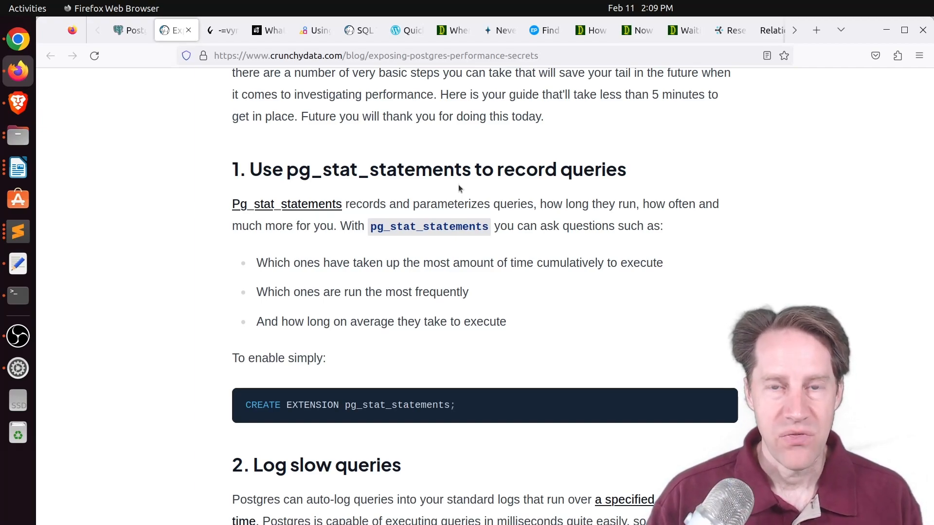
scroll(down, 3)
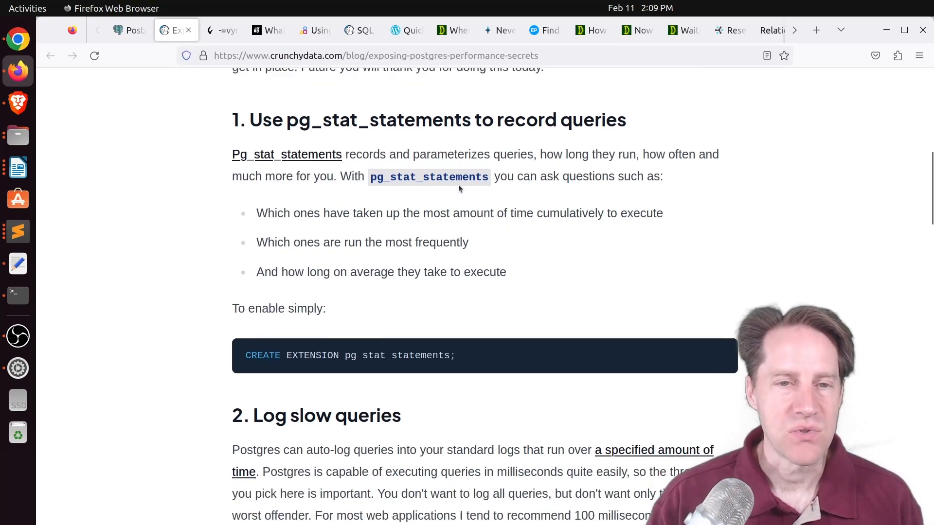
scroll(down, 3)
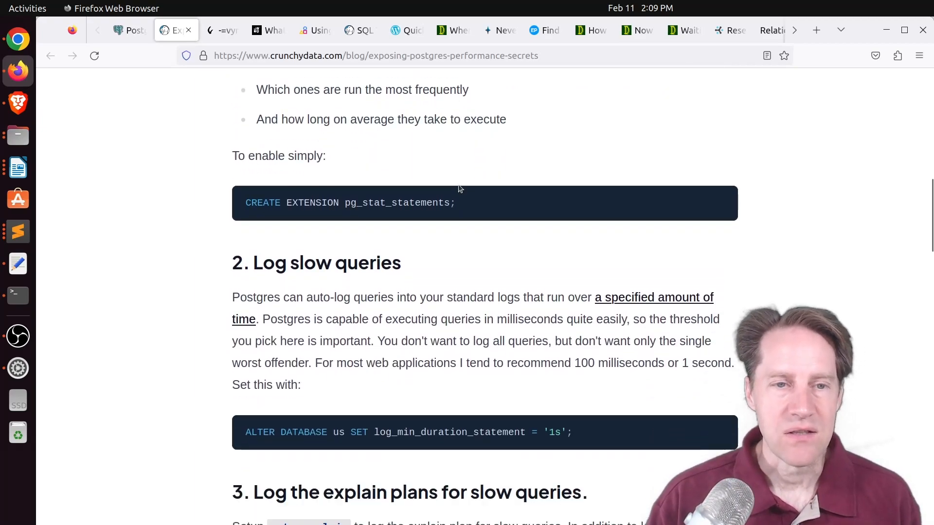
scroll(down, 3)
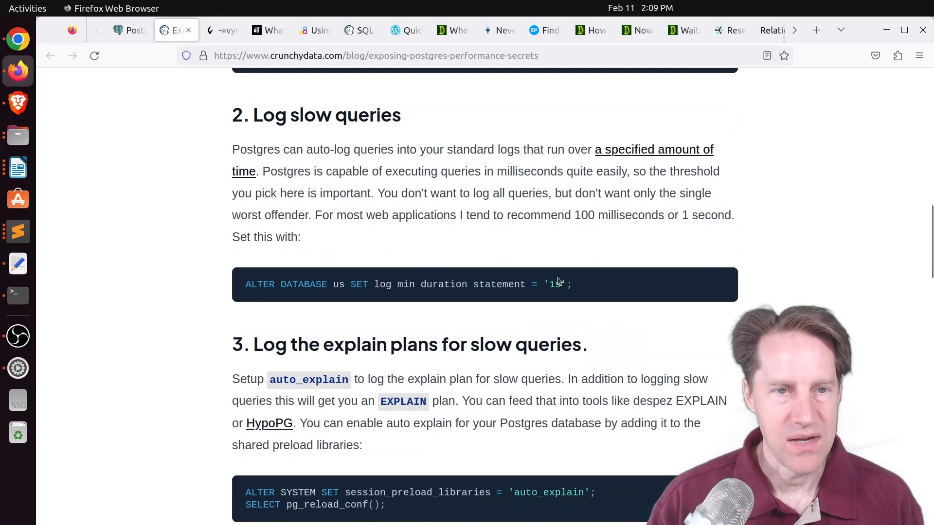
scroll(down, 3)
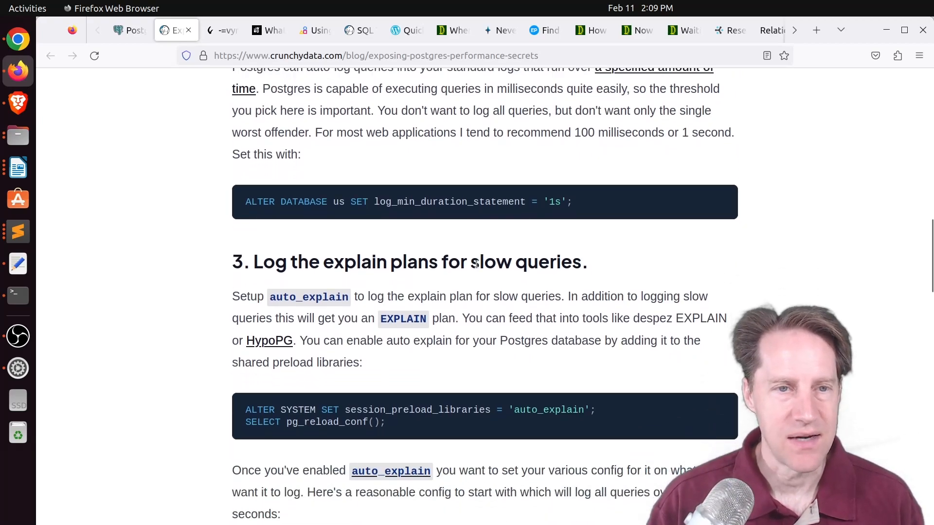
scroll(down, 3)
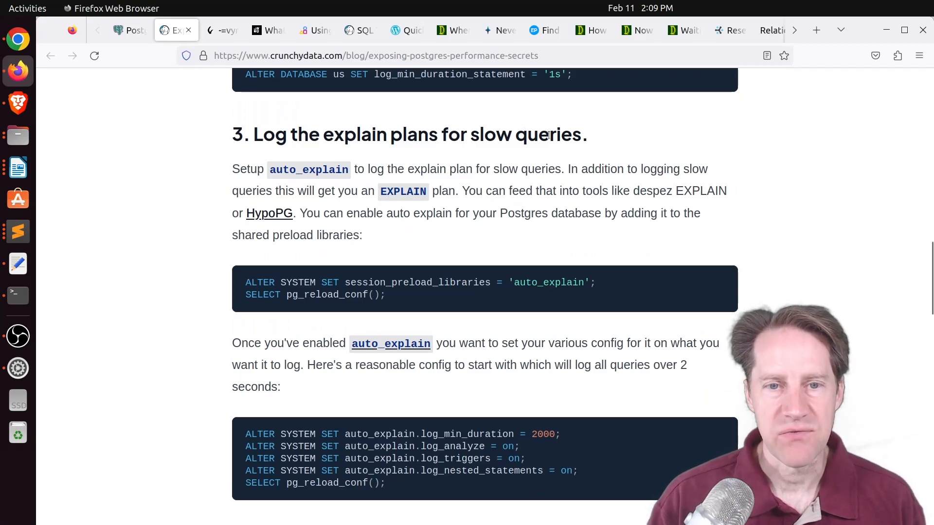
scroll(down, 3)
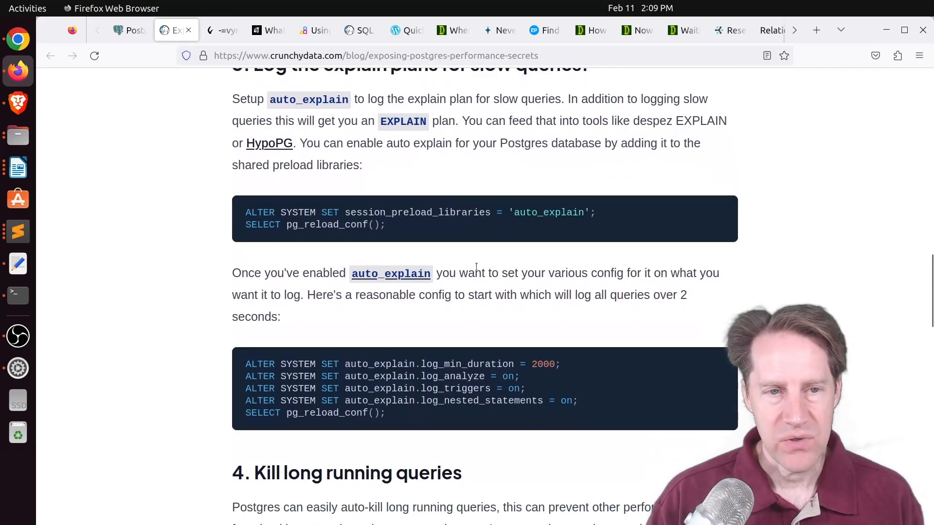
scroll(up, 3)
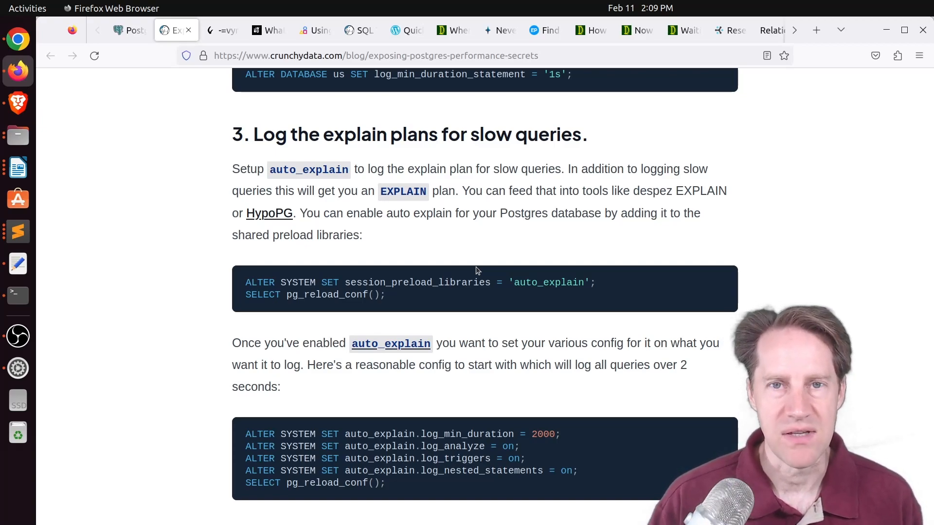
mouse_move(465, 275)
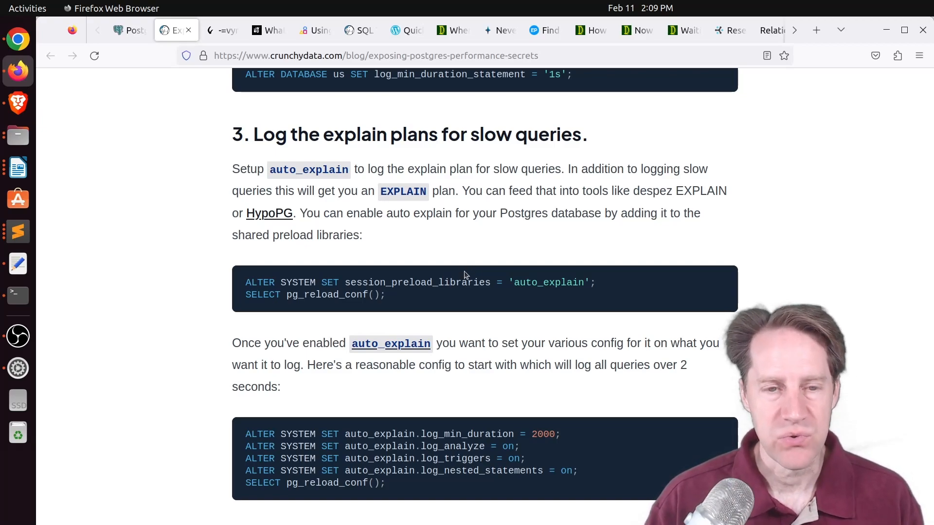
scroll(down, 3)
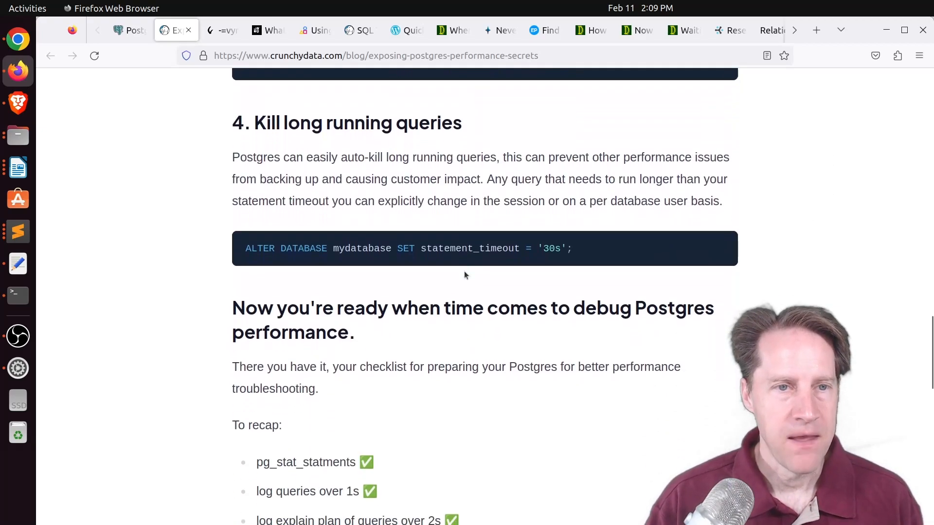
mouse_move(425, 169)
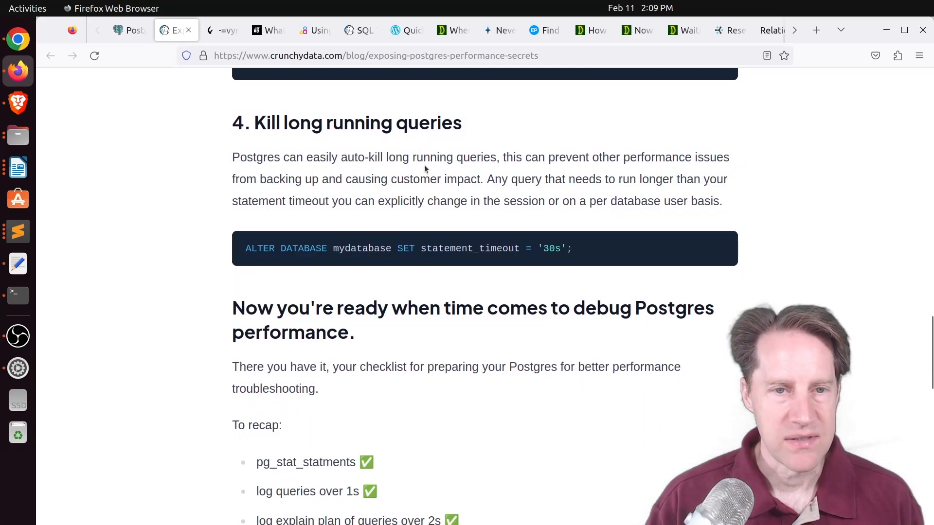
mouse_move(471, 247)
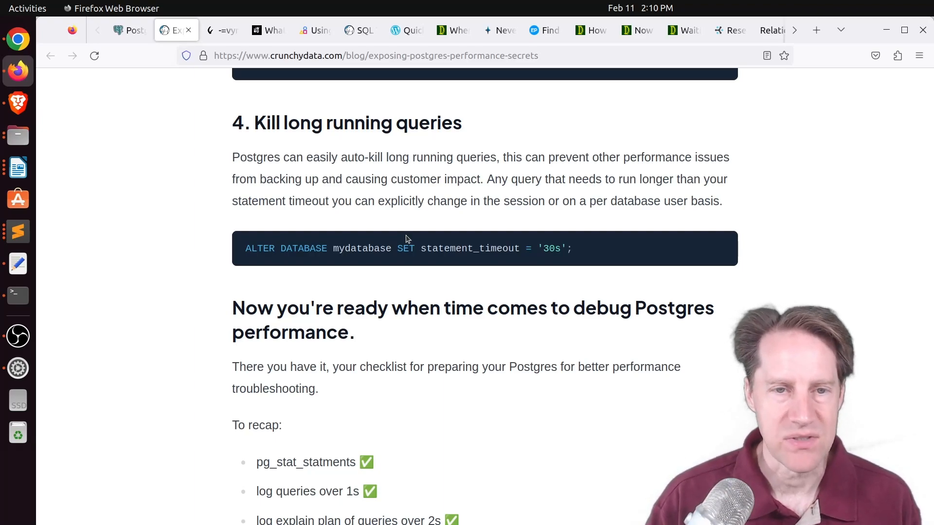
mouse_move(456, 251)
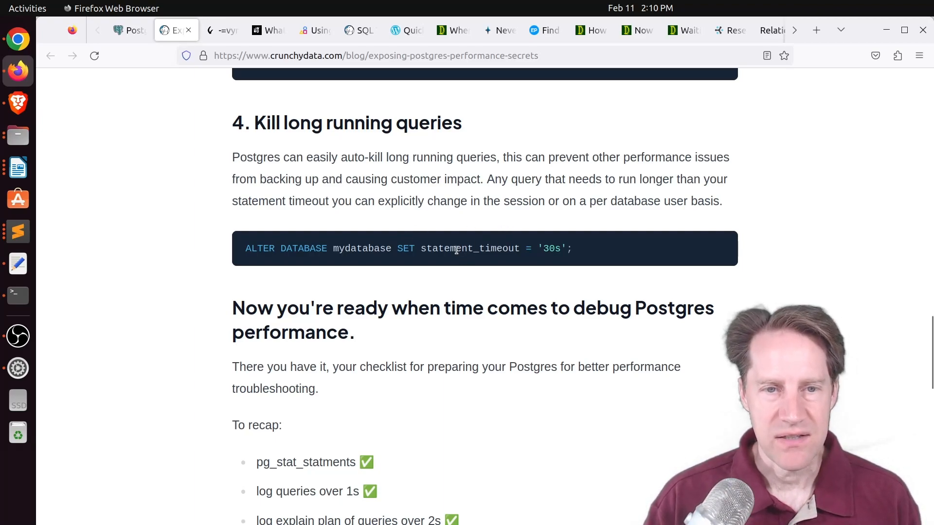
mouse_move(466, 238)
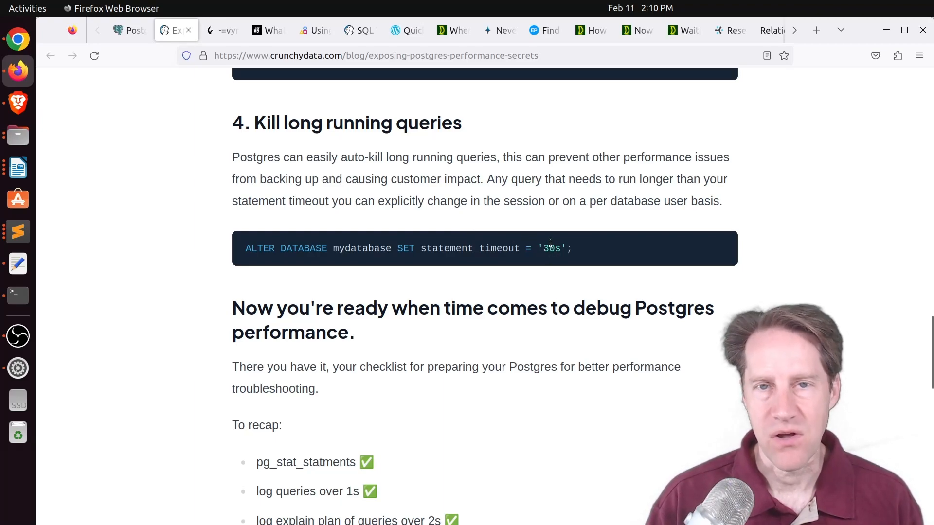
mouse_move(525, 239)
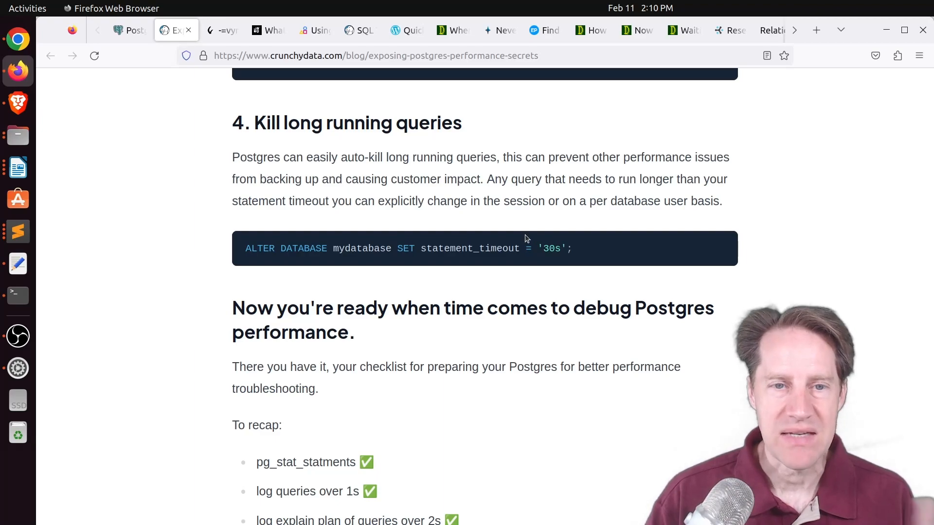
mouse_move(508, 248)
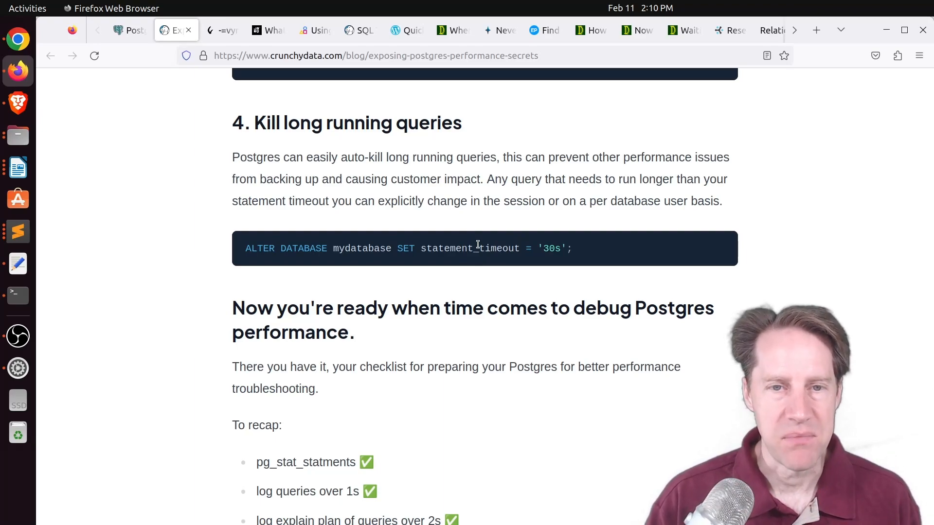
mouse_move(502, 249)
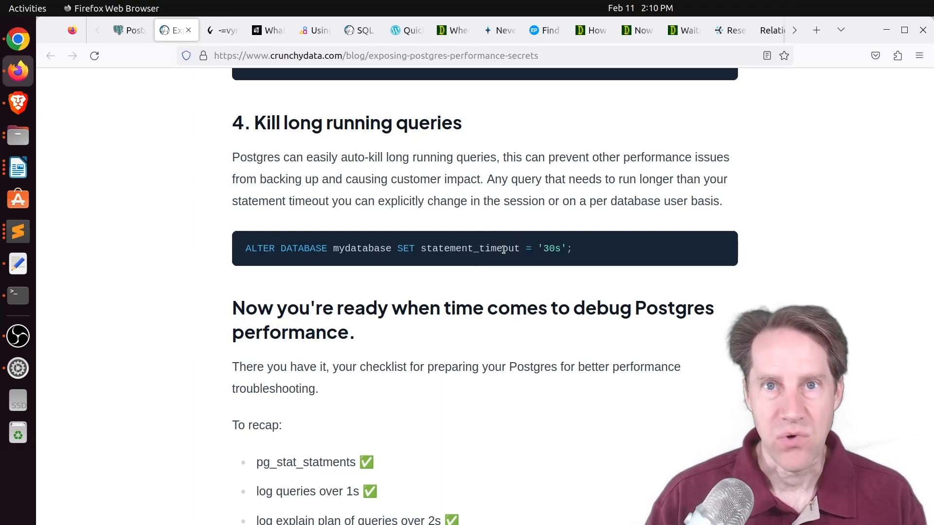
scroll(down, 3)
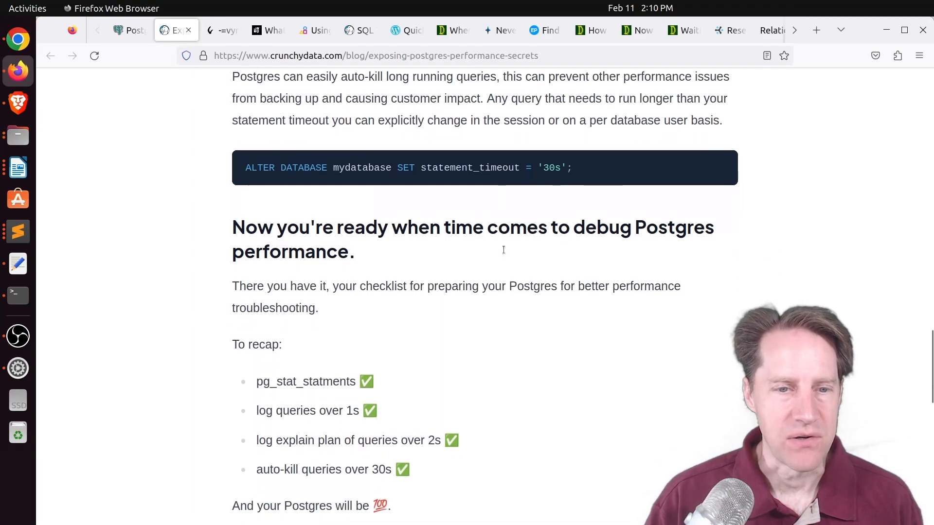
scroll(up, 3)
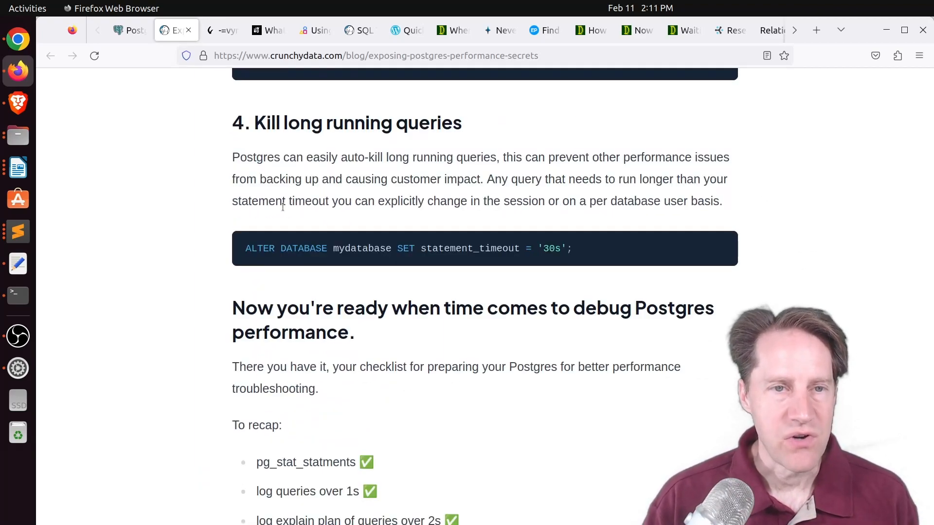
Switch to the vyruss.org 'FOSDEM 2023 - Don't Do This' post and read down to the embedded YouTube talk.
click(222, 31)
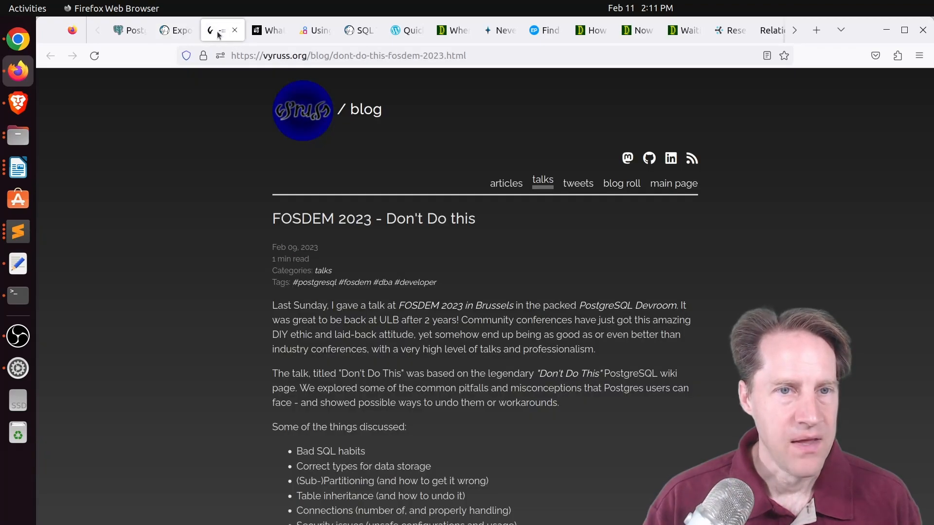
mouse_move(209, 207)
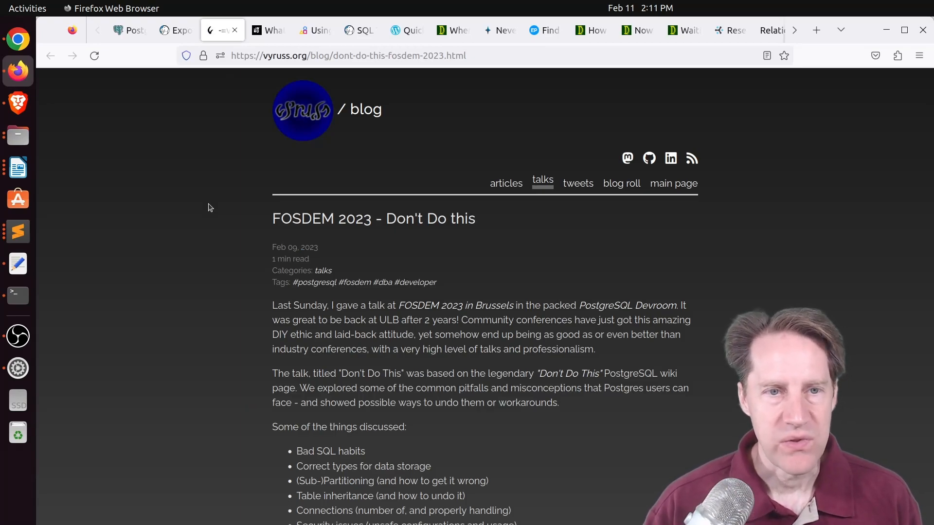
mouse_move(249, 244)
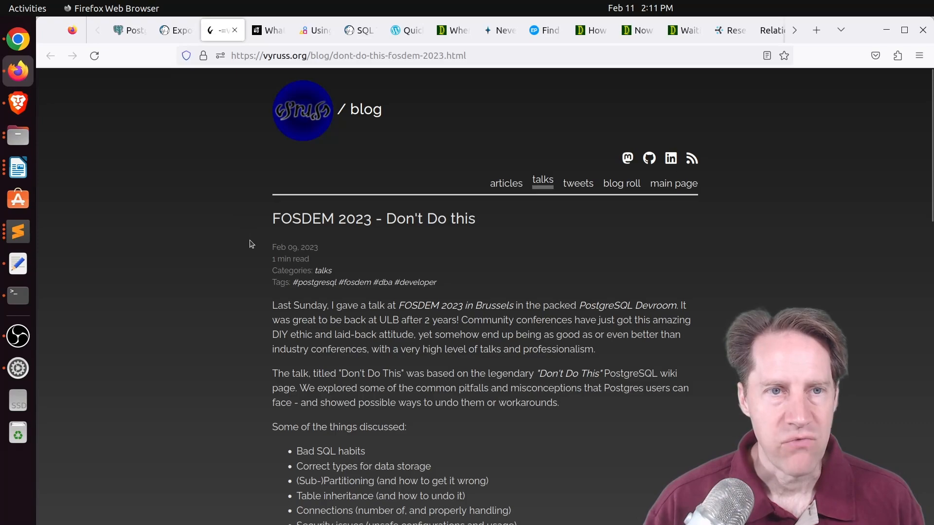
scroll(down, 3)
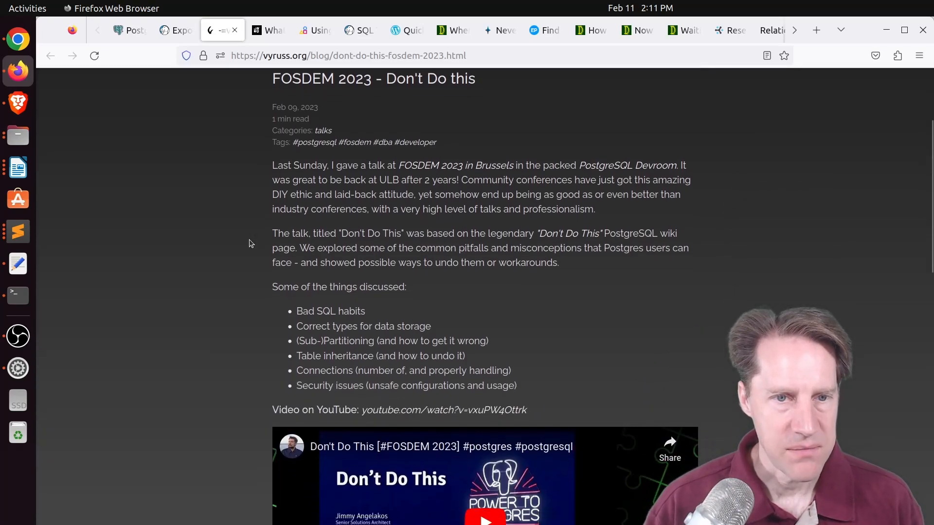
scroll(down, 3)
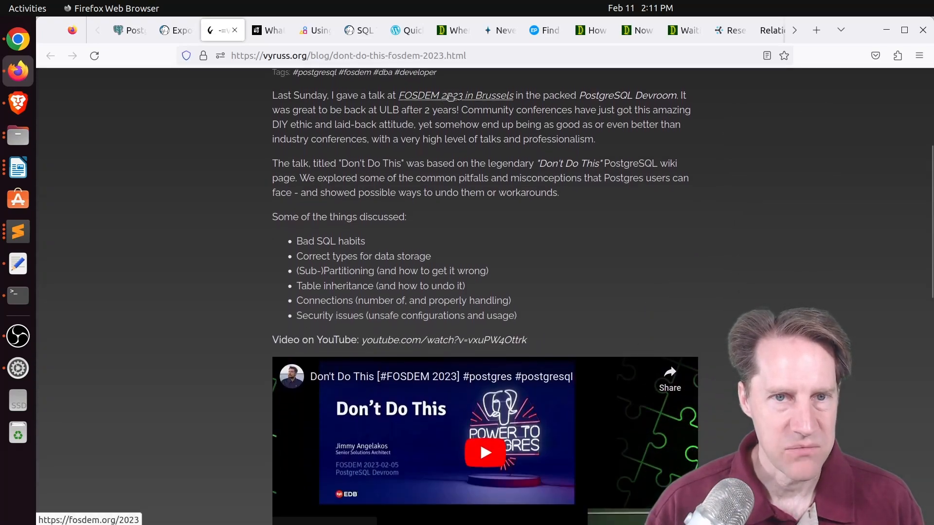
scroll(down, 3)
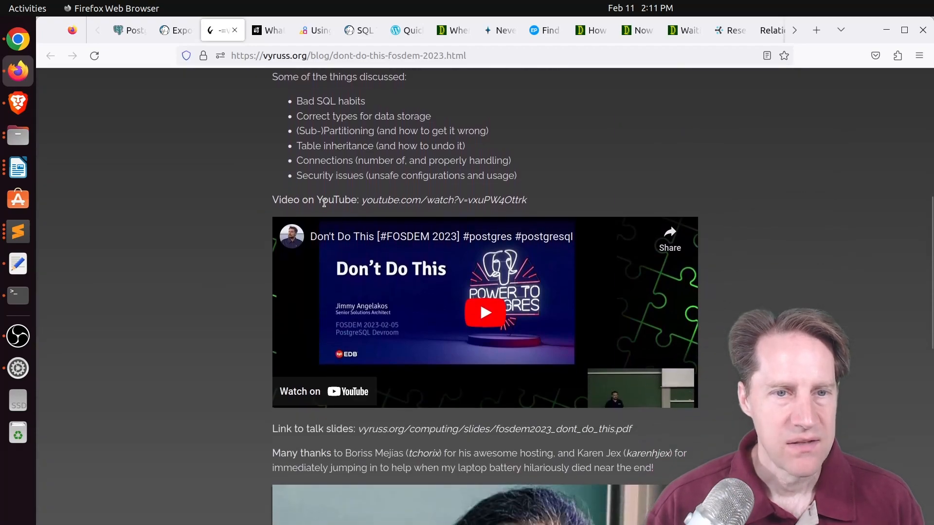
mouse_move(224, 244)
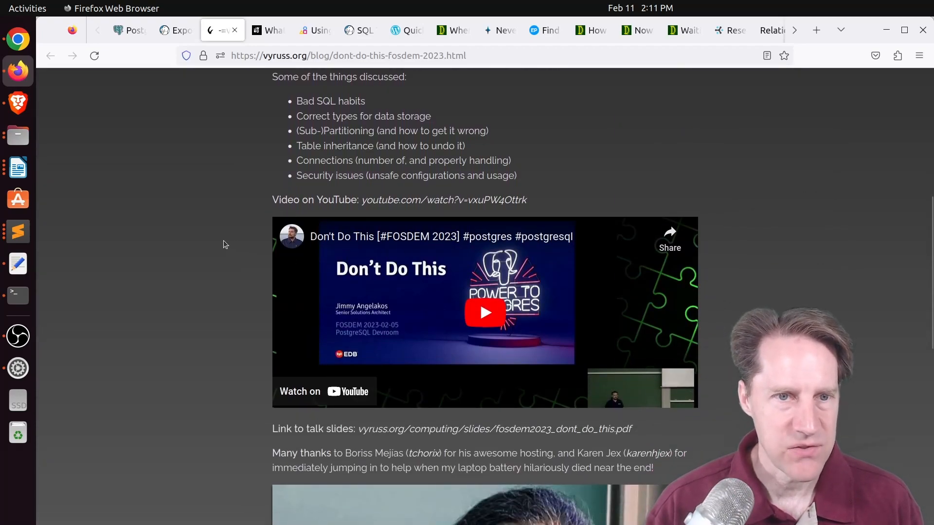
scroll(up, 3)
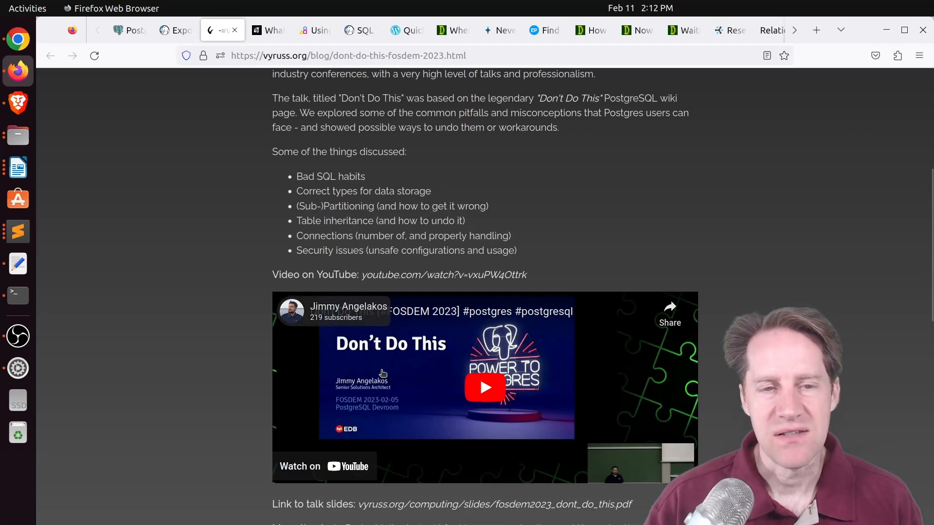
mouse_move(390, 379)
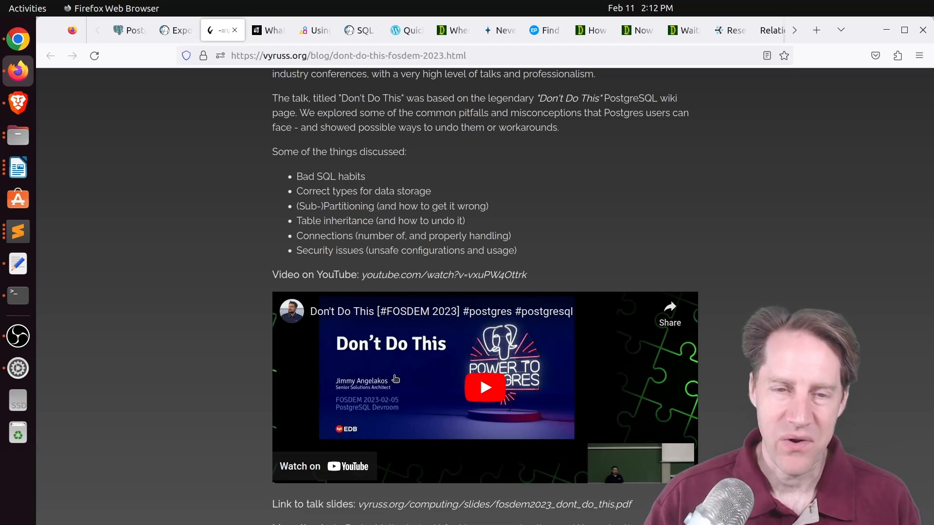
mouse_move(426, 400)
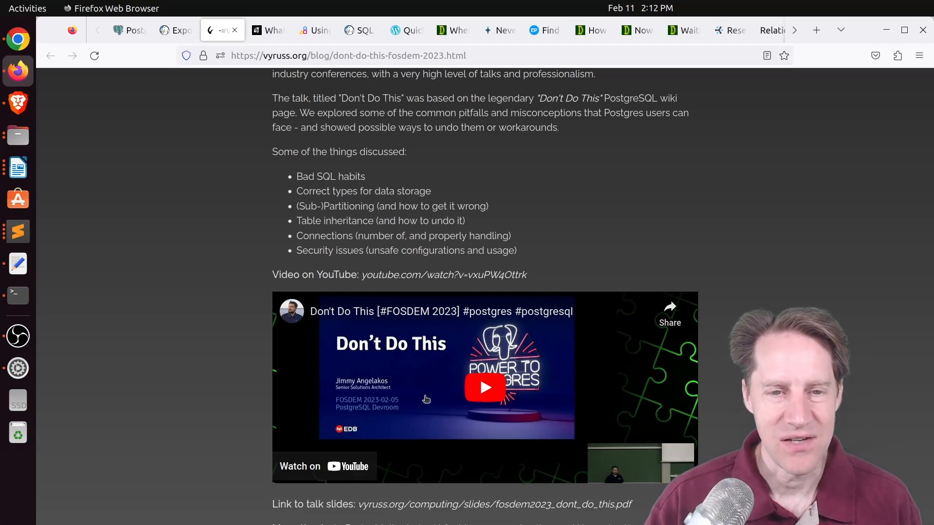
mouse_move(386, 393)
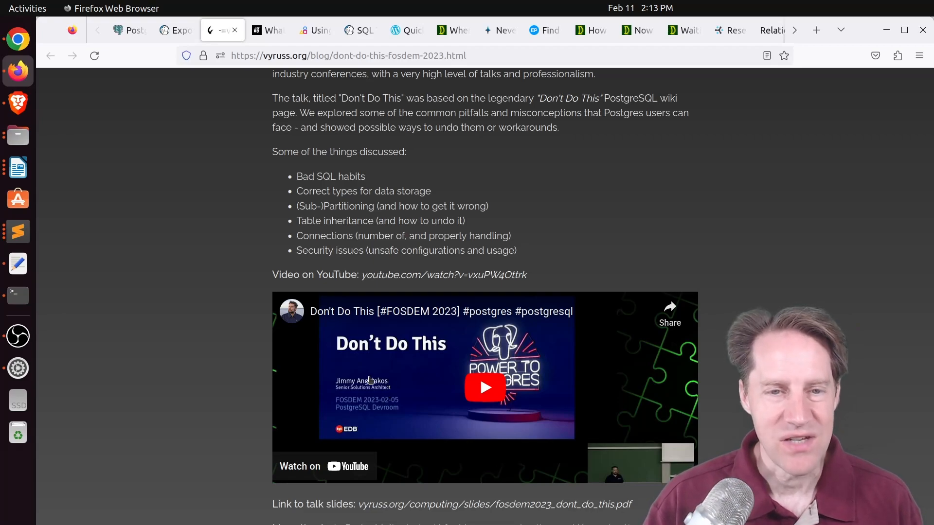
Switch to the jOOQ FILTER-clause performance article and read through its benchmarks.
click(267, 30)
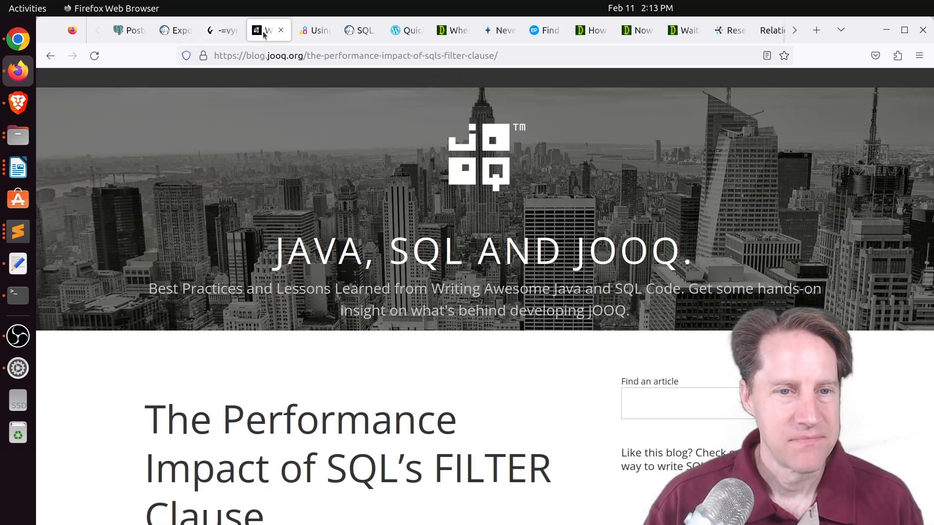
mouse_move(317, 260)
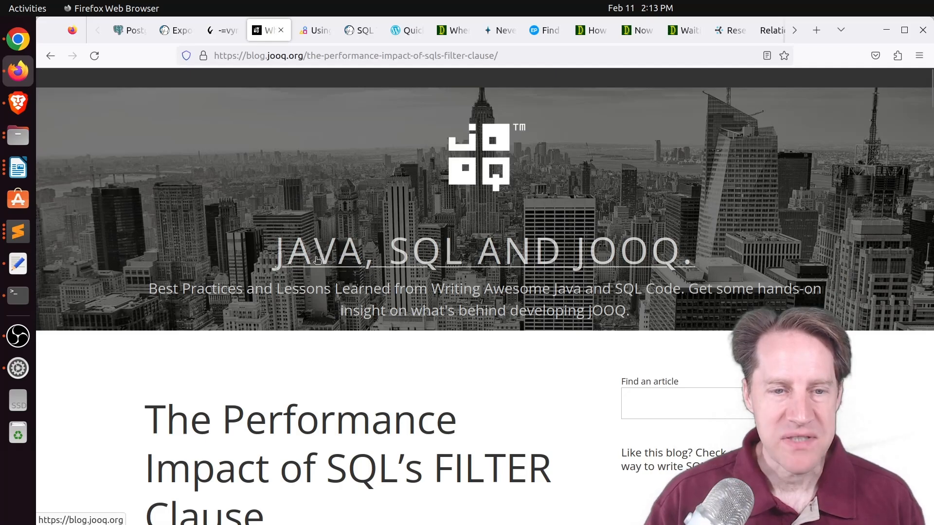
scroll(down, 3)
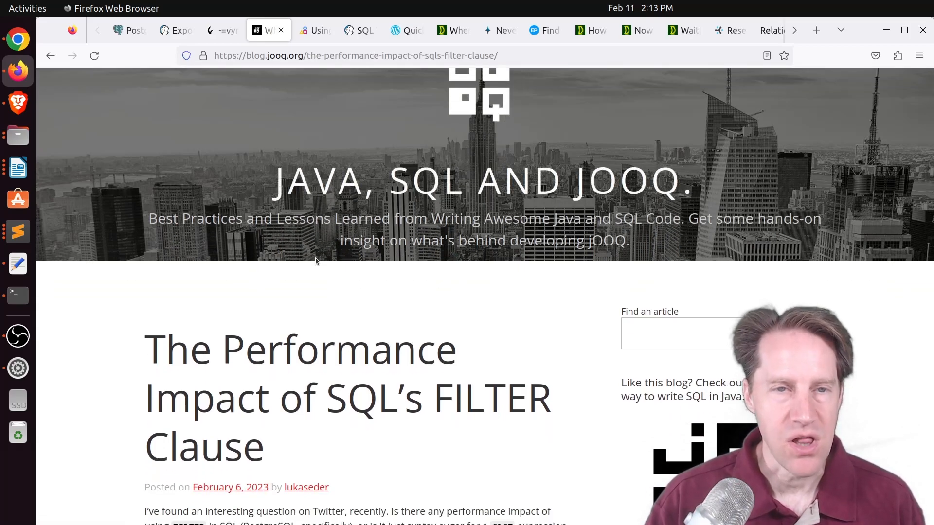
mouse_move(272, 82)
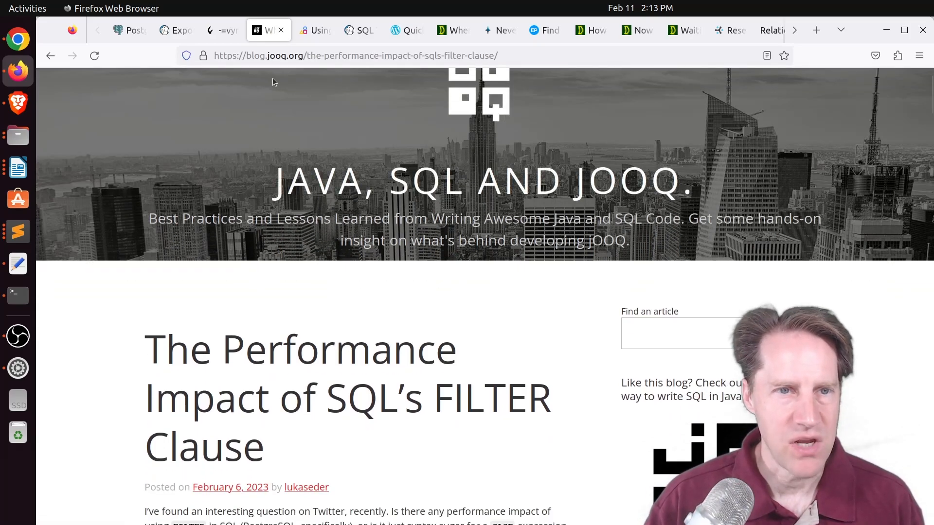
scroll(down, 3)
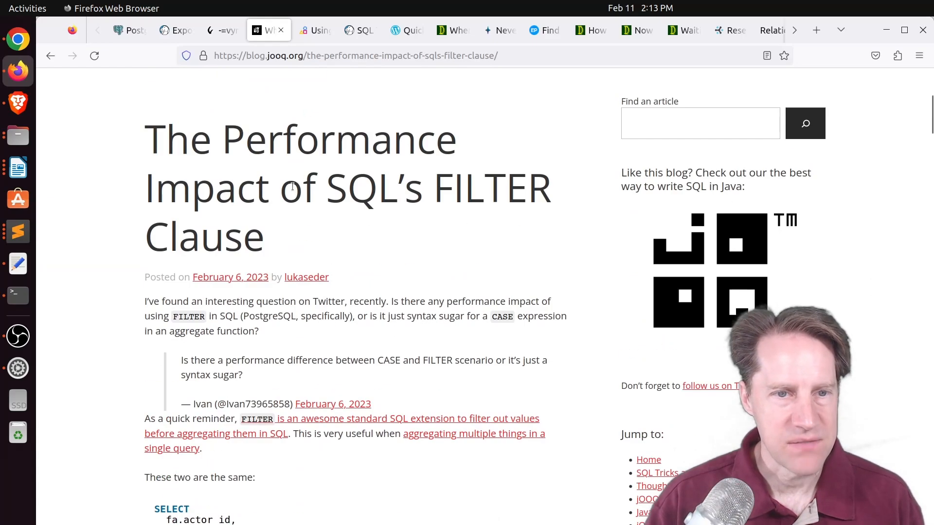
scroll(down, 3)
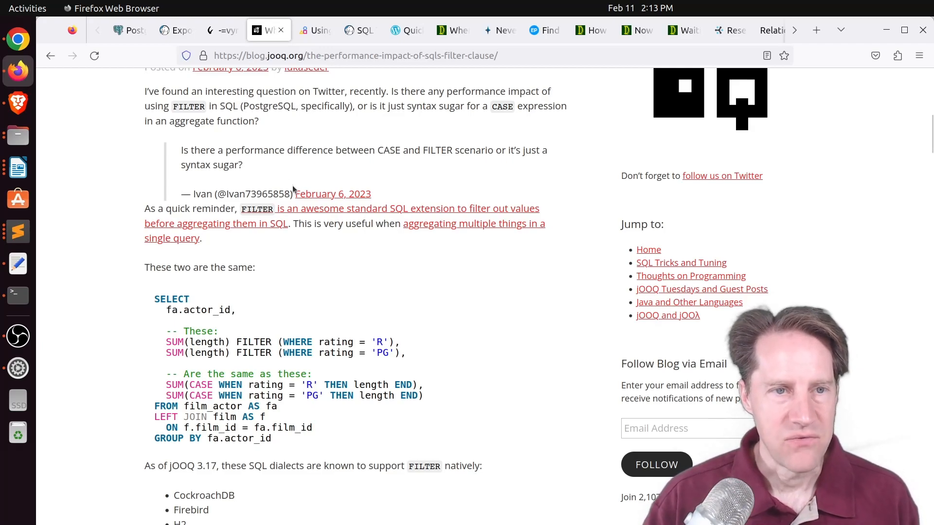
mouse_move(303, 242)
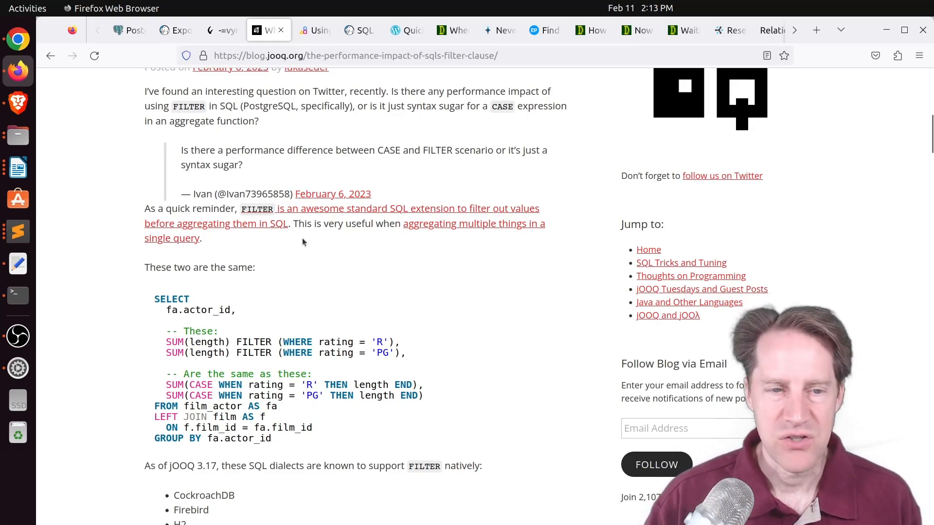
scroll(down, 3)
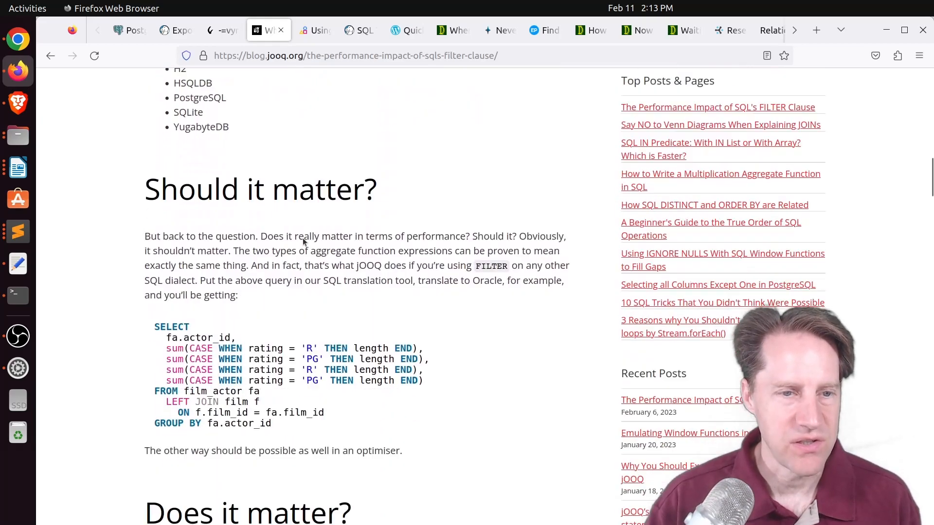
scroll(down, 3)
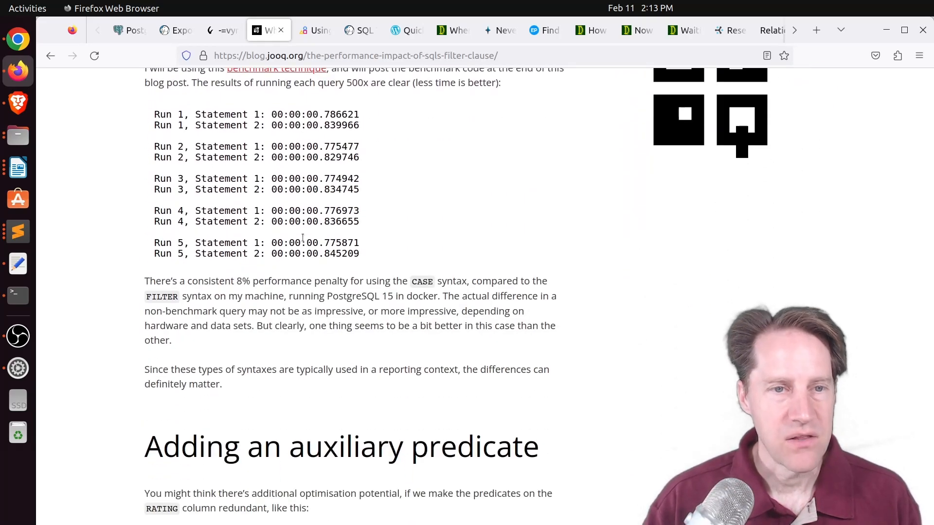
scroll(down, 3)
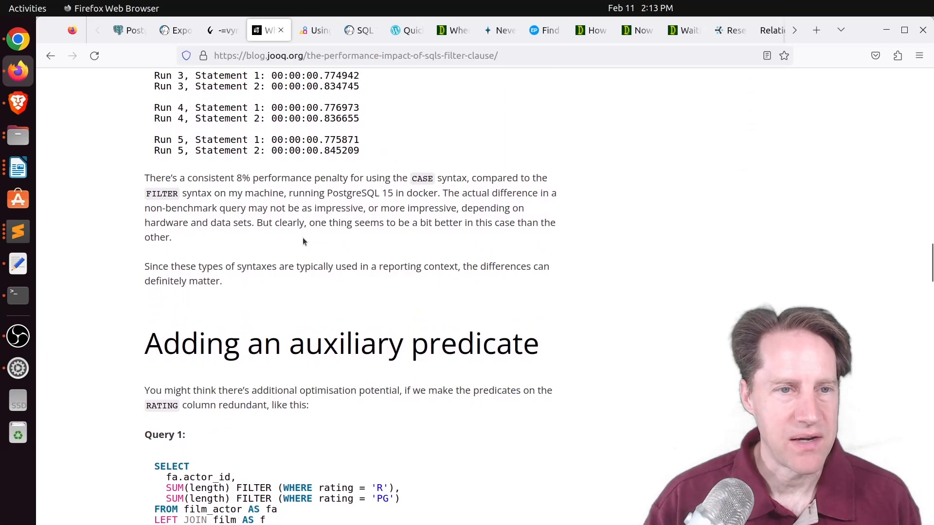
Finish the jOOQ post through its Conclusion, then bring up the Canvas Postgres-schemas-in-GPT post.
scroll(up, 3)
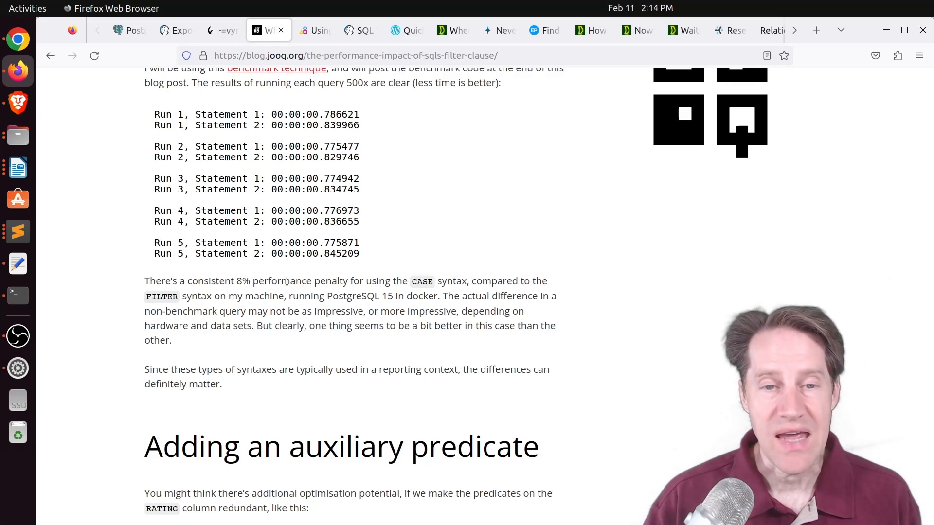
scroll(down, 3)
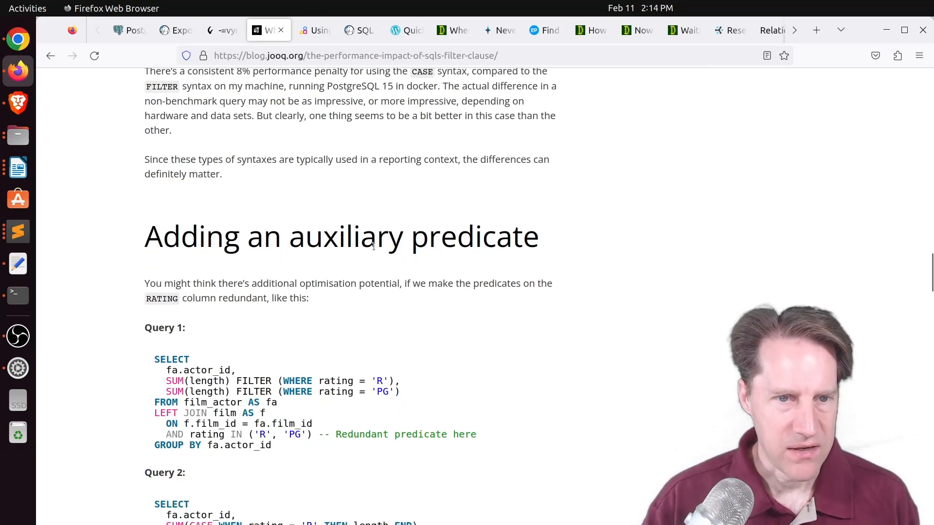
scroll(down, 3)
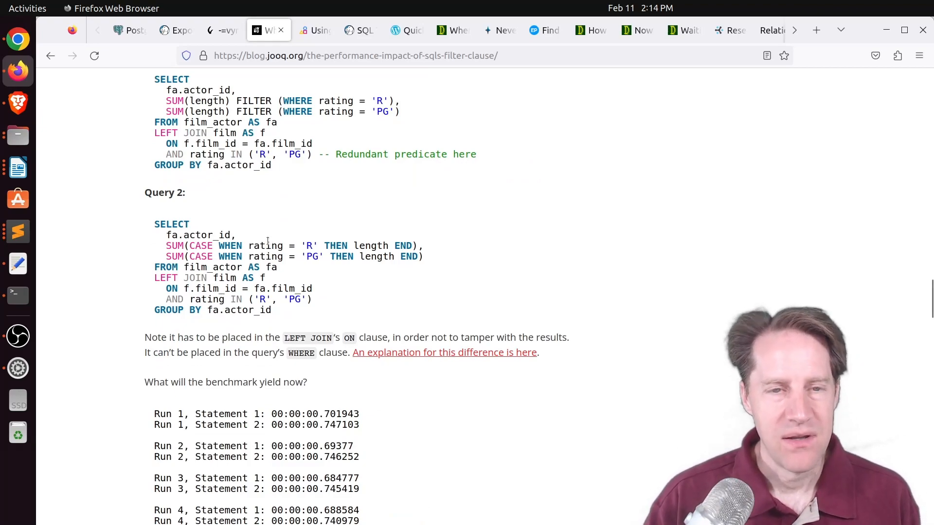
scroll(down, 3)
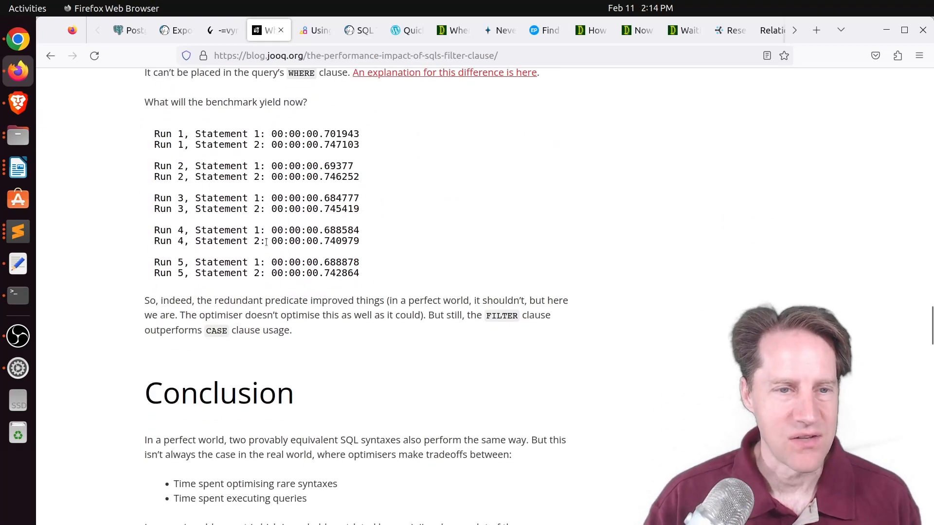
scroll(down, 3)
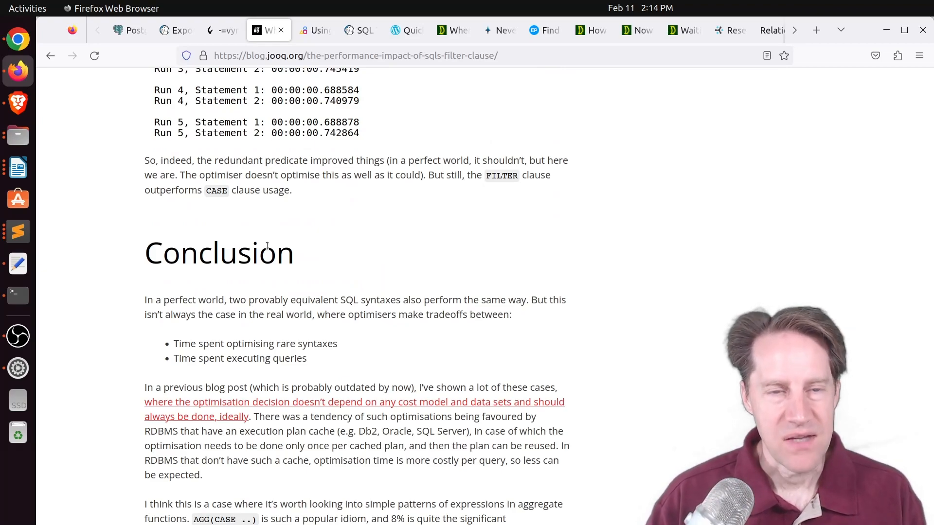
mouse_move(316, 30)
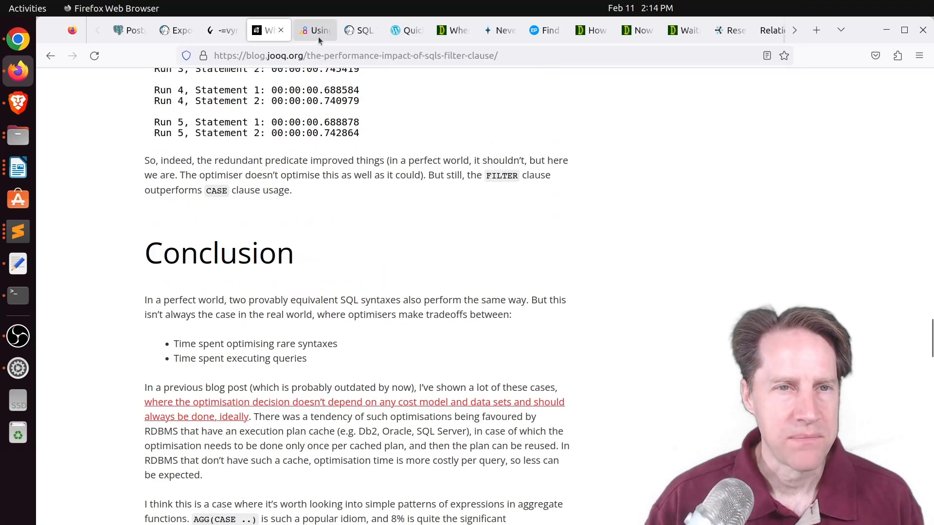
click(314, 30)
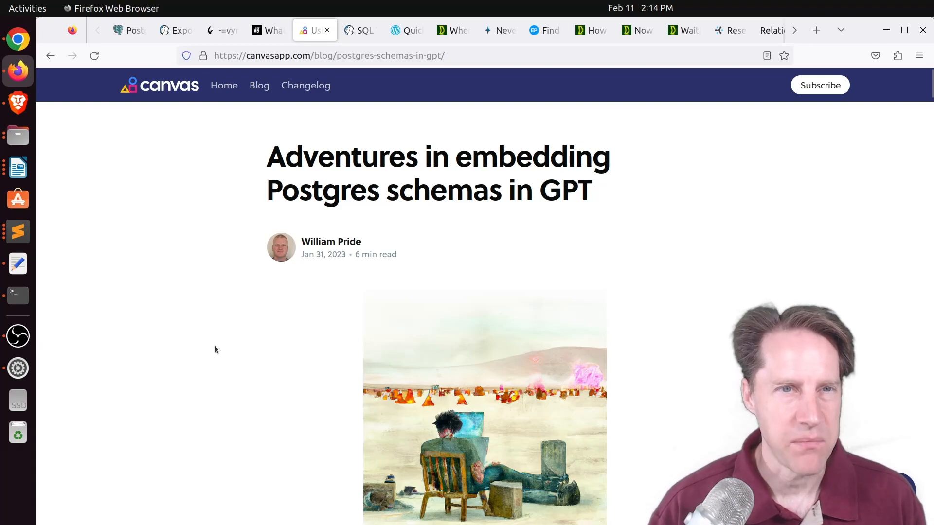
Read down the Canvas blog post on GPT writing SQL from Postgres schemas.
scroll(down, 3)
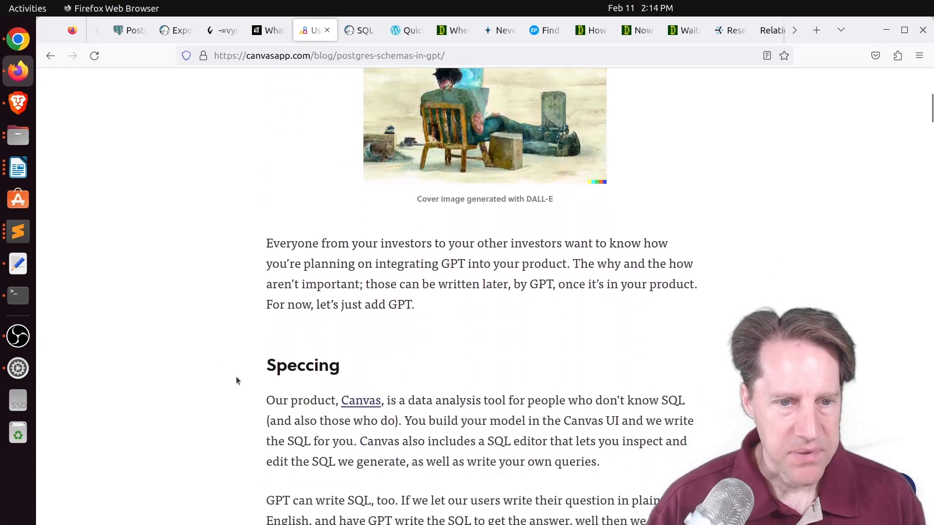
scroll(down, 3)
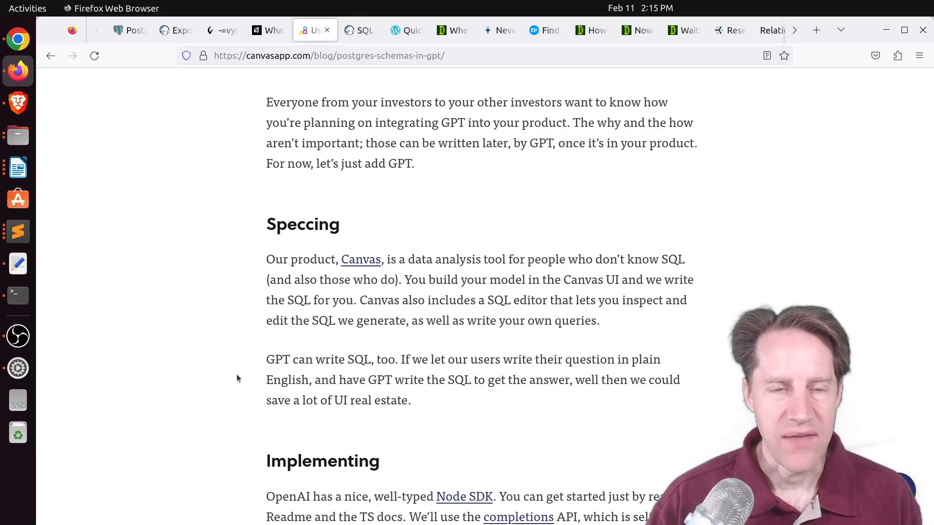
scroll(down, 3)
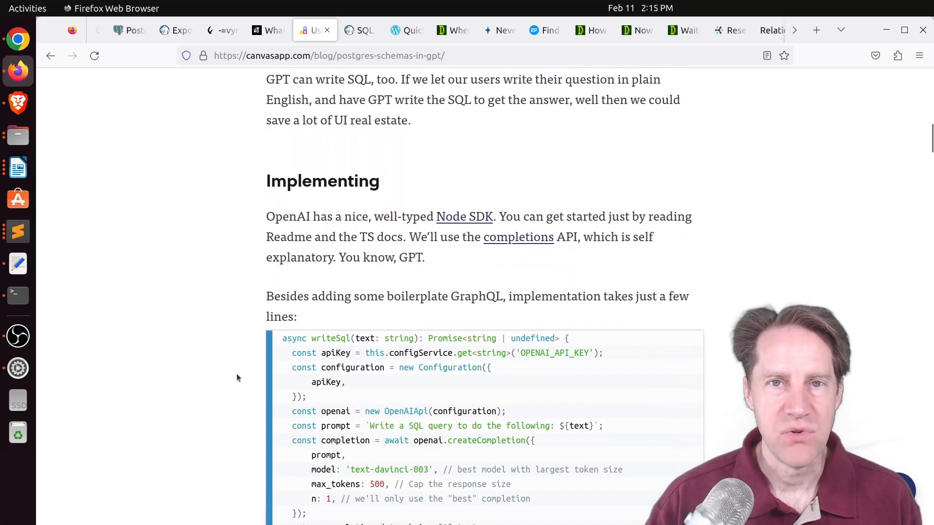
scroll(down, 3)
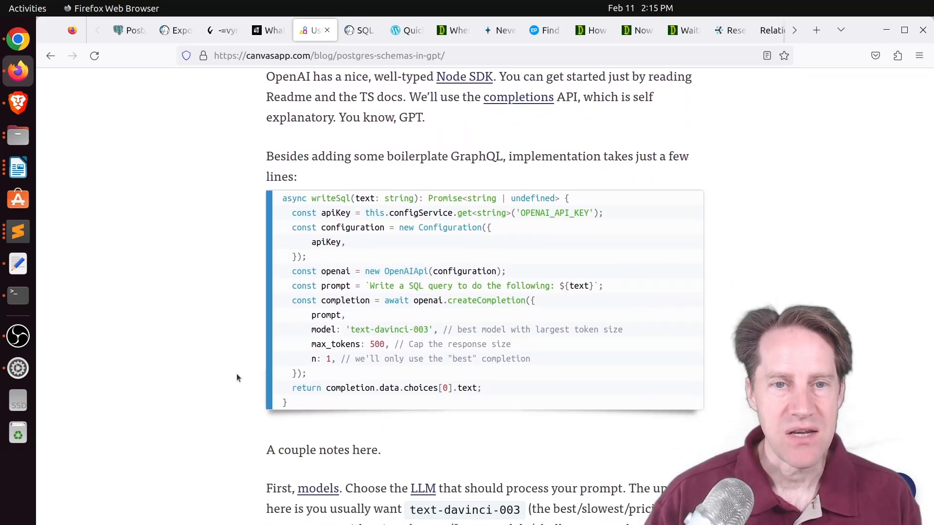
scroll(down, 3)
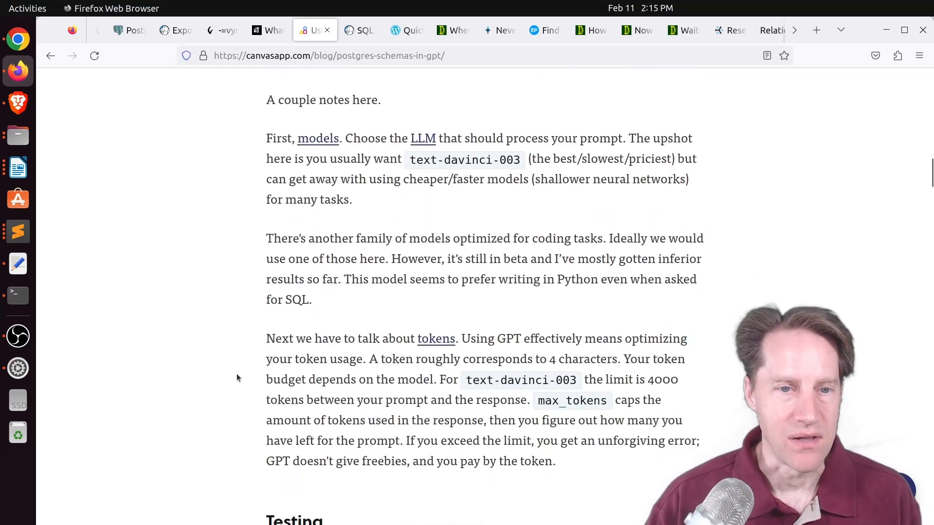
scroll(down, 3)
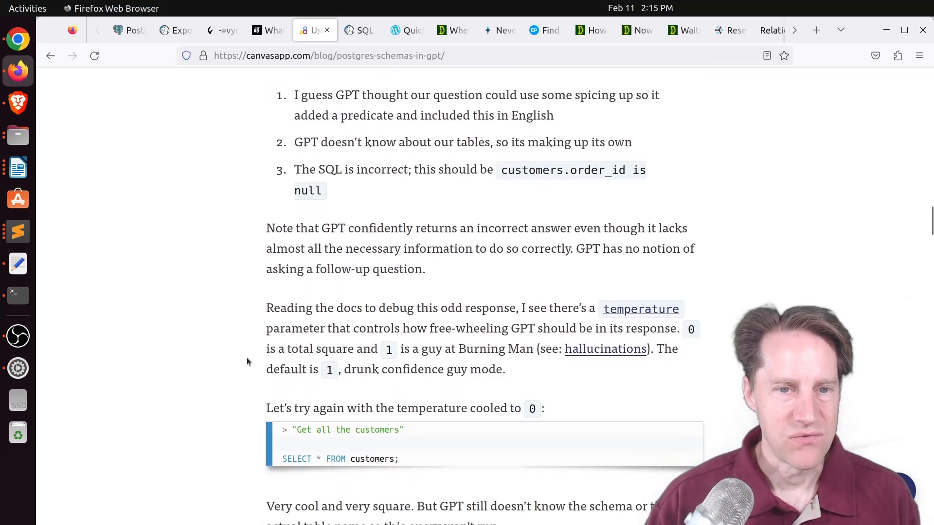
Finish the Canvas post through its Stability section, then bring up Crunchy Data's CRUD article.
scroll(down, 3)
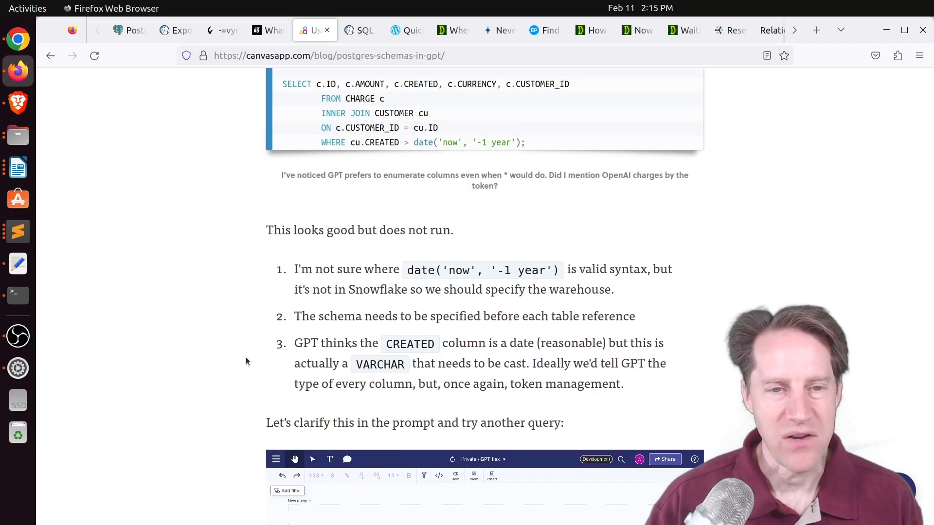
scroll(down, 3)
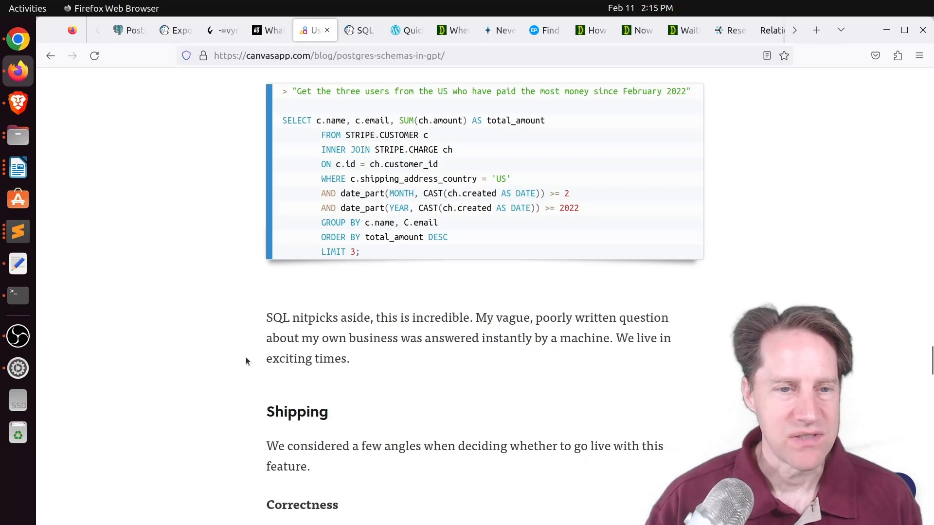
scroll(down, 3)
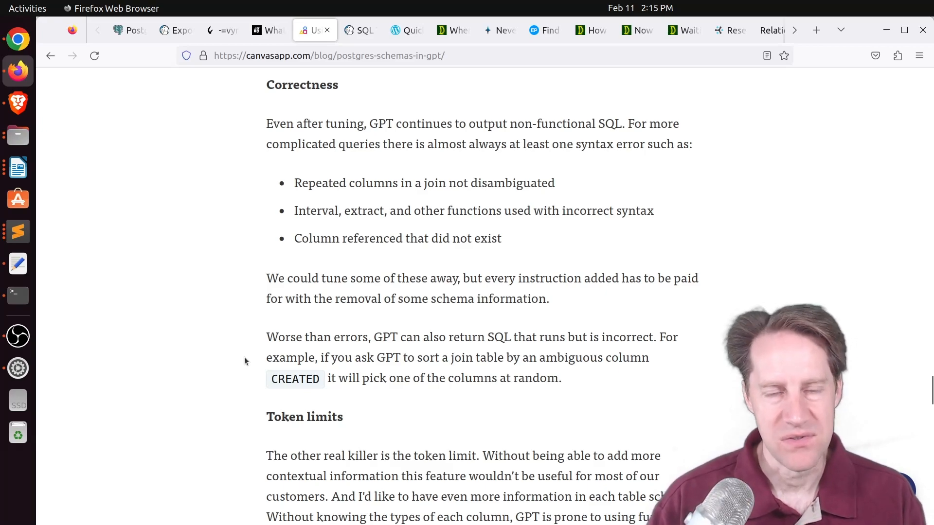
scroll(down, 3)
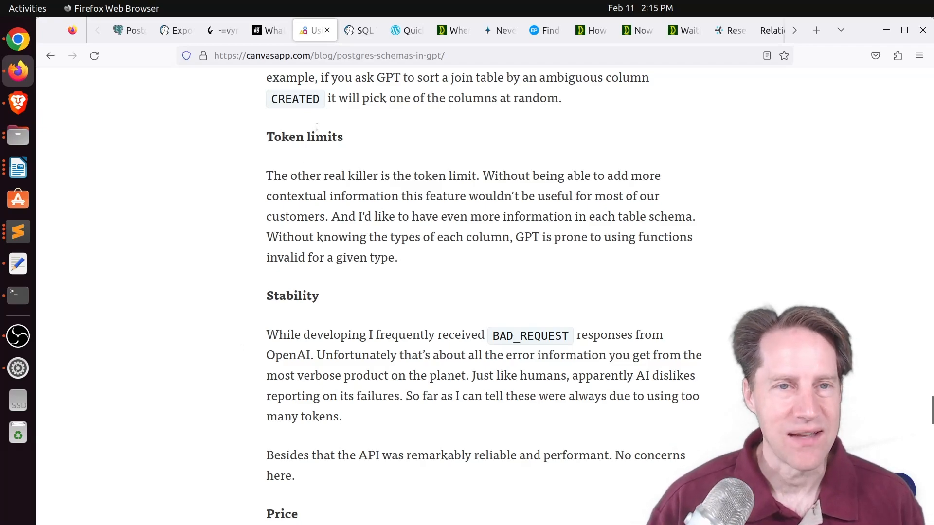
click(358, 30)
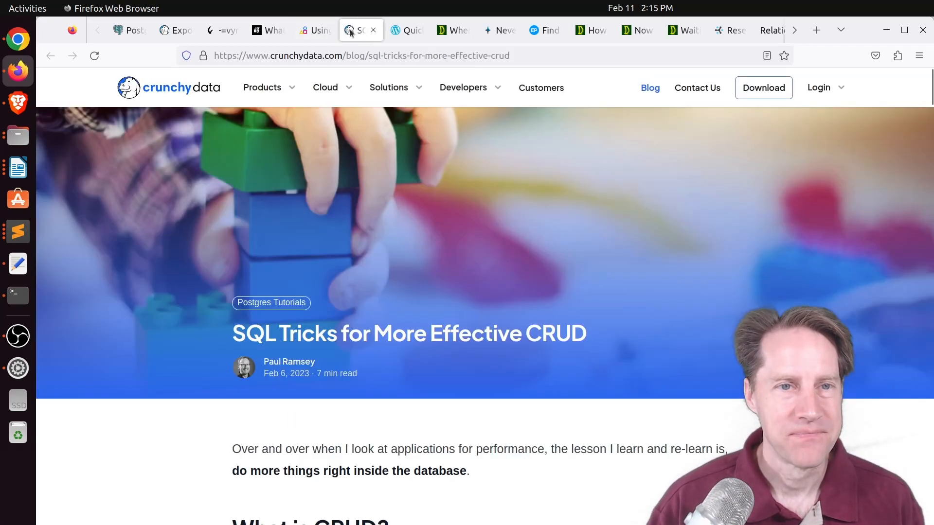
mouse_move(420, 244)
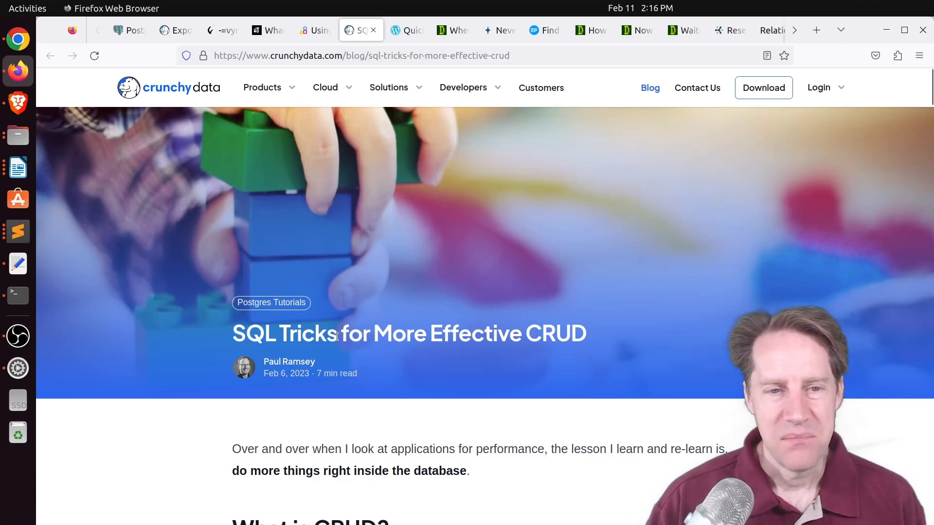
mouse_move(218, 380)
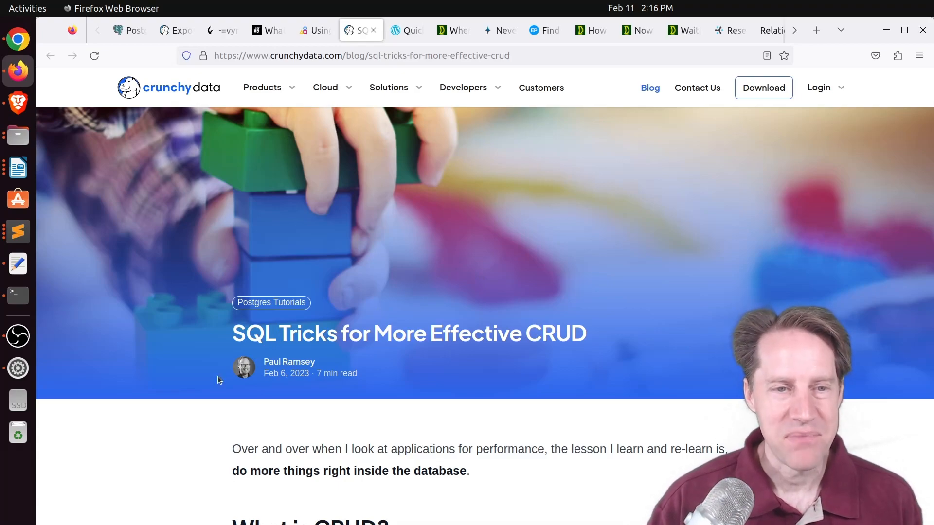
Read the 'SQL Tricks for More Effective CRUD' article from its introduction through the examples.
scroll(down, 3)
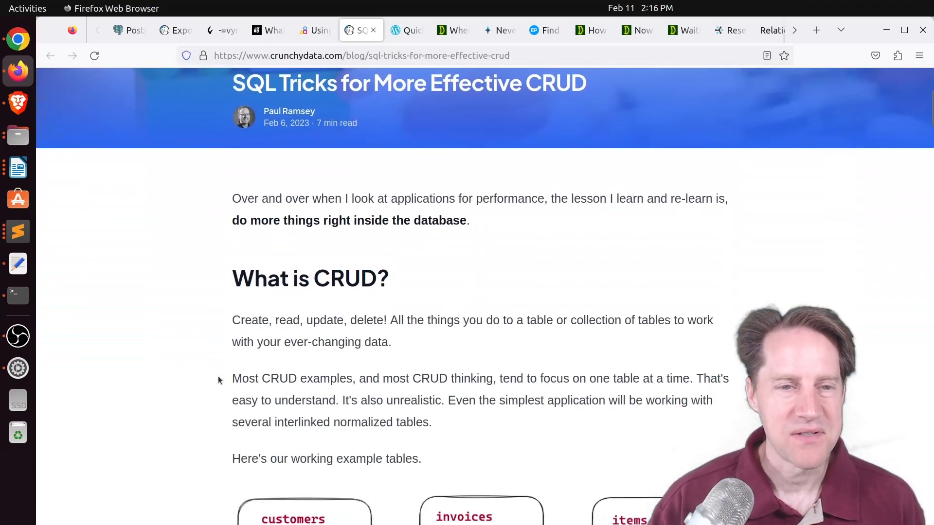
scroll(down, 3)
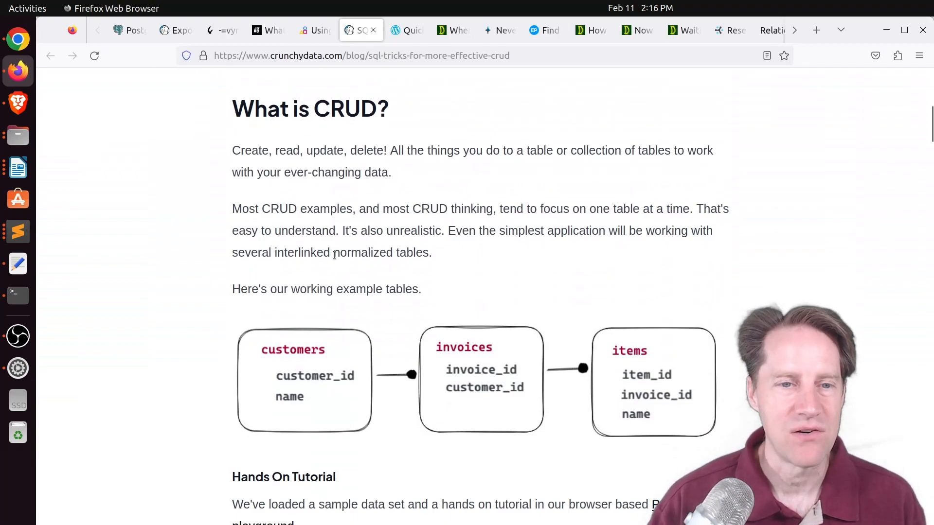
scroll(down, 3)
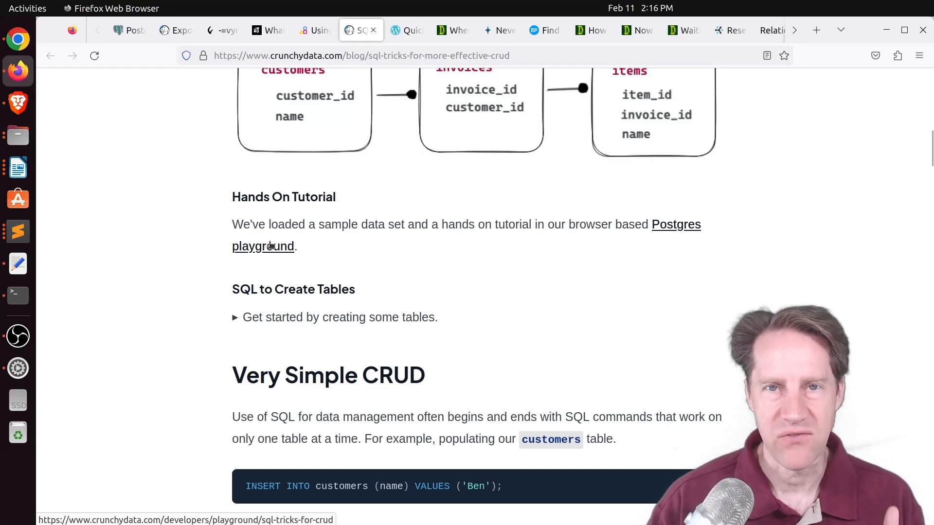
scroll(down, 3)
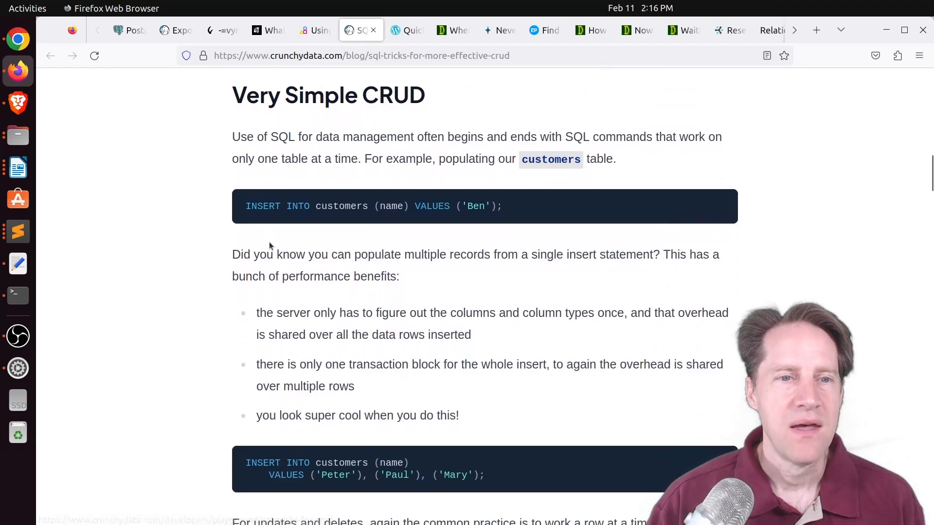
scroll(down, 3)
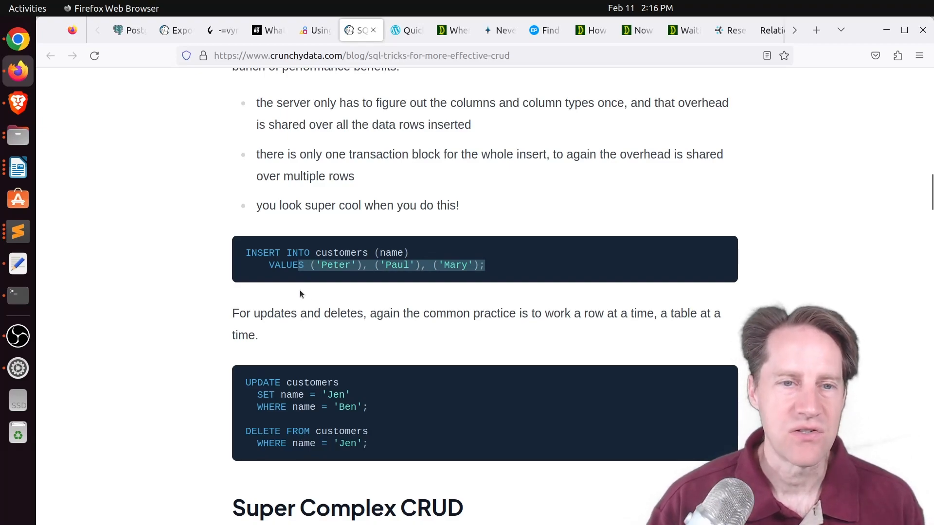
mouse_move(293, 291)
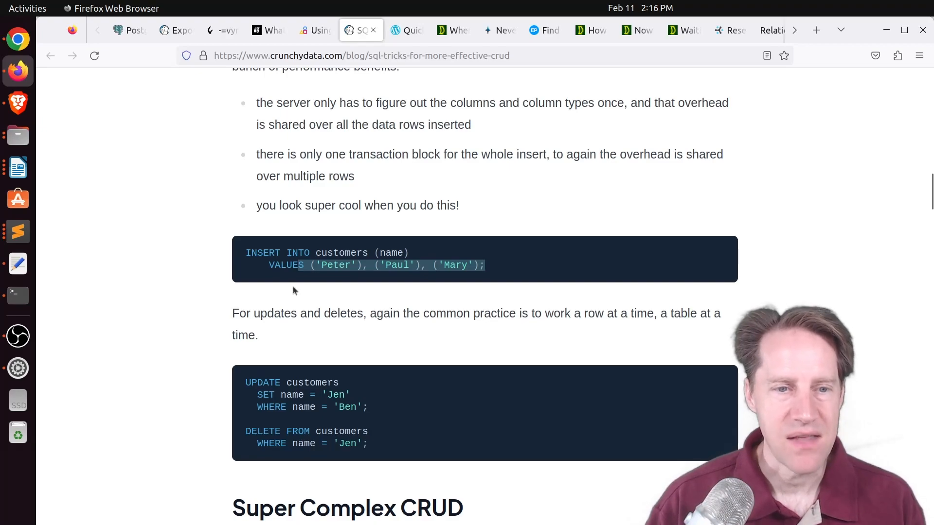
scroll(down, 3)
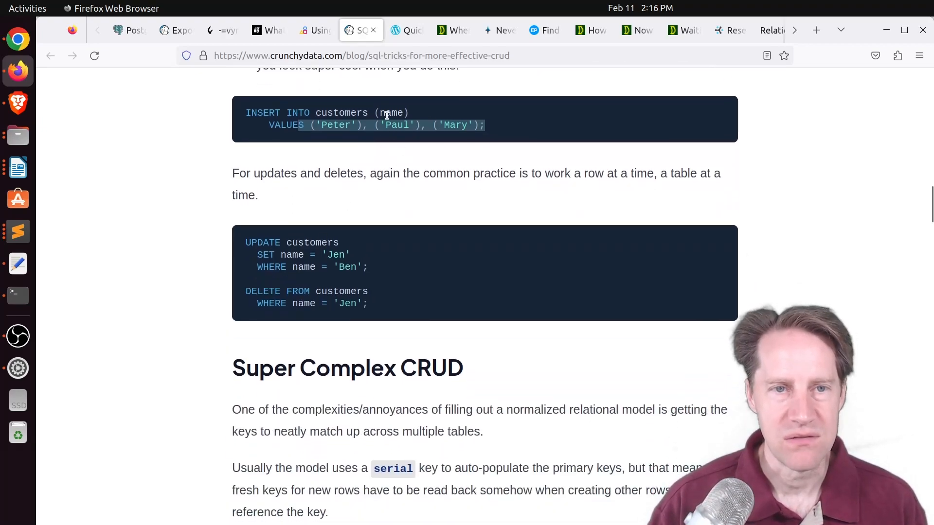
Finish the CRUD article at its Conclusion, then bring up gorthx's Quick Logical Replication Checklist.
scroll(down, 3)
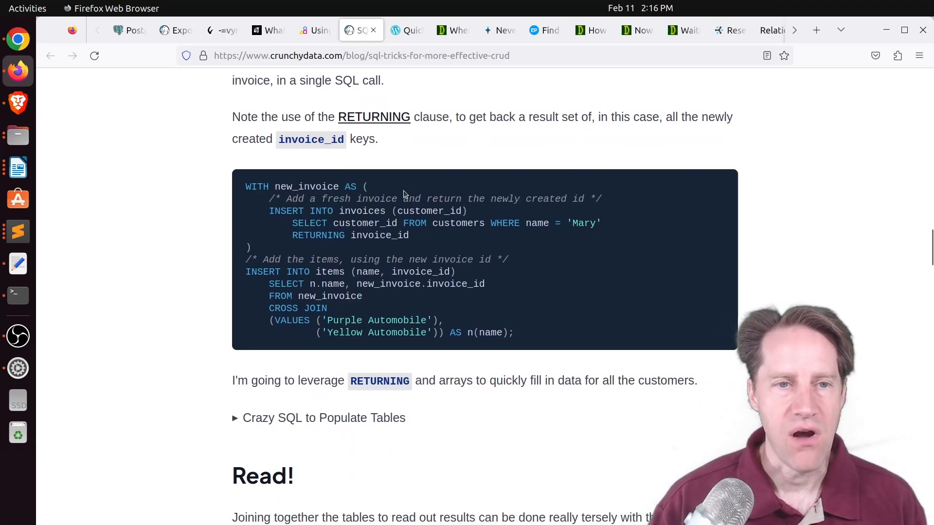
scroll(down, 3)
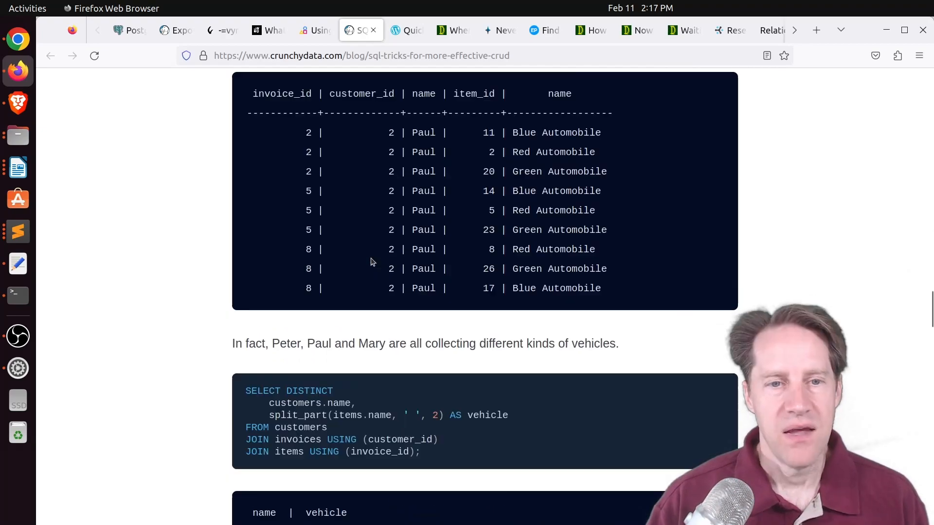
mouse_move(442, 232)
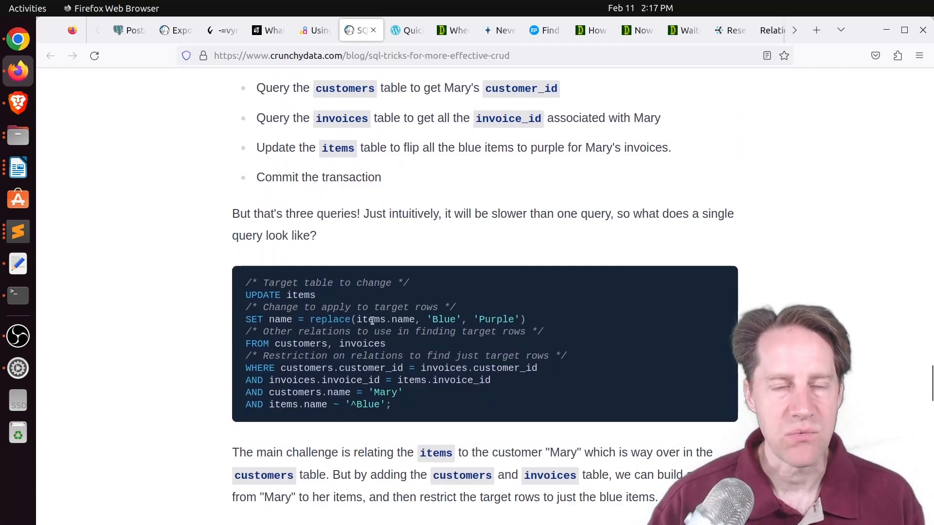
scroll(down, 3)
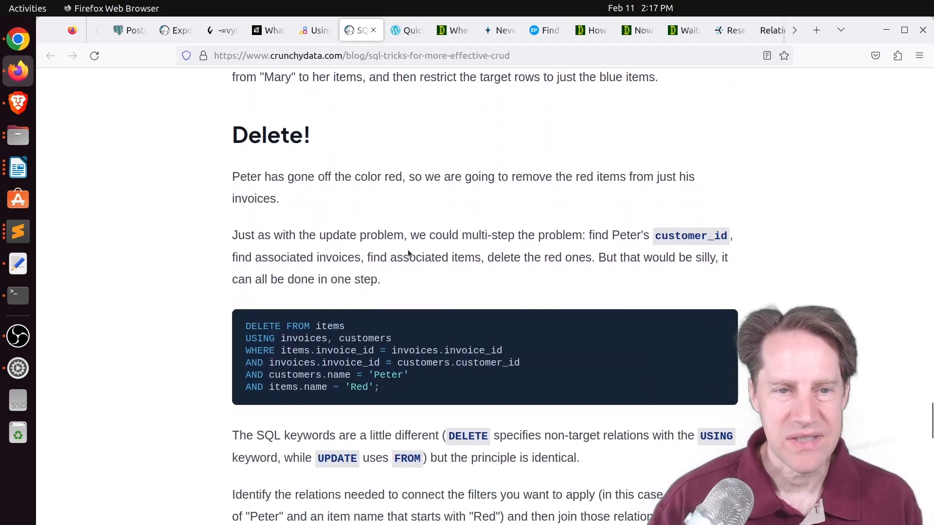
mouse_move(297, 279)
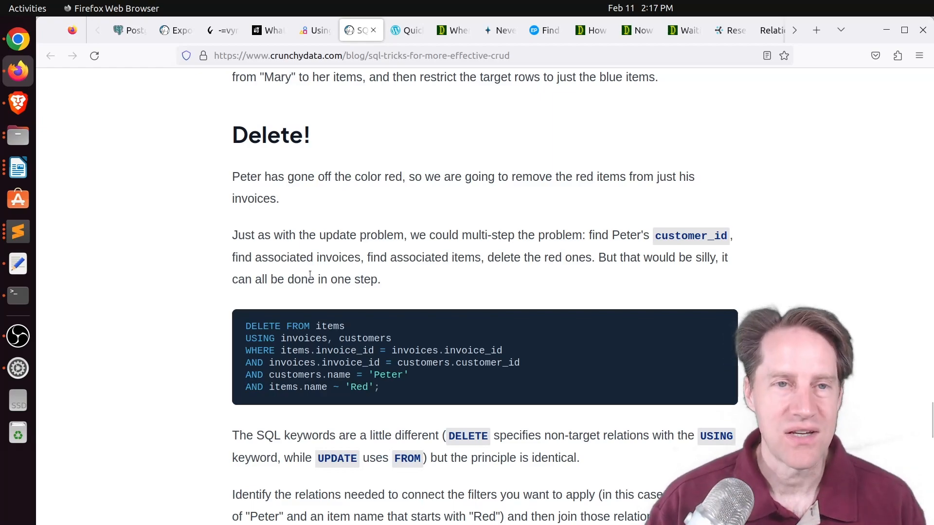
scroll(down, 3)
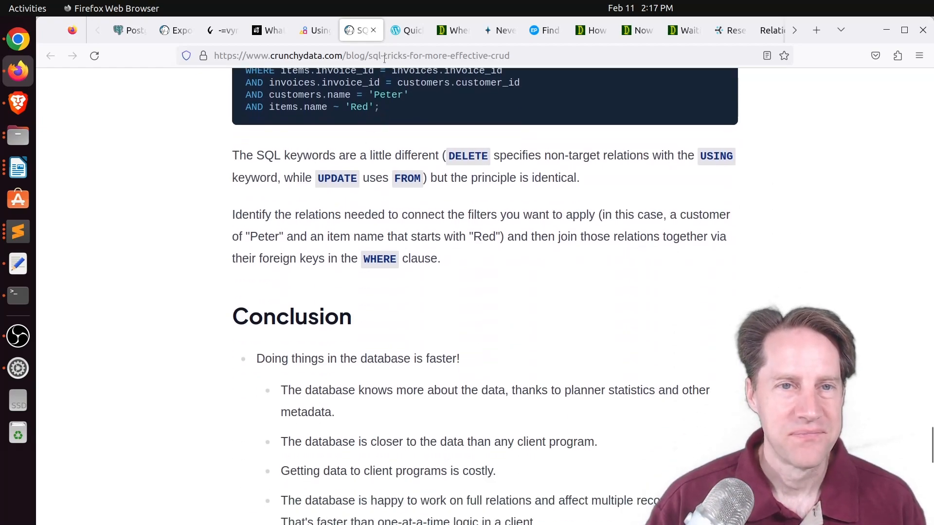
click(407, 30)
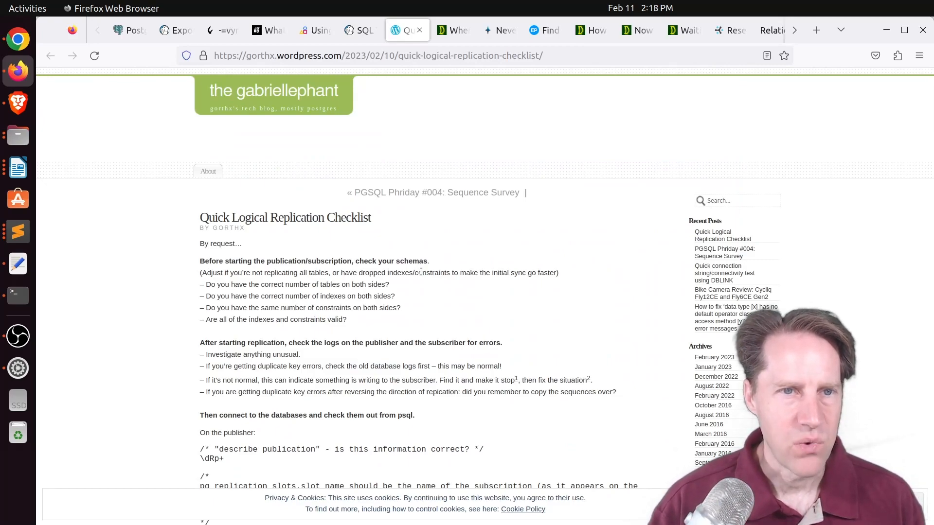
Read the replication checklist past the publisher and subscriber queries, then move to depesz's VACUUM FULL post.
scroll(down, 3)
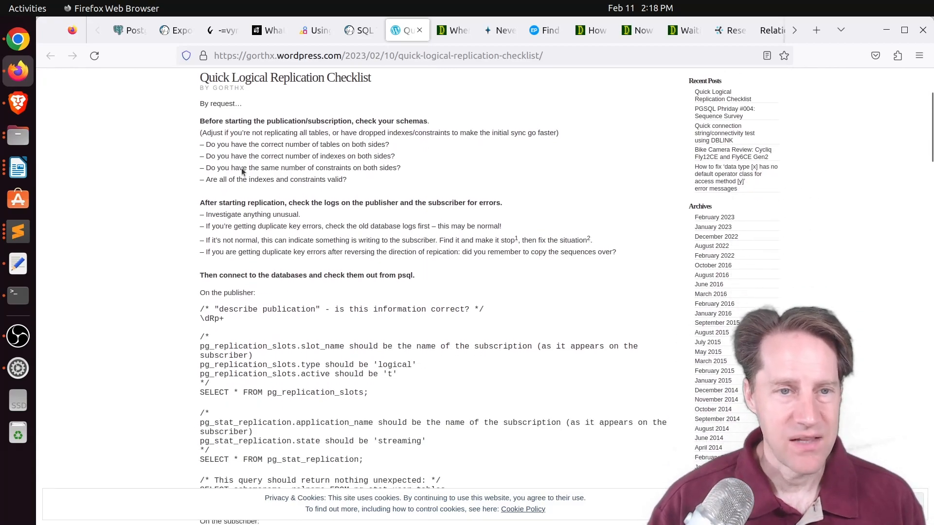
mouse_move(265, 194)
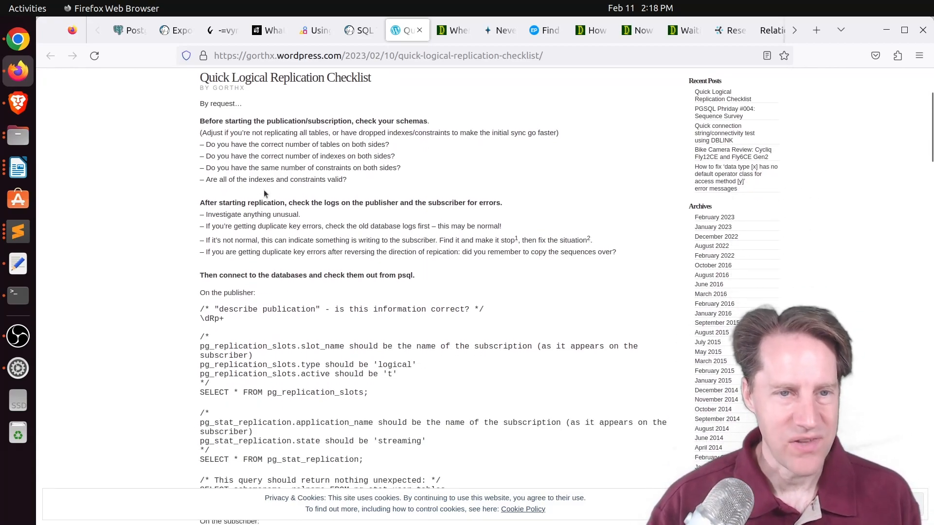
mouse_move(337, 385)
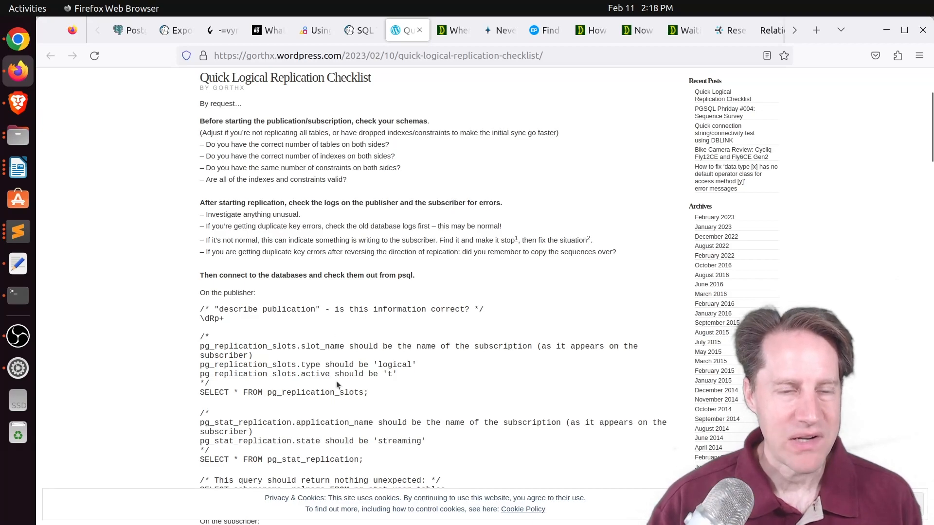
scroll(down, 3)
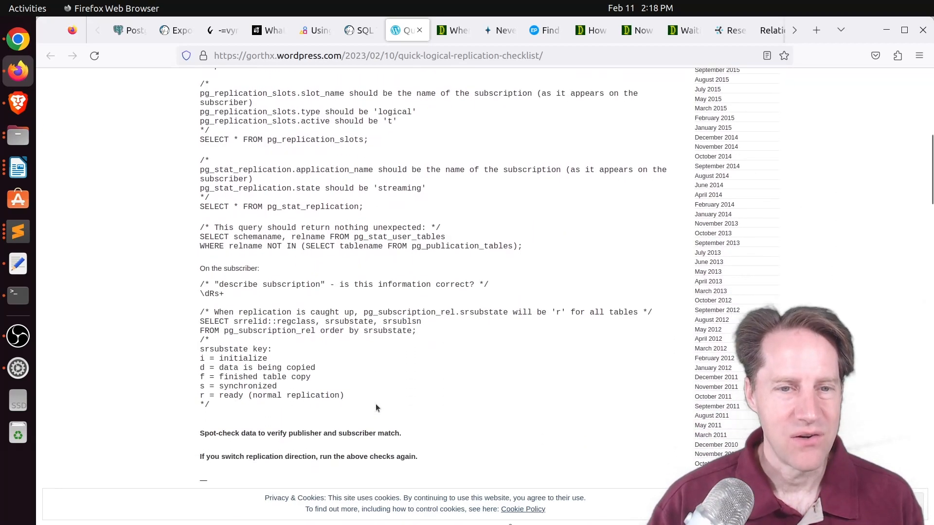
scroll(down, 3)
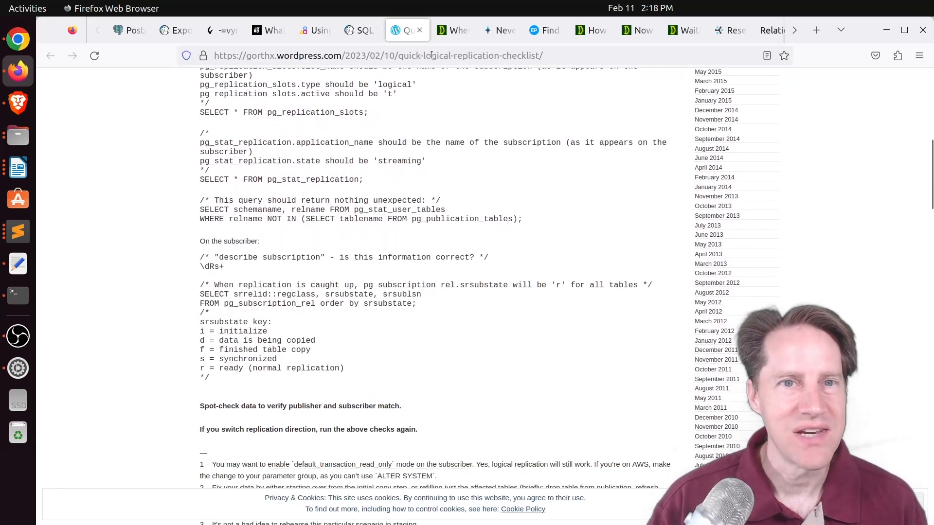
click(452, 30)
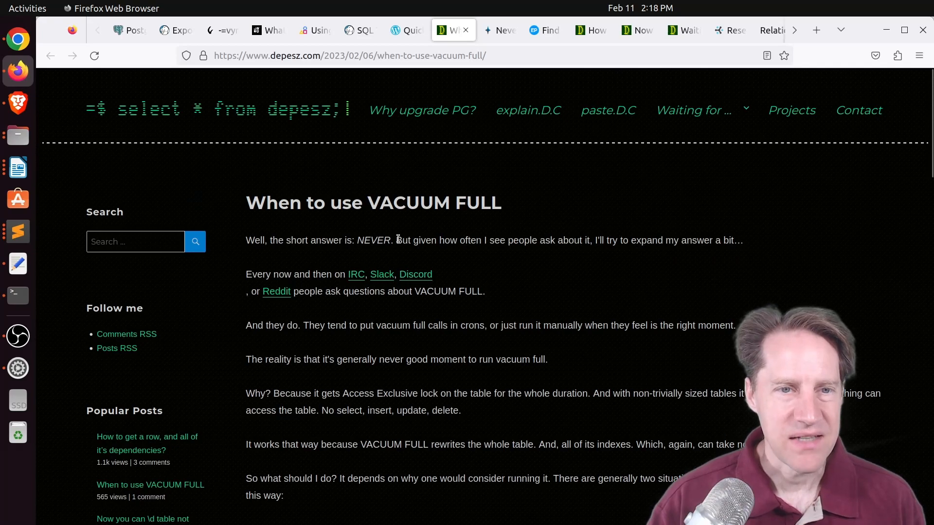
scroll(down, 3)
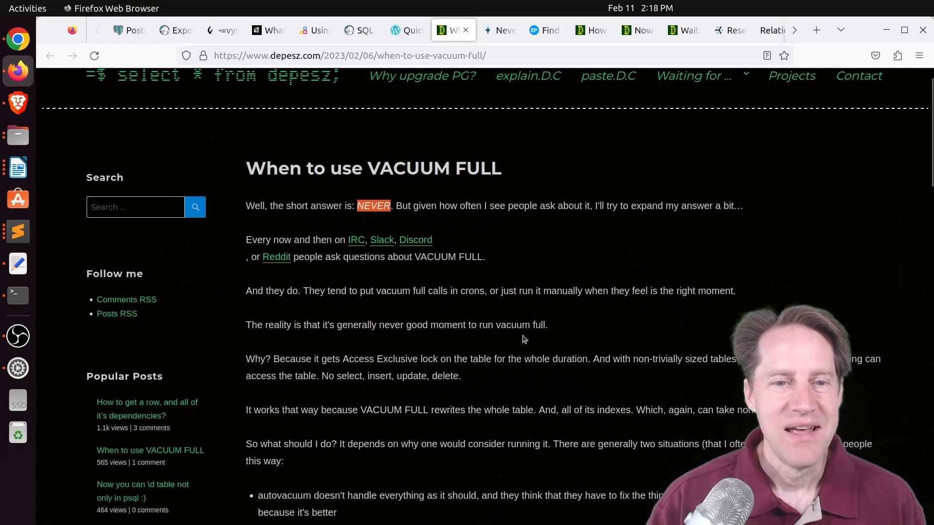
scroll(down, 3)
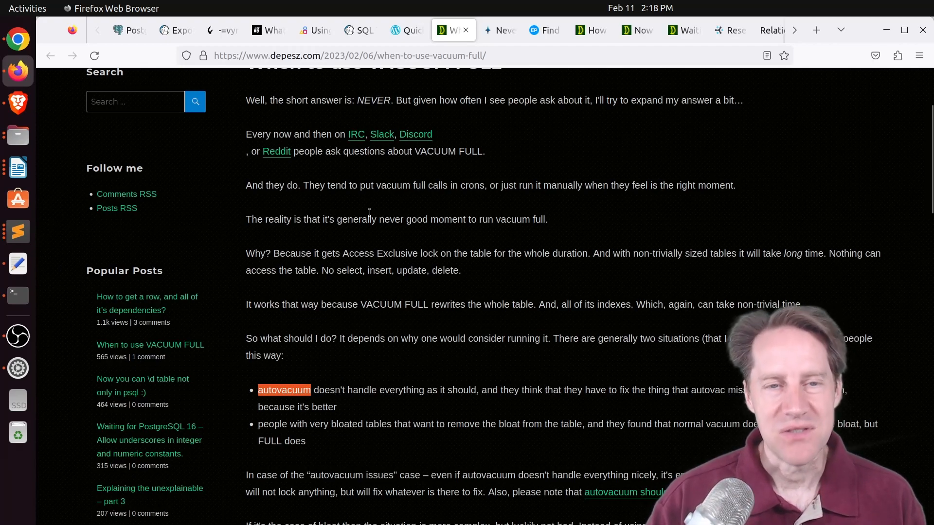
mouse_move(421, 301)
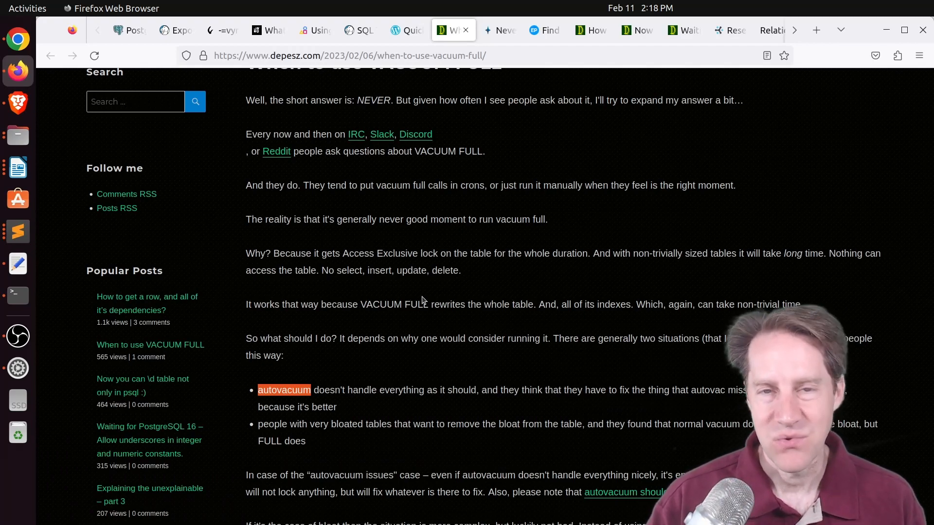
scroll(down, 3)
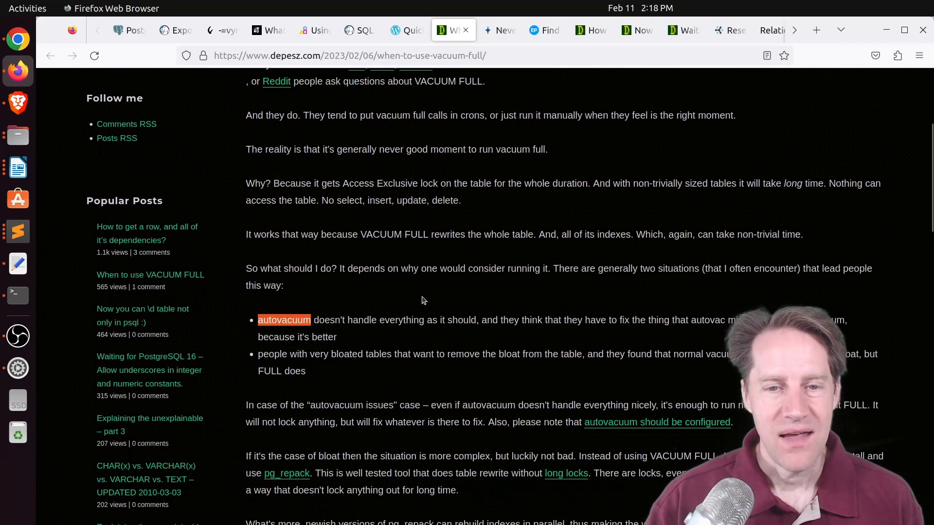
scroll(down, 3)
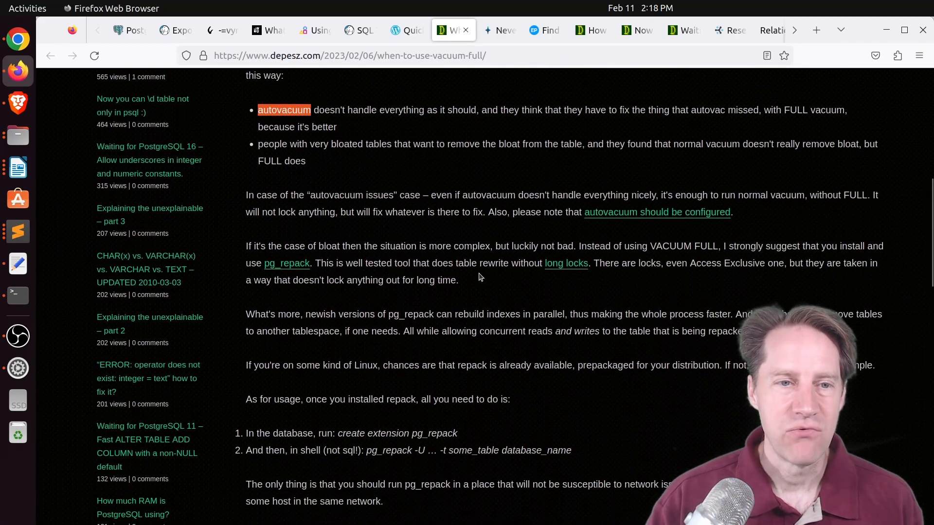
mouse_move(286, 262)
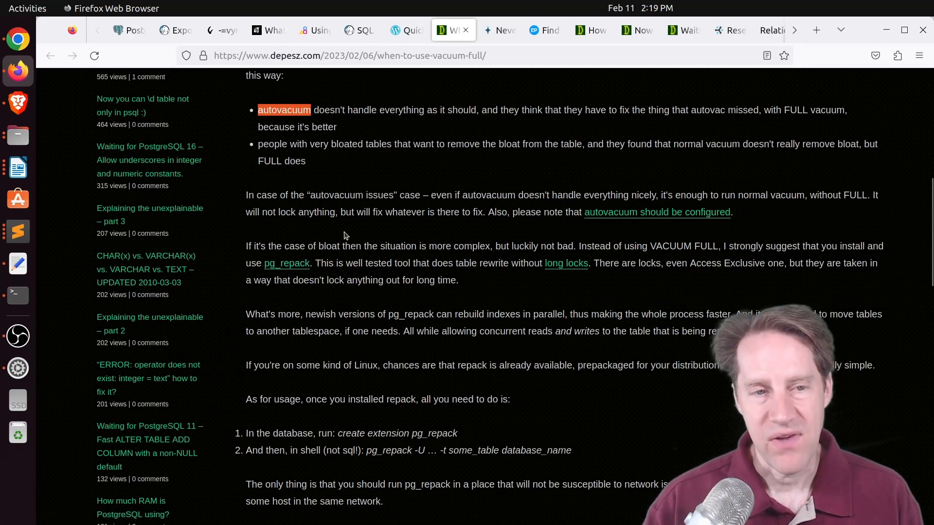
mouse_move(336, 250)
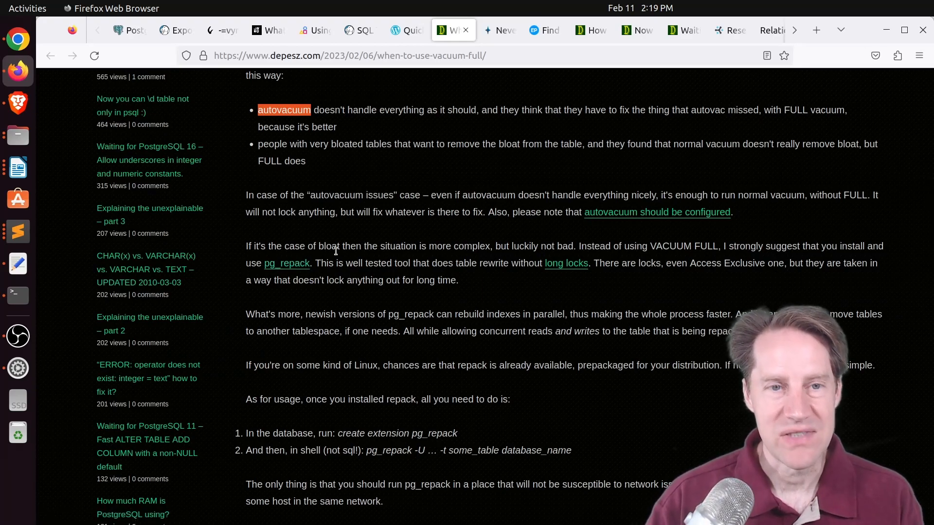
mouse_move(688, 361)
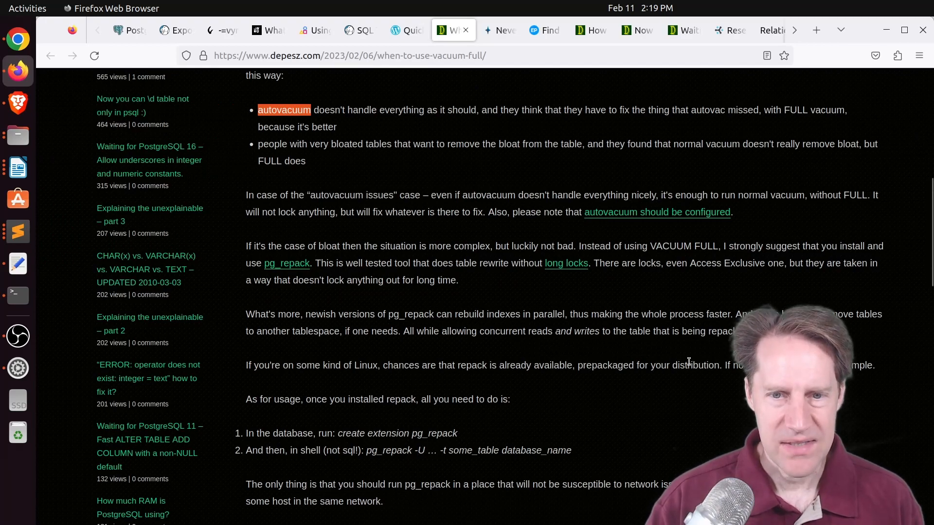
mouse_move(670, 432)
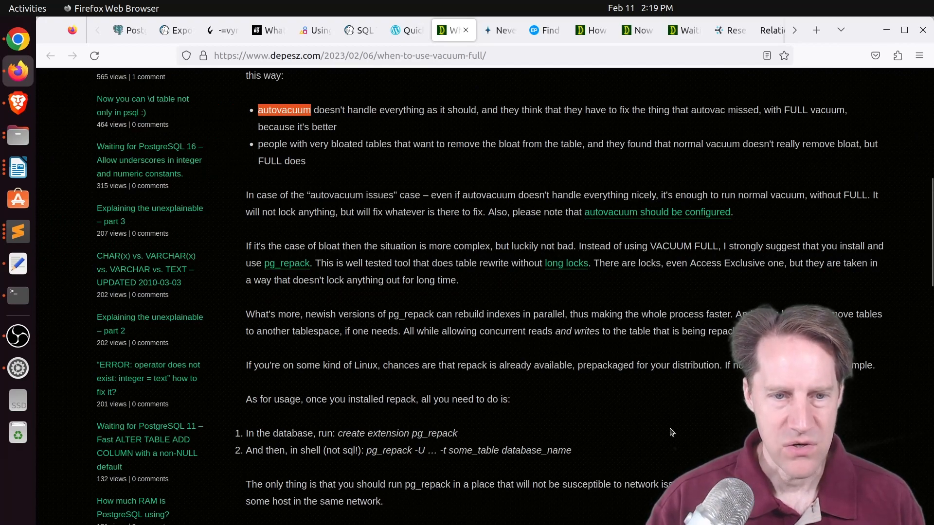
mouse_move(570, 348)
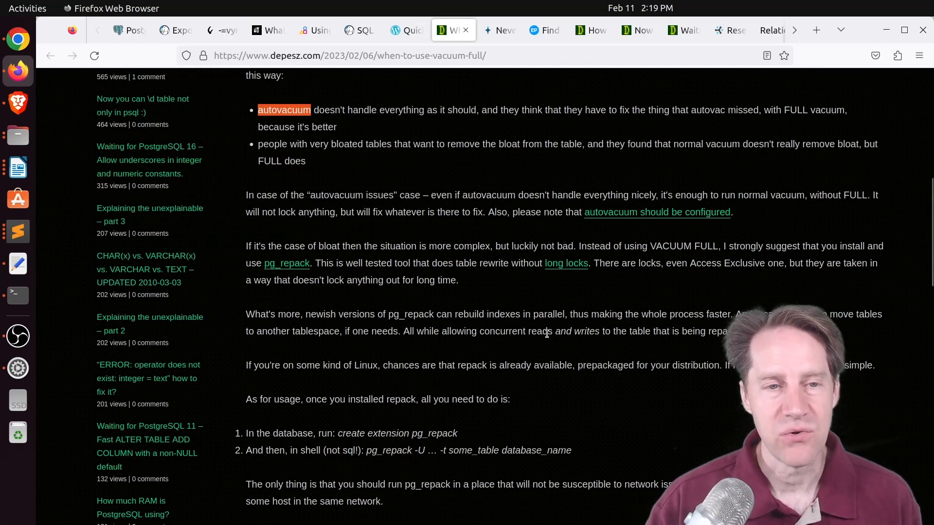
mouse_move(286, 262)
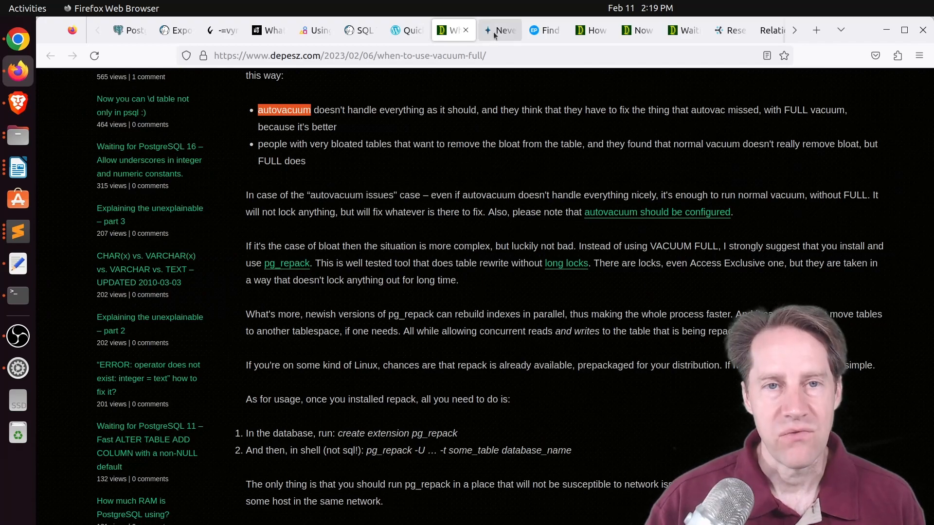
click(499, 30)
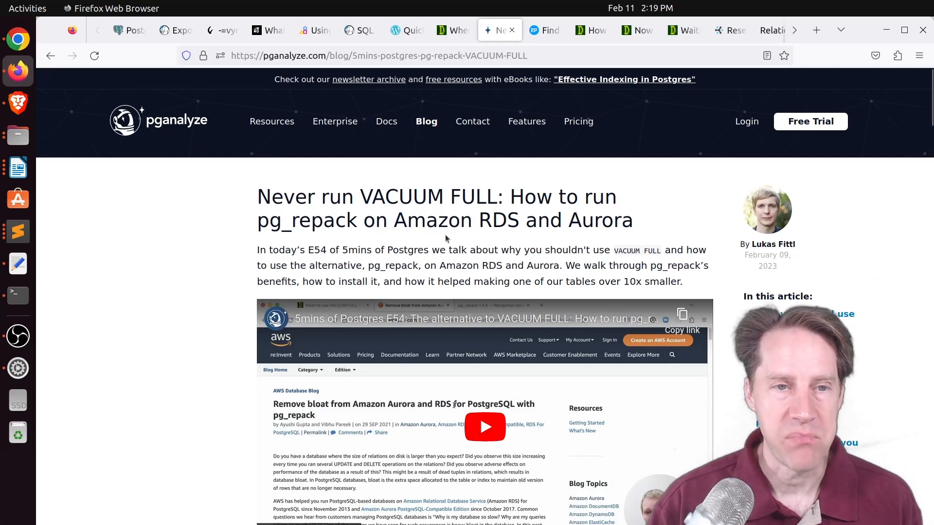
mouse_move(490, 190)
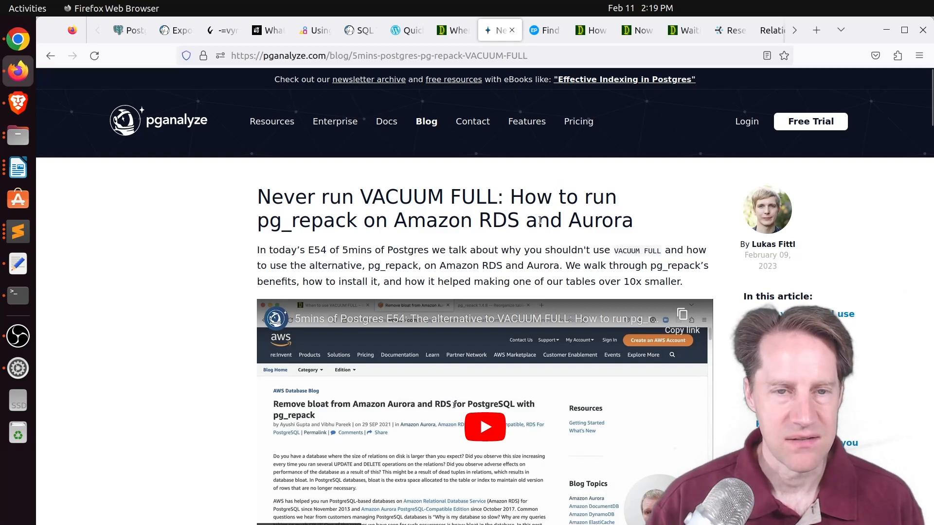
mouse_move(574, 119)
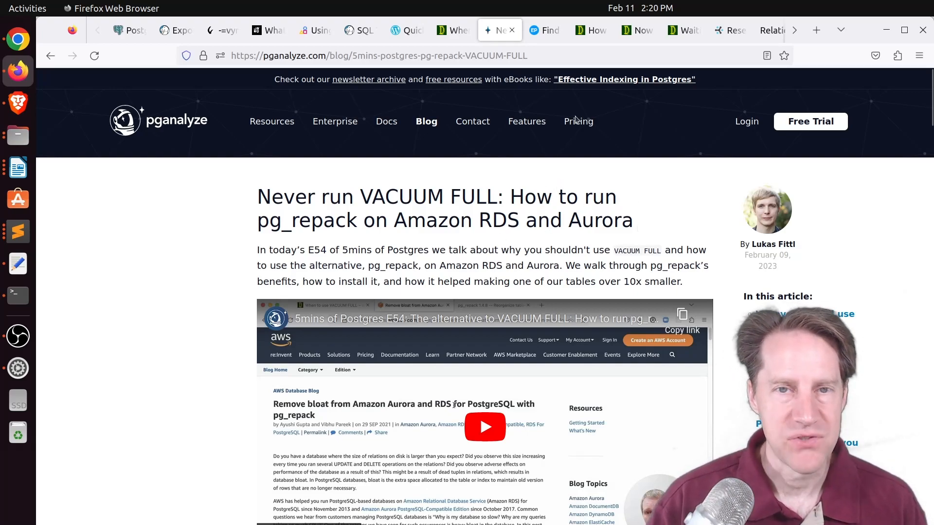
mouse_move(539, 76)
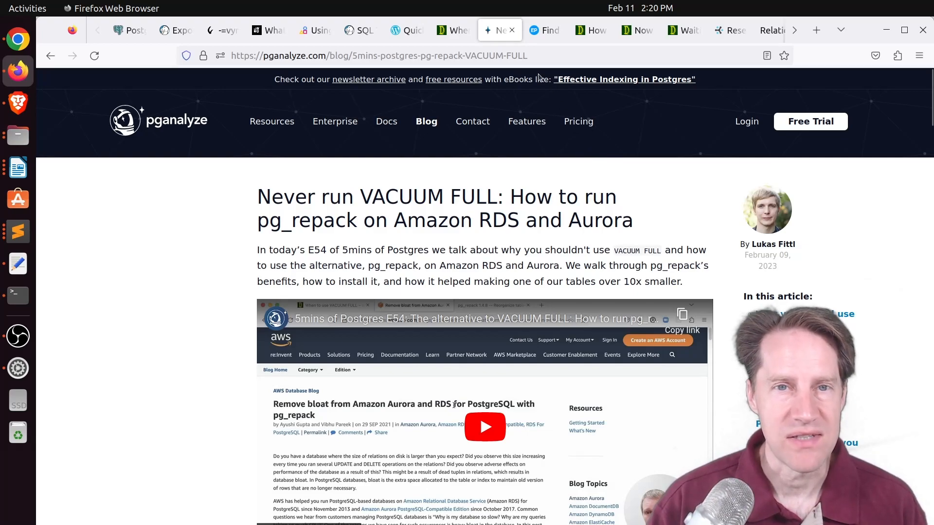
Switch from pganalyze's pg_repack article to End Point Dev's find-text-in-any-column post.
click(542, 31)
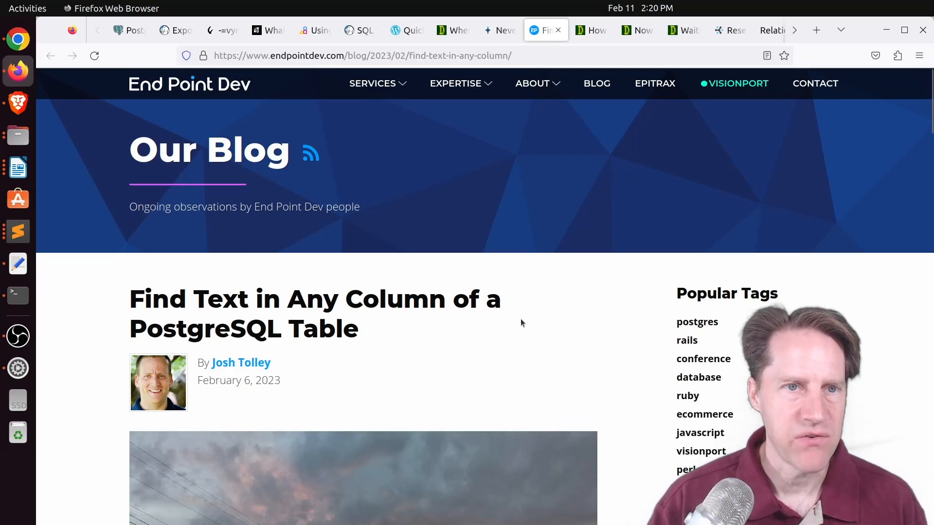
Highlight 'kilroy' in the first command and read the find-text post down past the \gexec query to its tags.
scroll(down, 3)
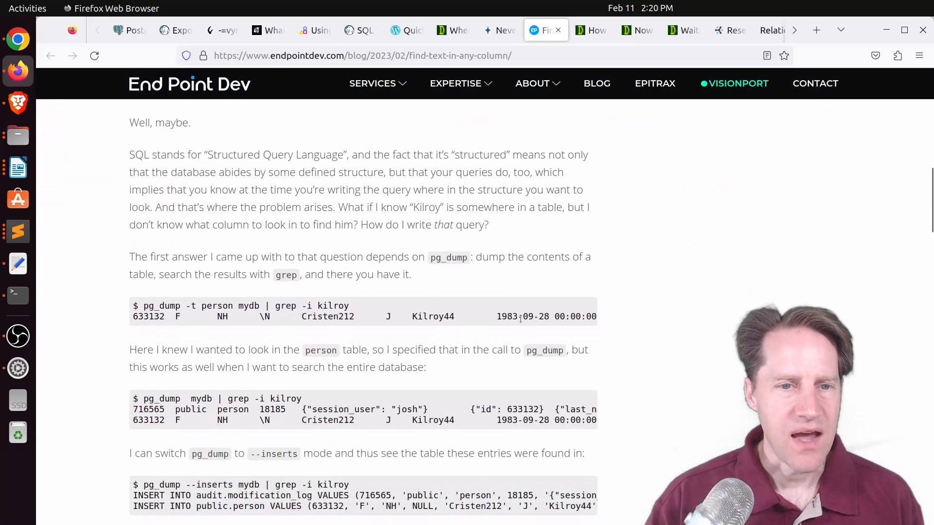
double_click(333, 306)
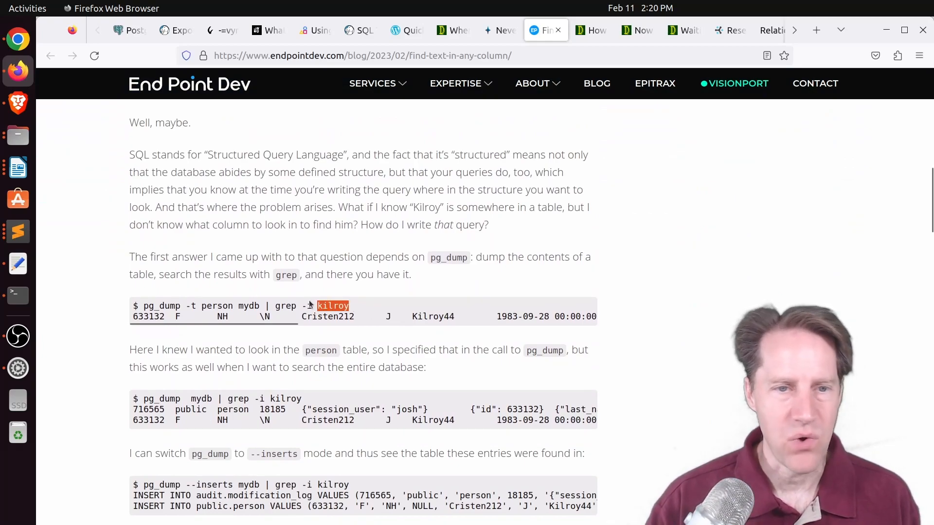
mouse_move(275, 299)
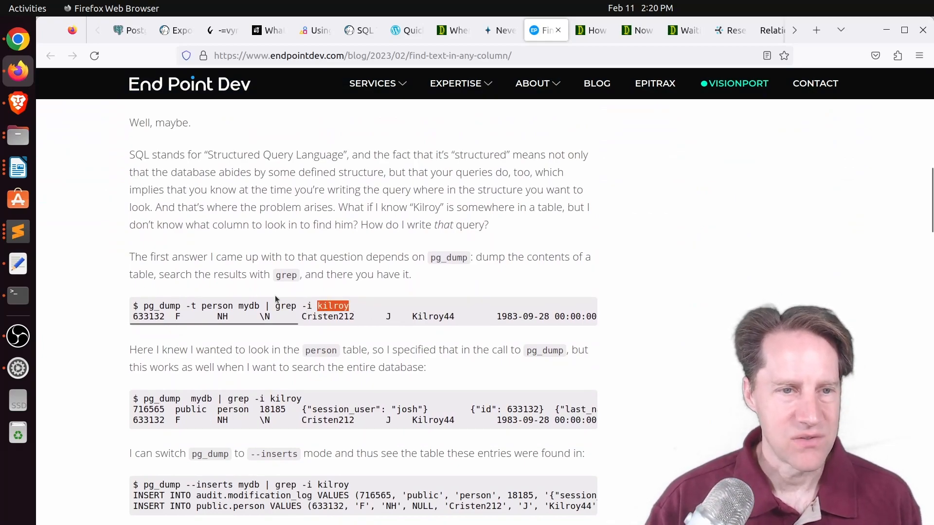
mouse_move(281, 288)
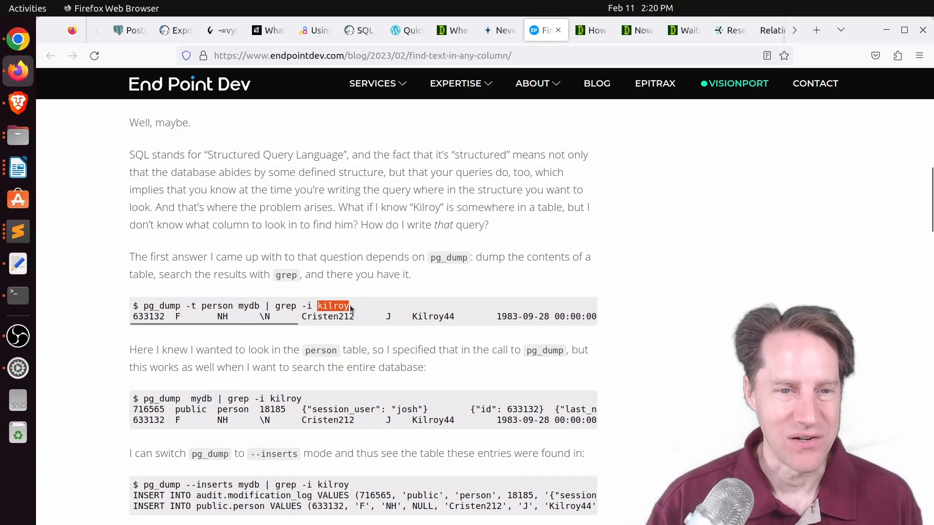
scroll(down, 3)
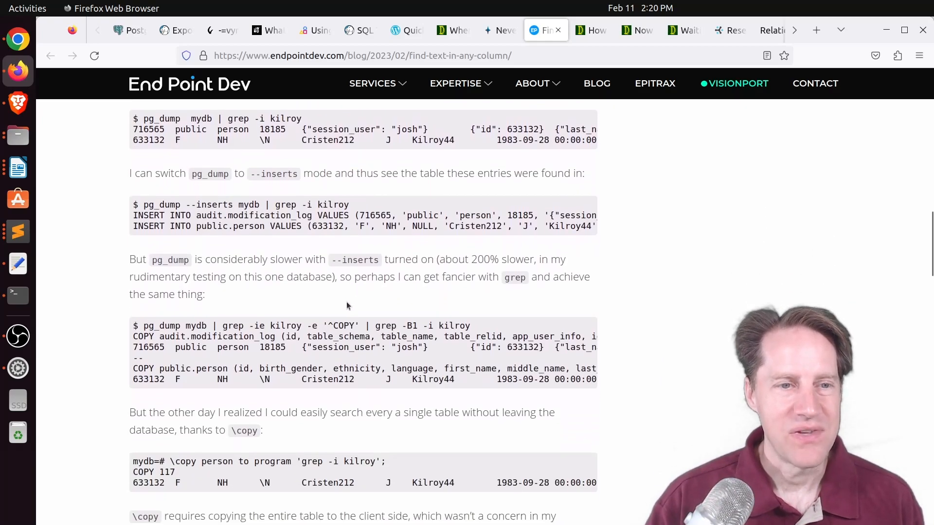
scroll(down, 3)
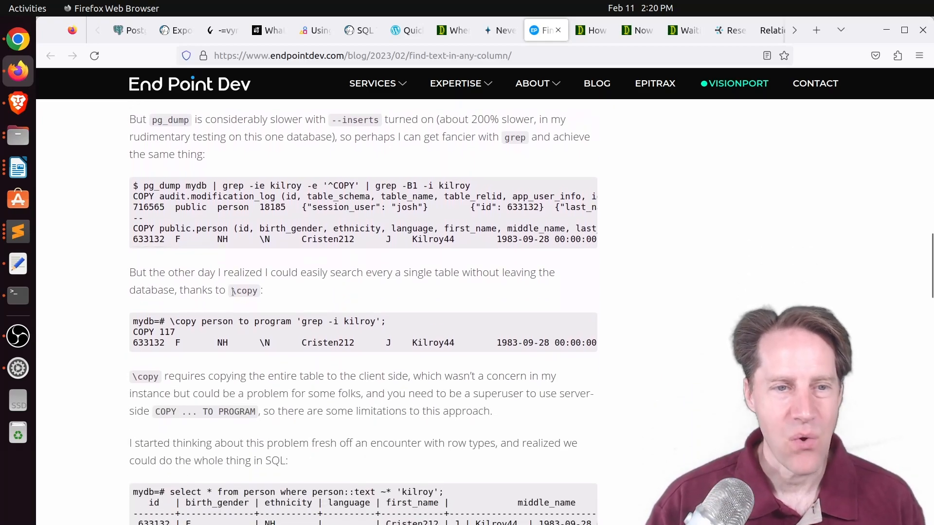
mouse_move(255, 303)
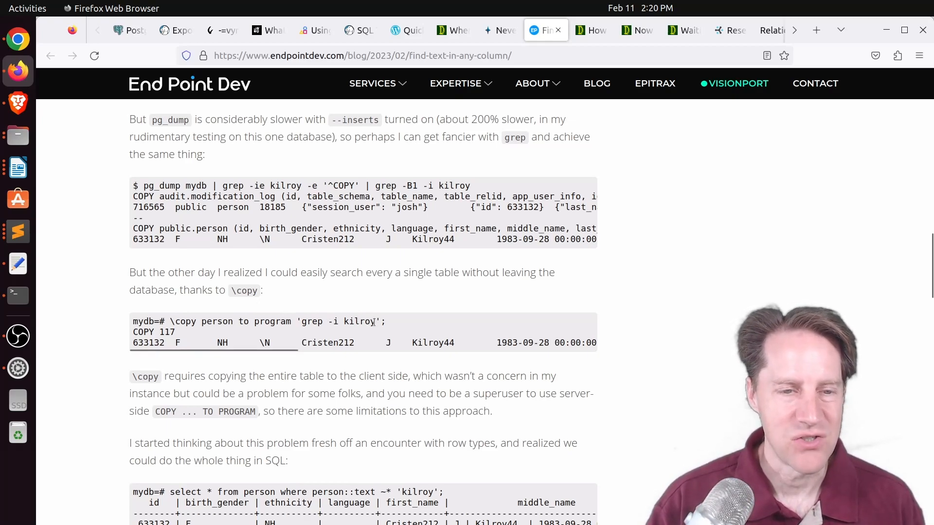
scroll(down, 3)
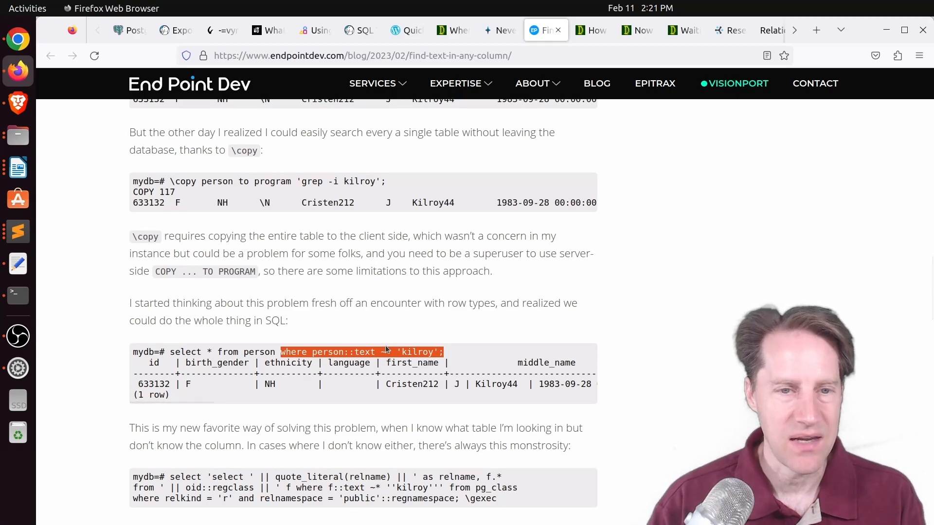
scroll(down, 3)
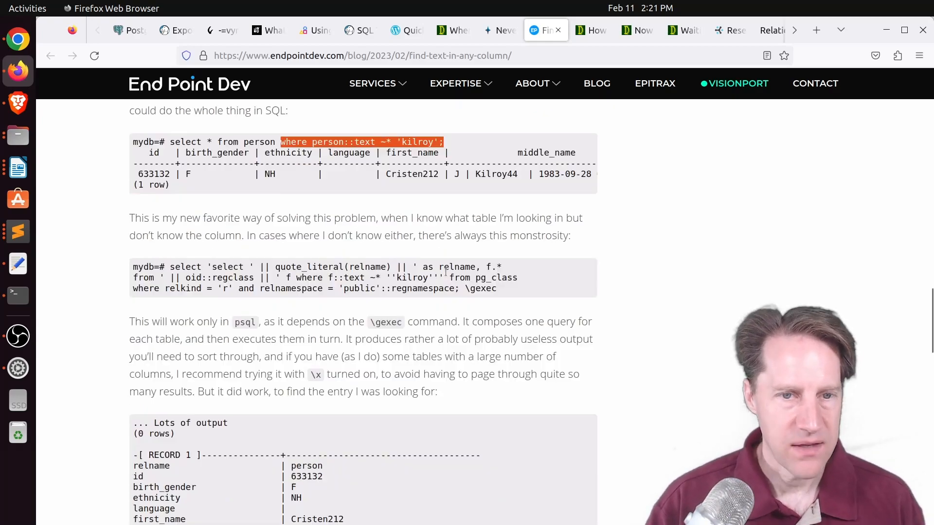
mouse_move(498, 299)
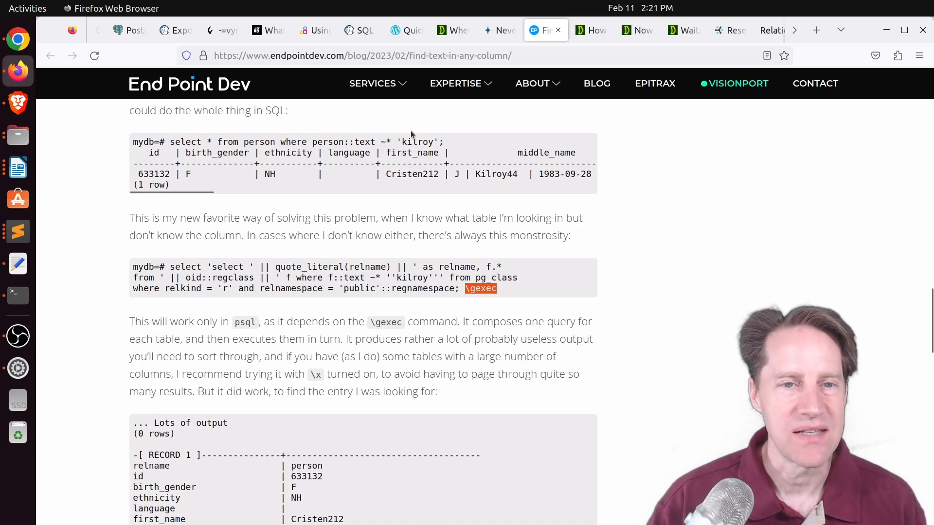
scroll(down, 3)
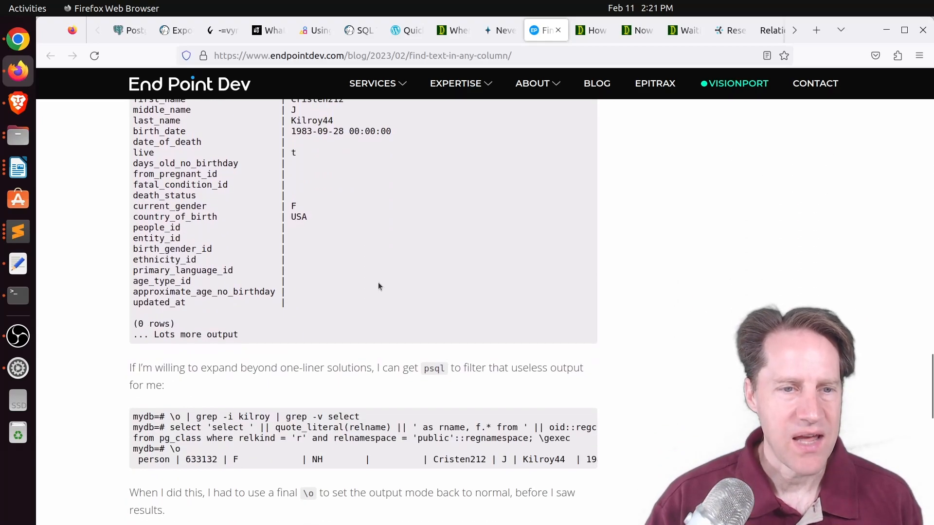
scroll(down, 3)
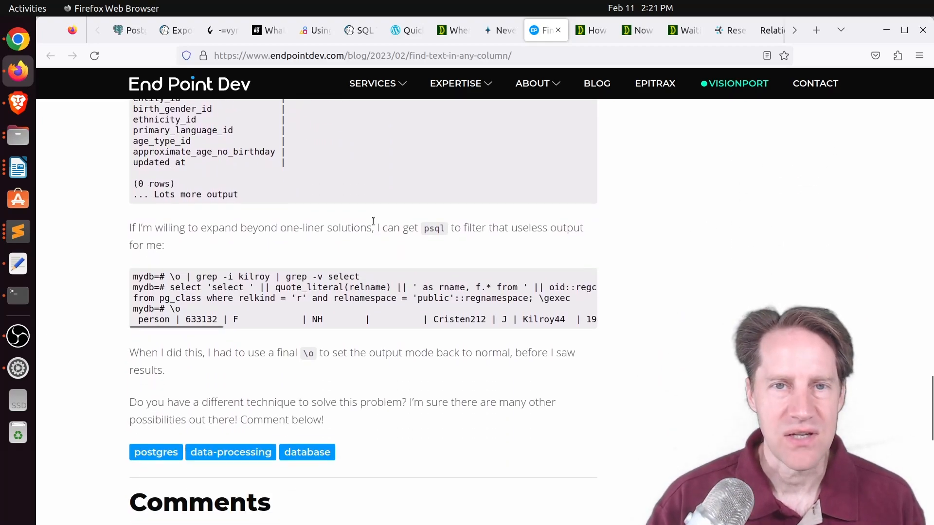
Bring up depesz's row-with-all-dependencies post and read through the export_data results to the comments.
click(591, 31)
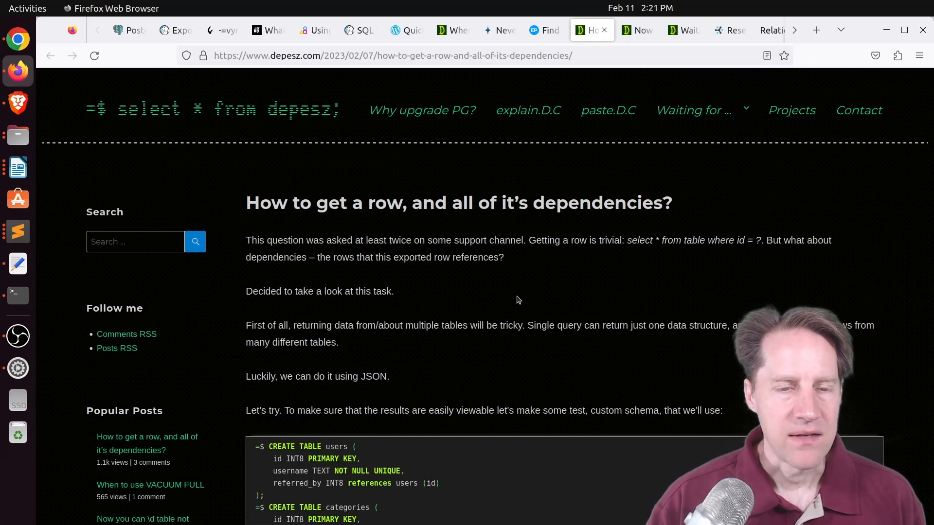
scroll(down, 3)
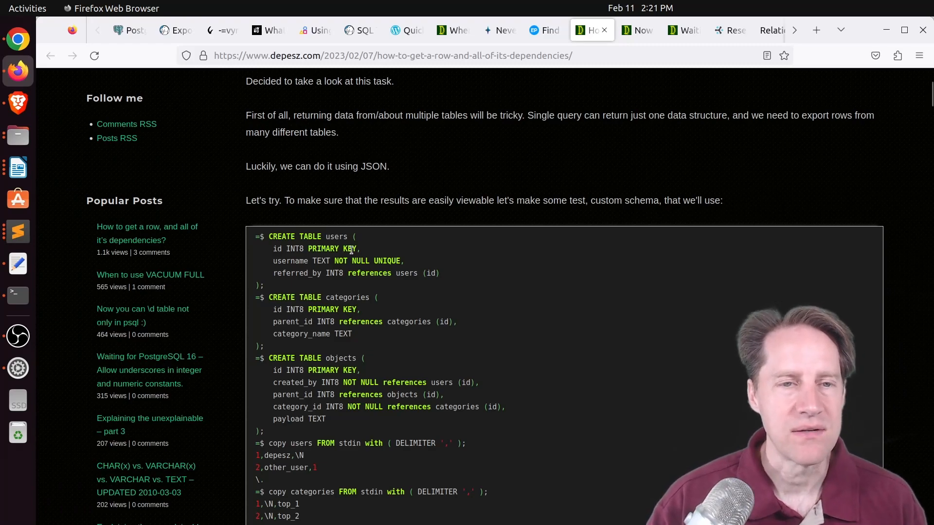
mouse_move(311, 288)
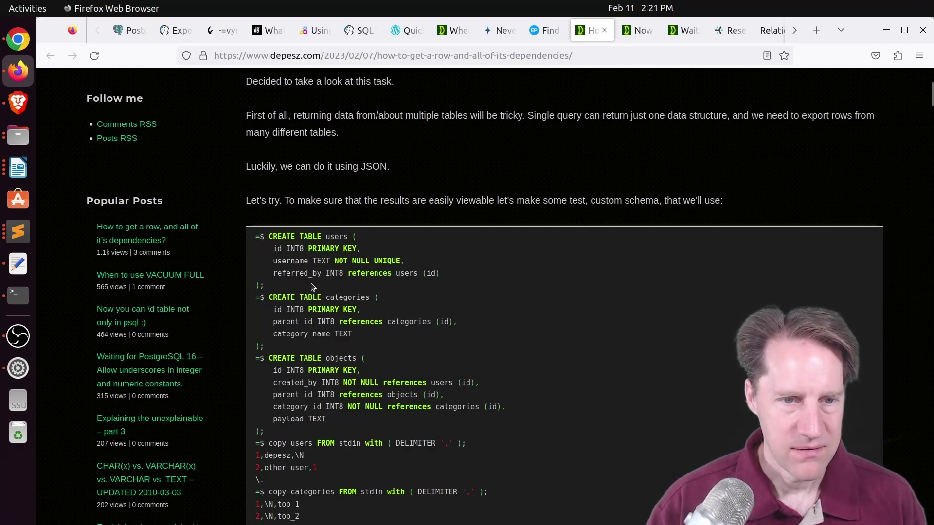
mouse_move(442, 225)
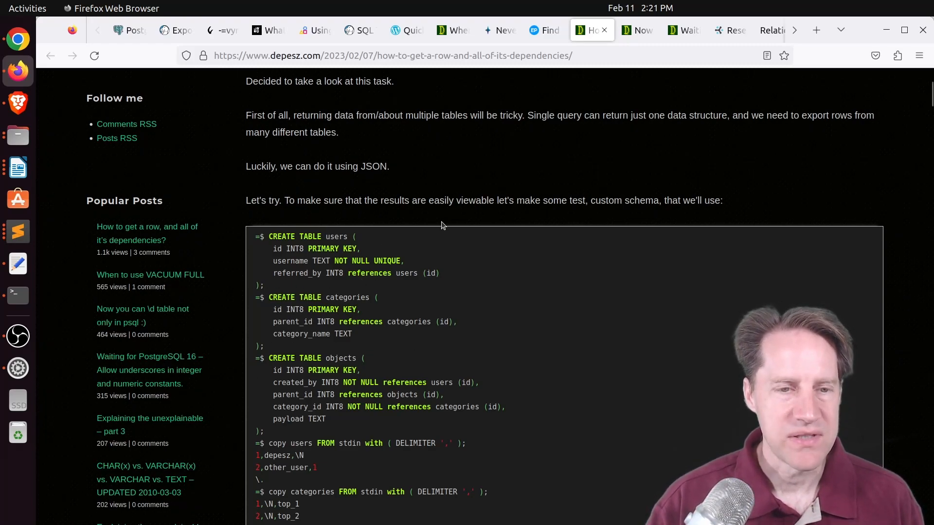
scroll(down, 3)
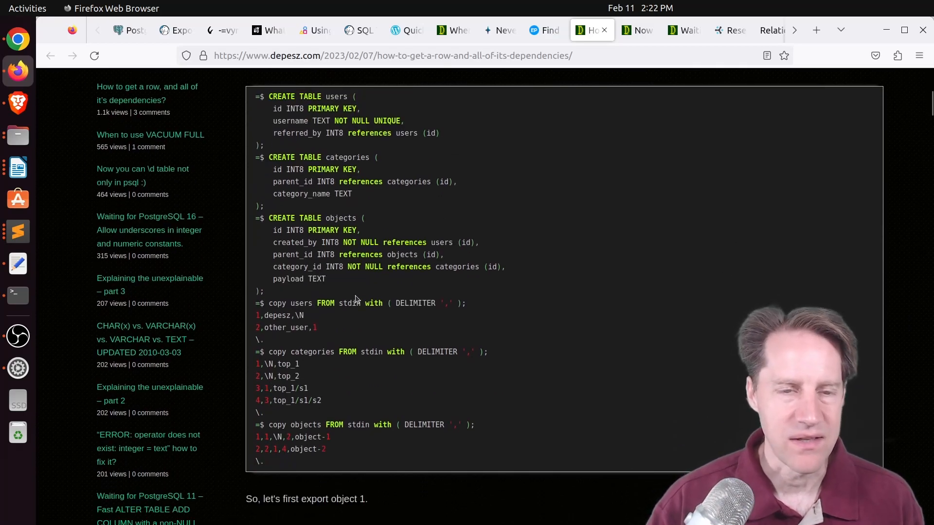
scroll(down, 3)
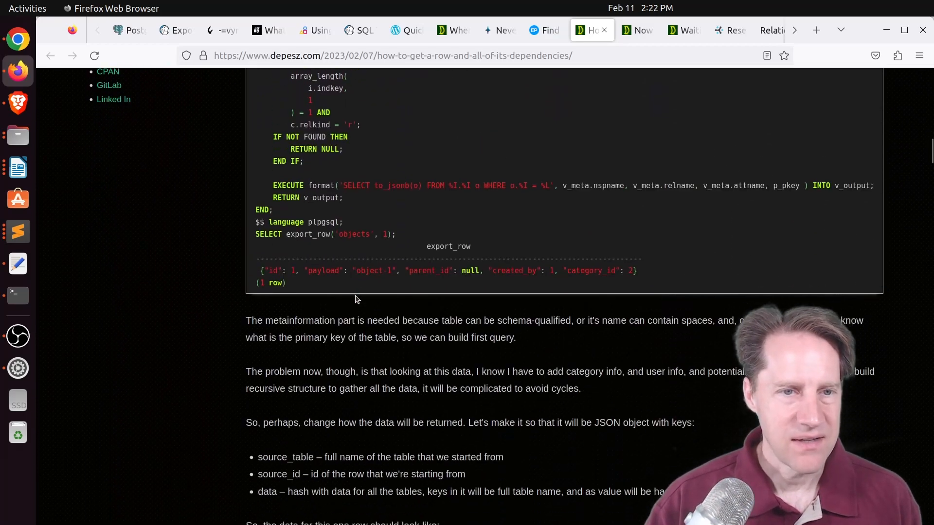
scroll(down, 3)
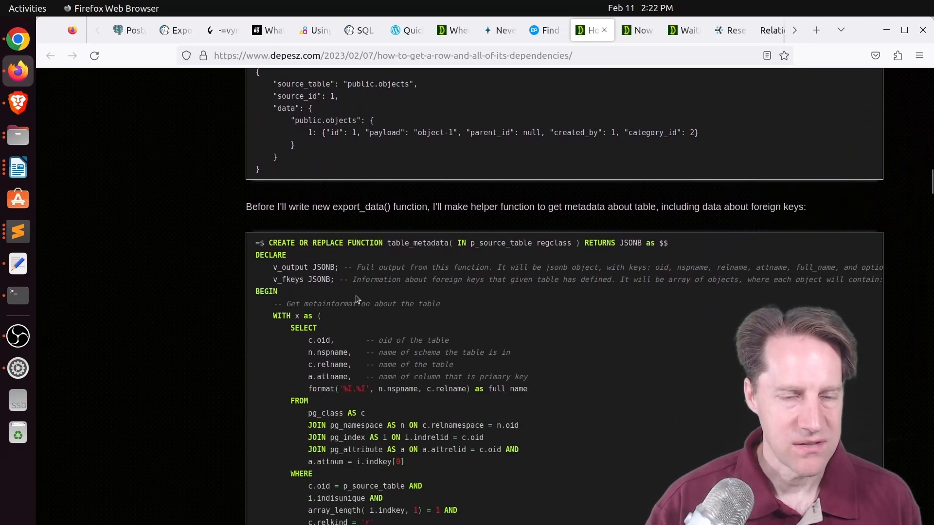
scroll(down, 3)
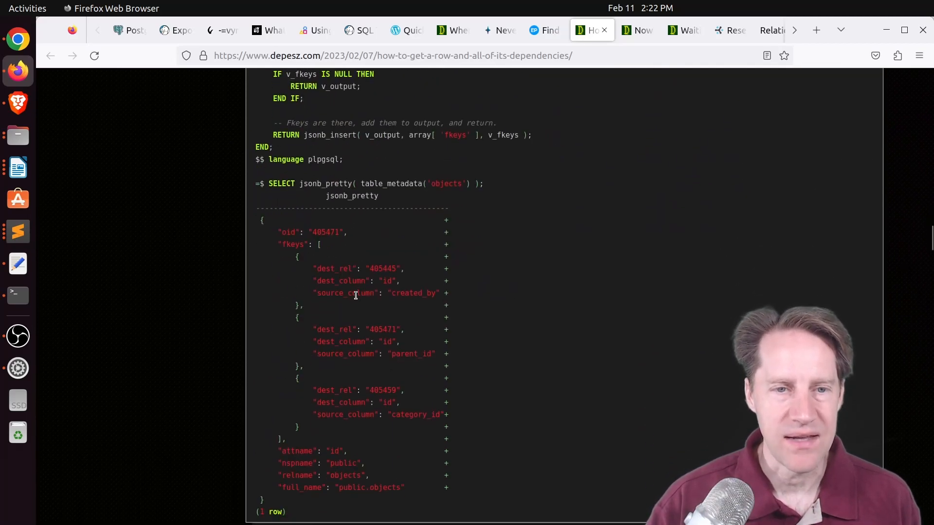
scroll(down, 3)
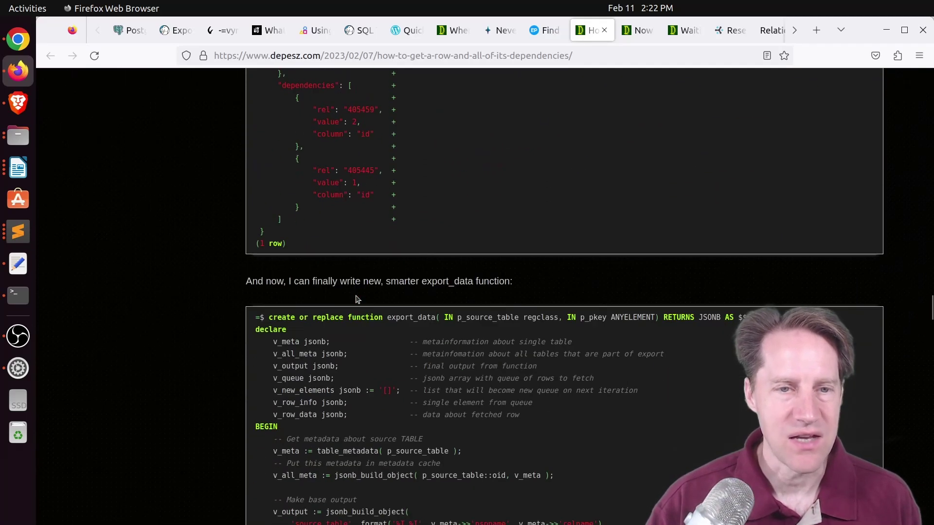
scroll(down, 3)
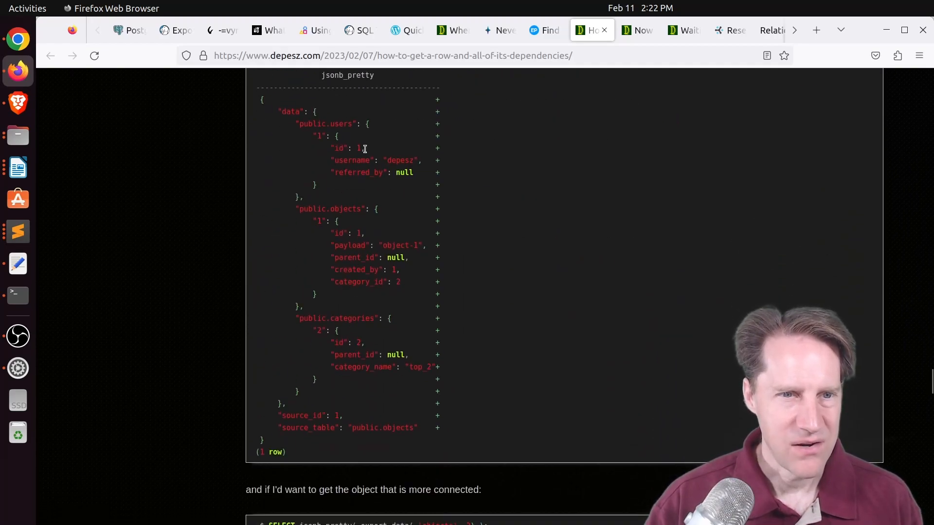
scroll(down, 3)
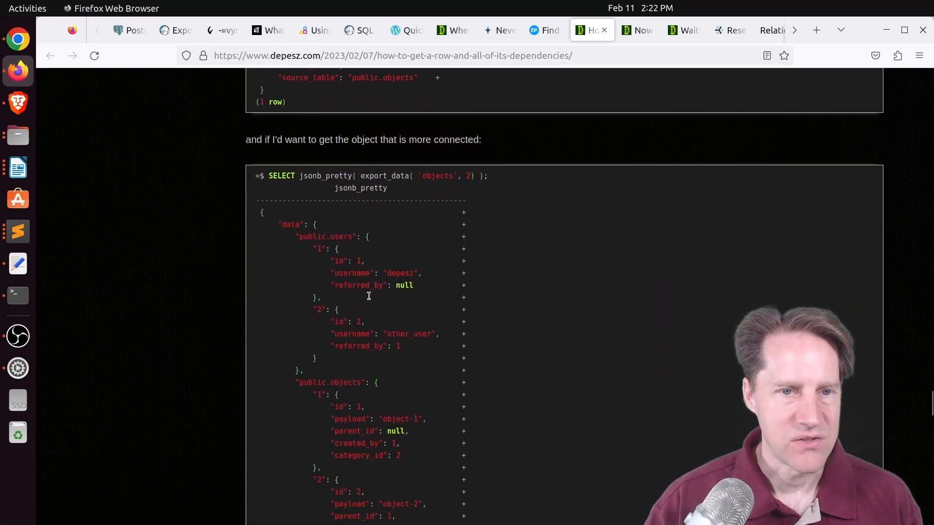
scroll(down, 3)
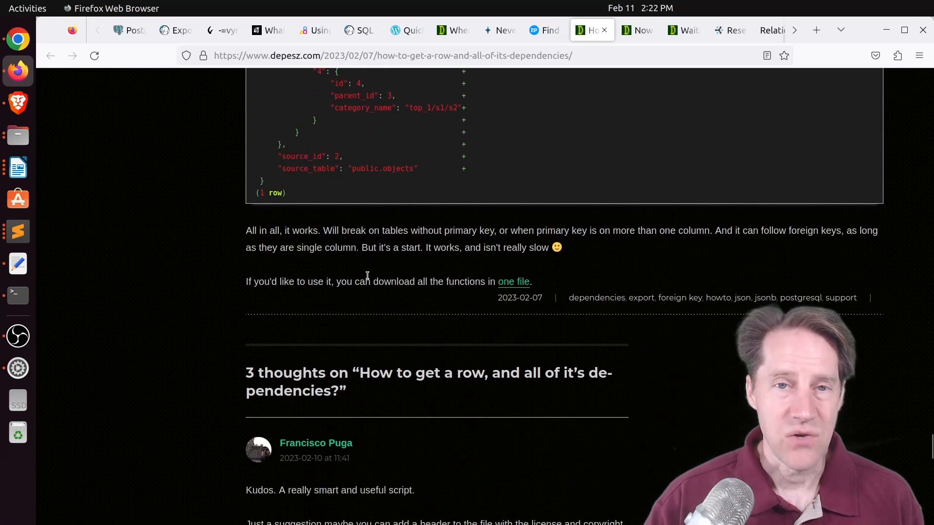
mouse_move(588, 72)
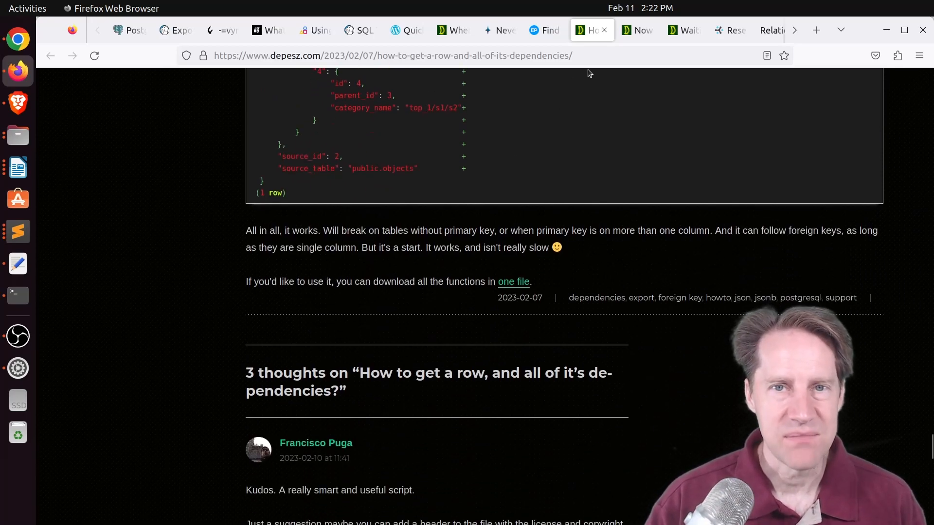
Switch to depesz's 'Now you can \d table not only in psql :)' post on psql-backslash functions.
click(636, 31)
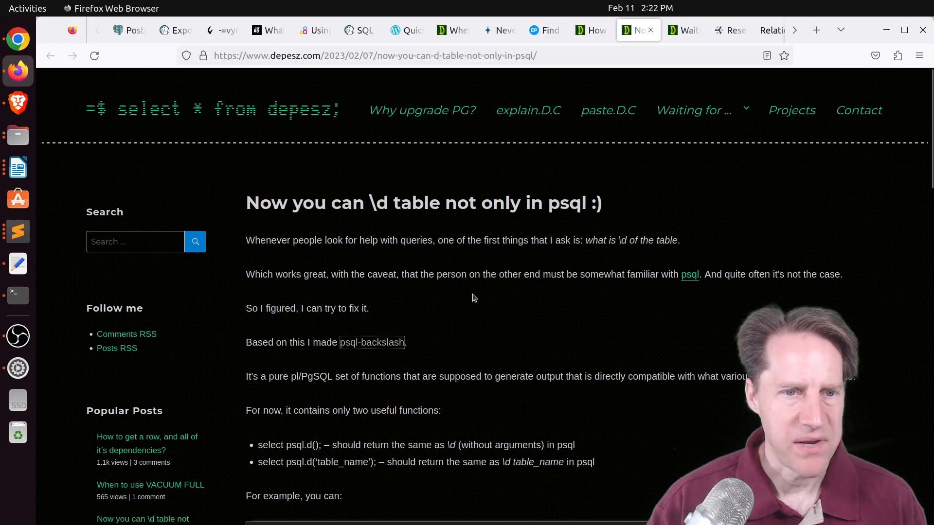
mouse_move(366, 322)
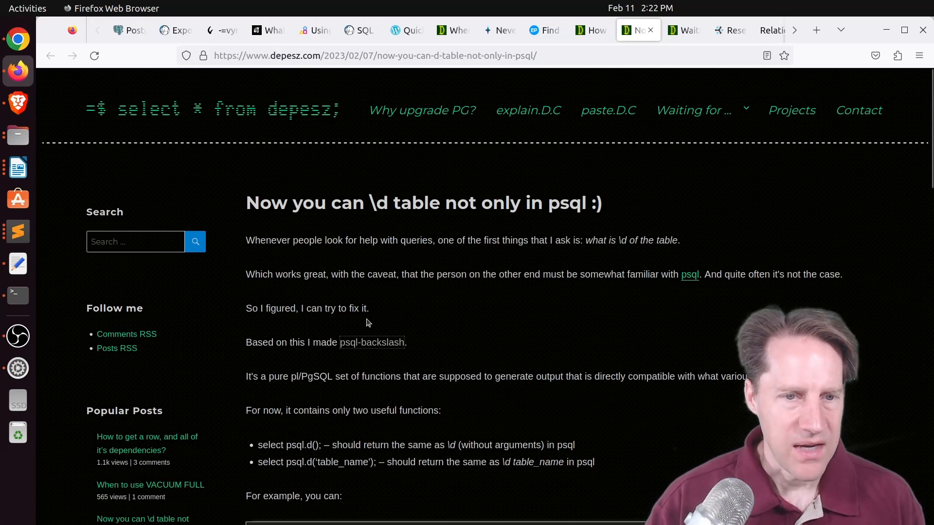
mouse_move(370, 343)
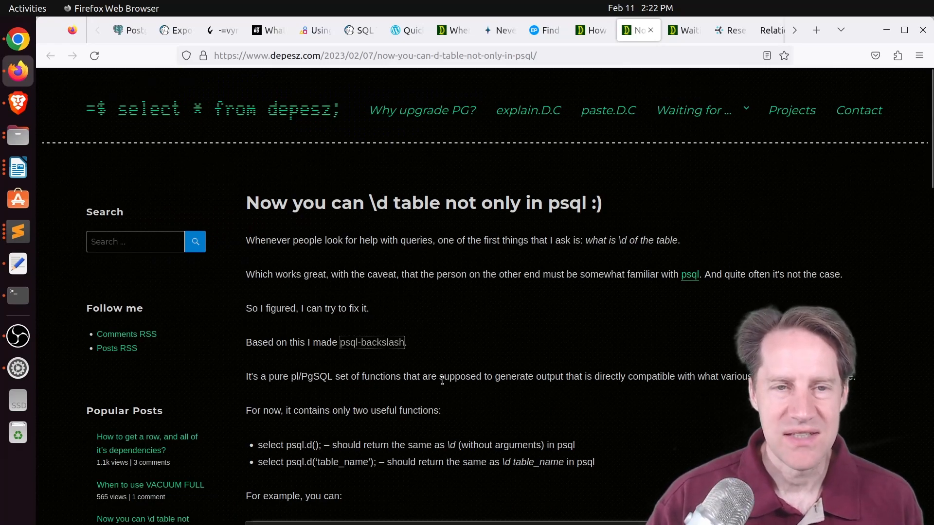
mouse_move(444, 323)
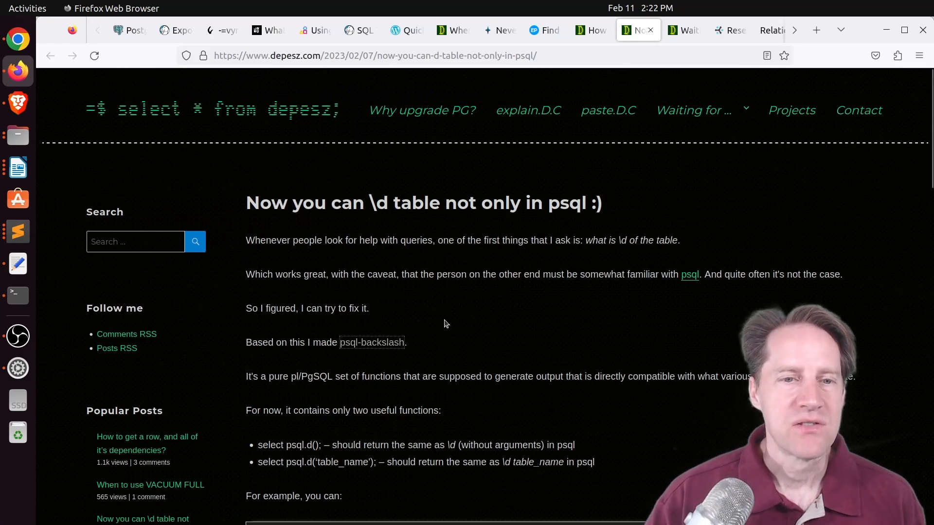
mouse_move(370, 343)
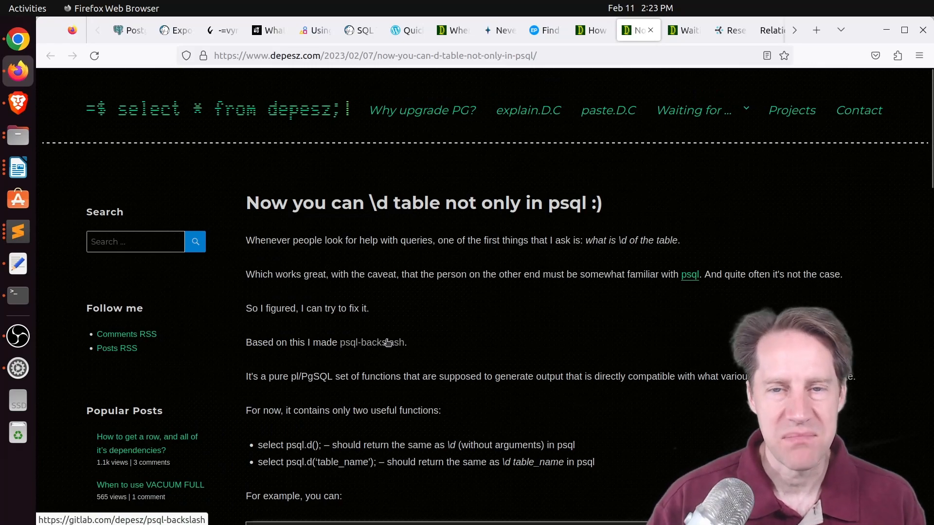
mouse_move(576, 275)
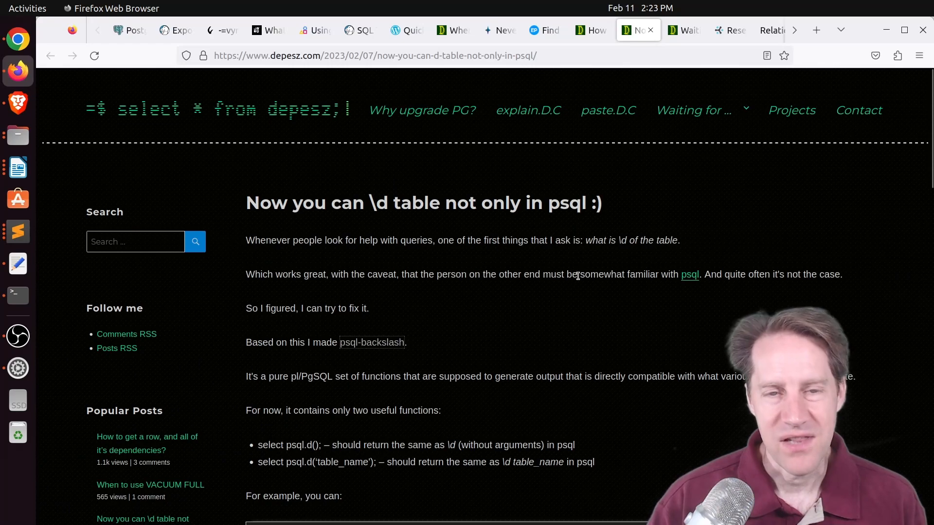
mouse_move(596, 273)
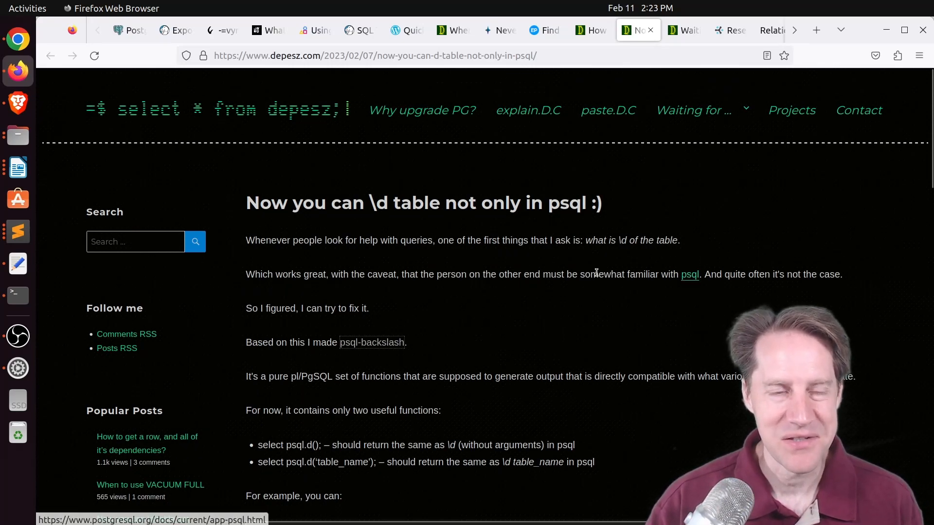
mouse_move(468, 286)
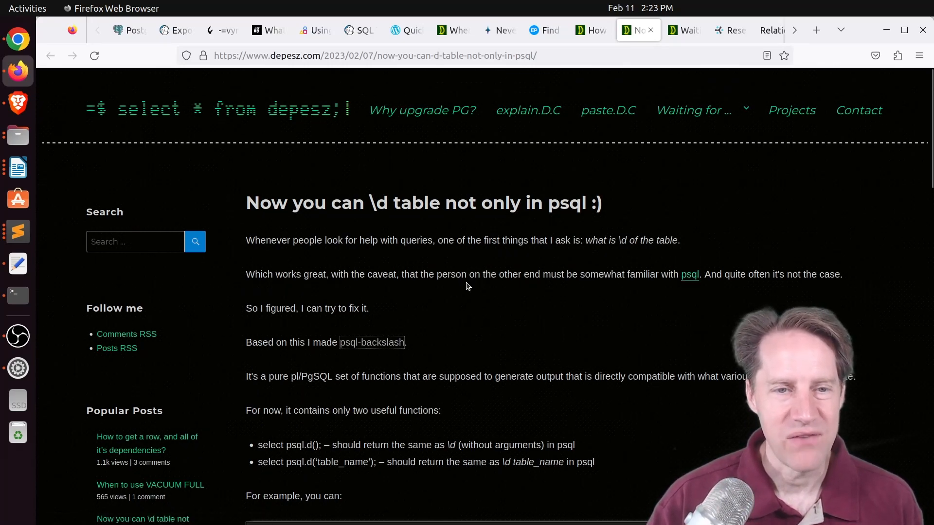
mouse_move(371, 341)
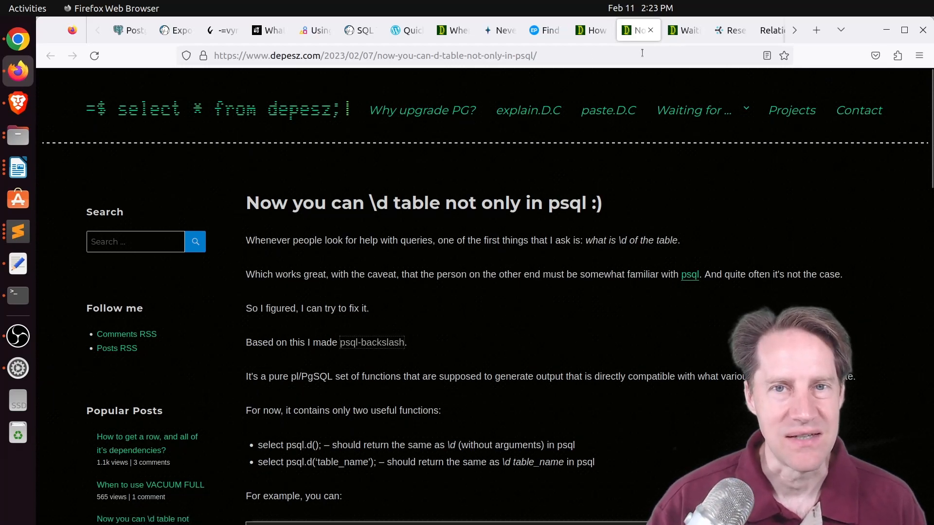
Bring up the PostgreSQL 16 underscores-in-constants post and highlight the example 3.14159_26535_89793.
click(682, 31)
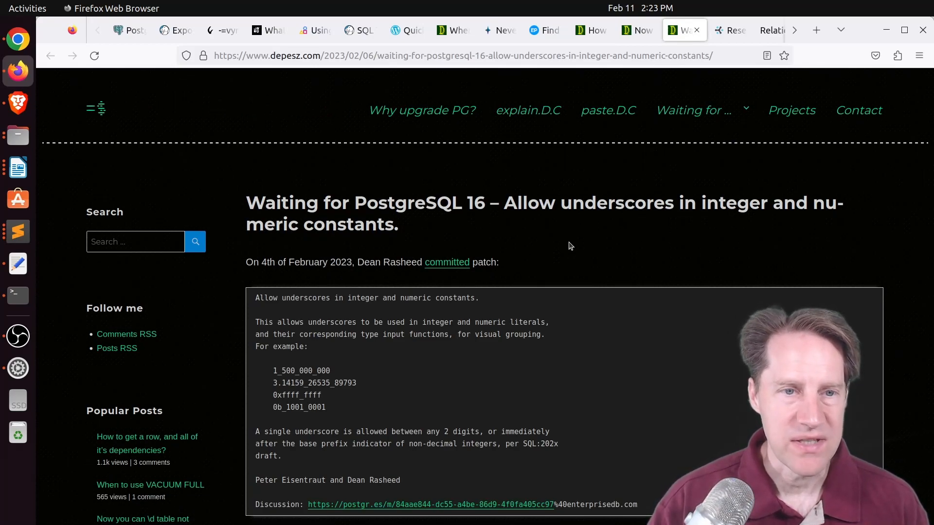
mouse_move(538, 272)
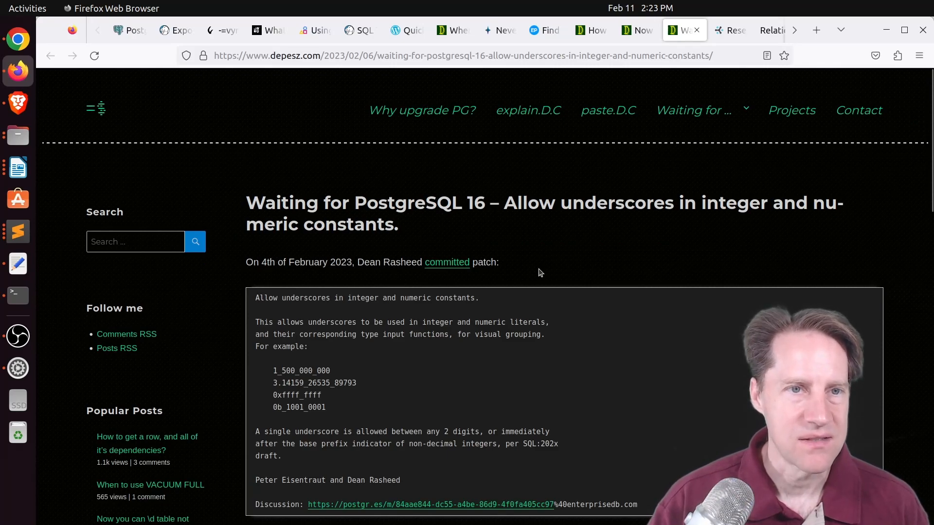
mouse_move(333, 374)
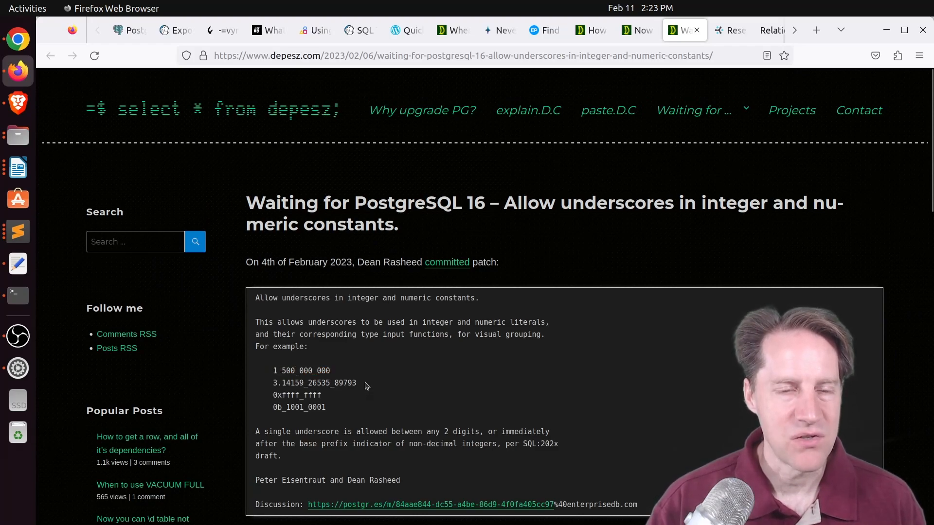
double_click(314, 384)
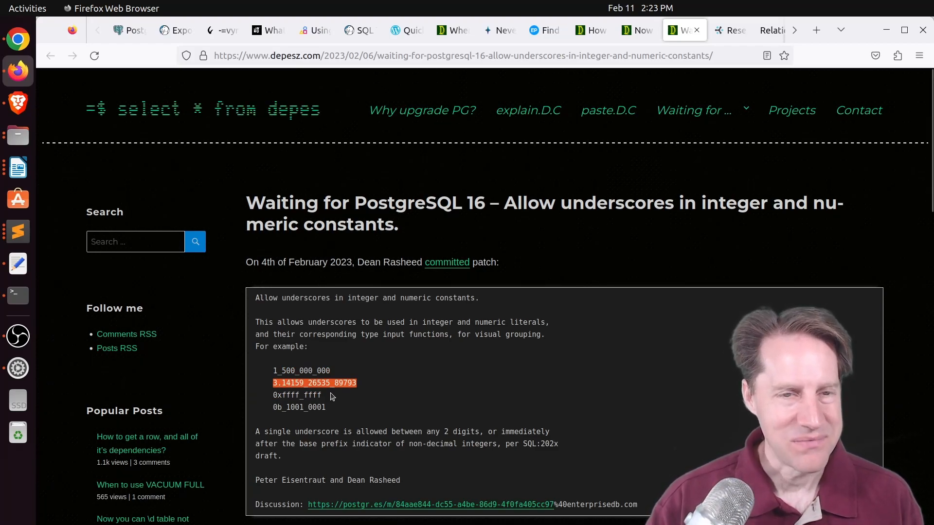
Switch to Cybertec's 'Reserve connections in PostgreSQL 16' article.
click(729, 31)
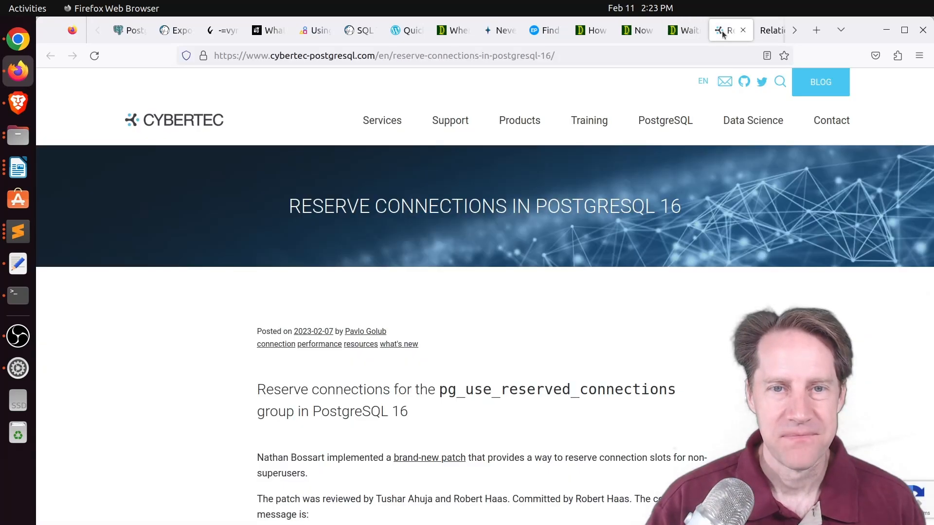
mouse_move(556, 339)
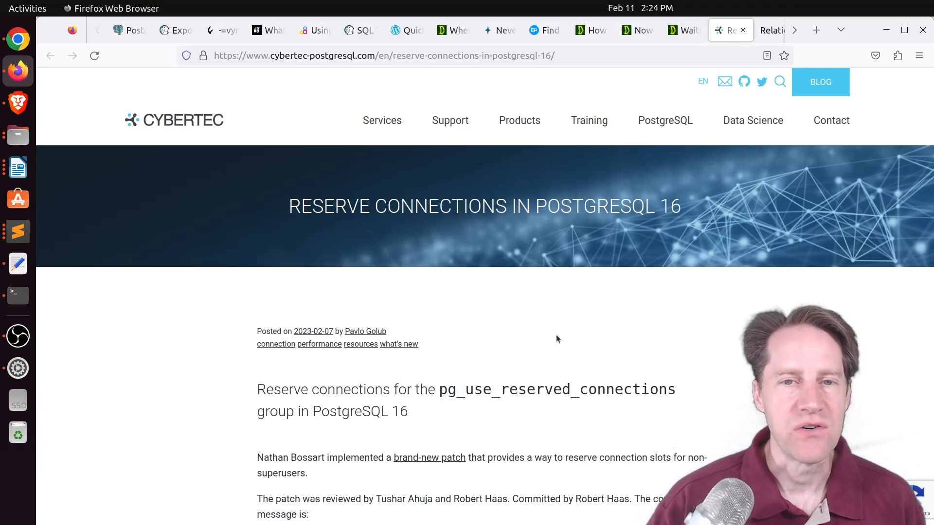
Switch to RustProof Labs' PGSQL Phriday #005 recap and read its contributing posts to the footer.
click(760, 30)
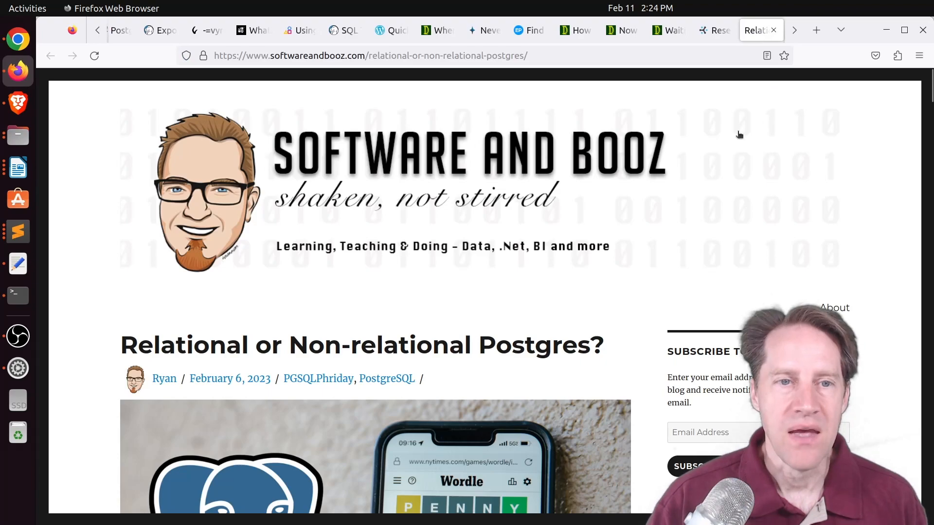
mouse_move(631, 247)
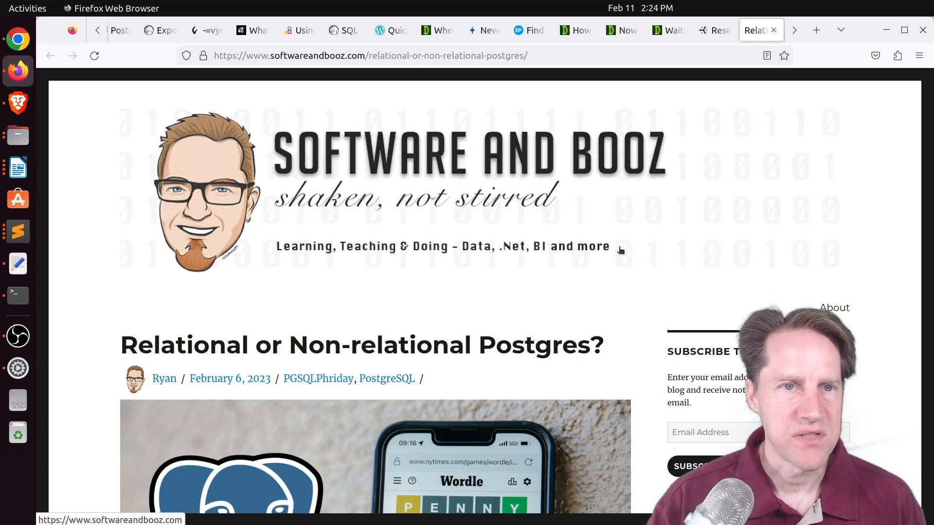
scroll(down, 3)
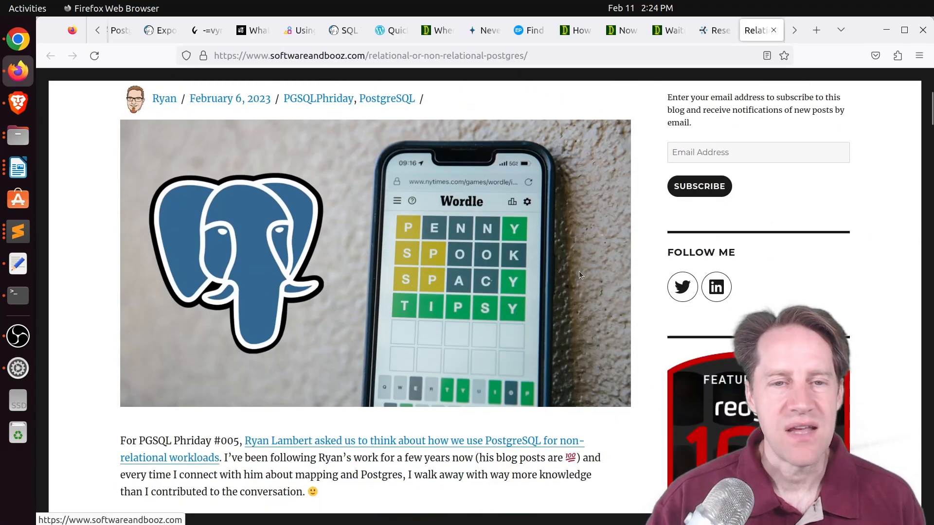
scroll(down, 3)
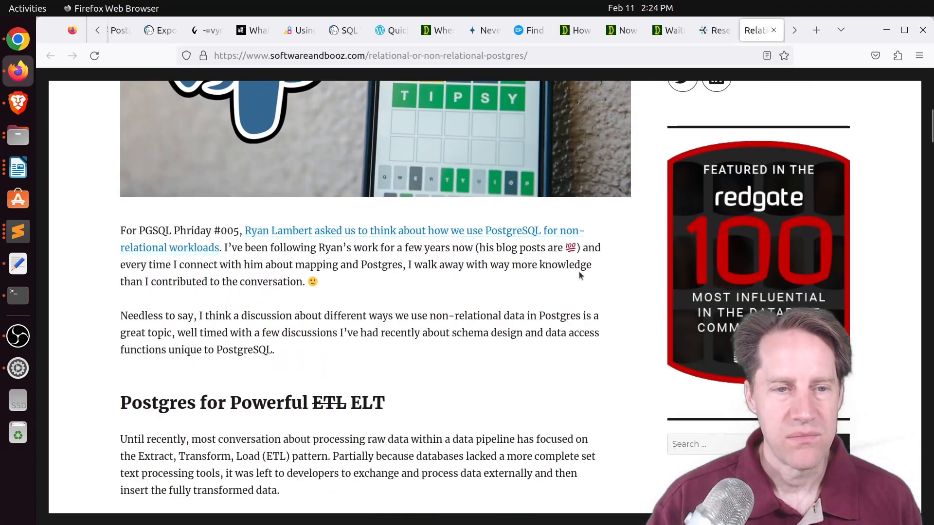
scroll(down, 3)
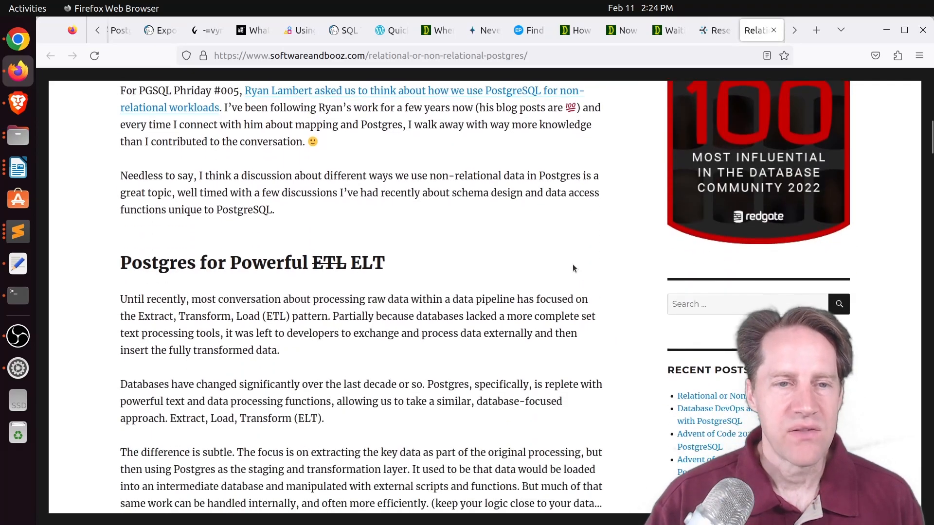
mouse_move(413, 243)
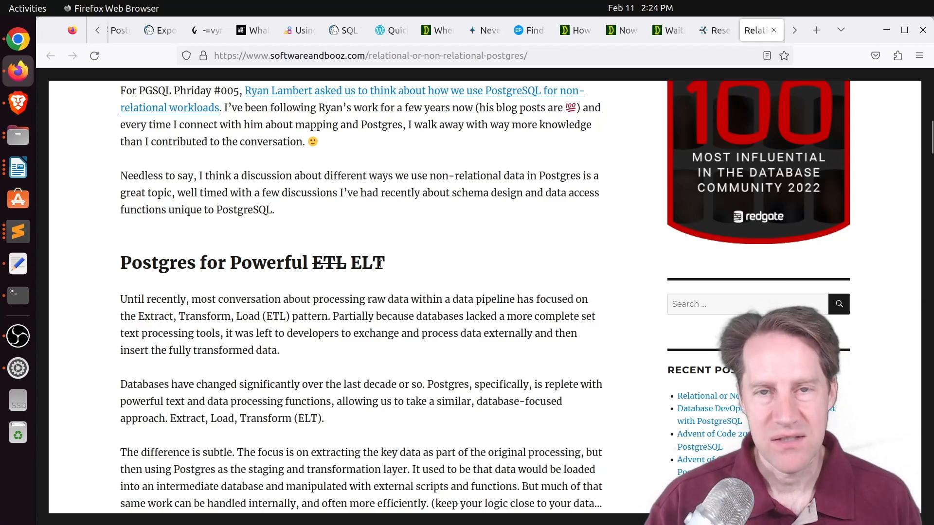
scroll(down, 3)
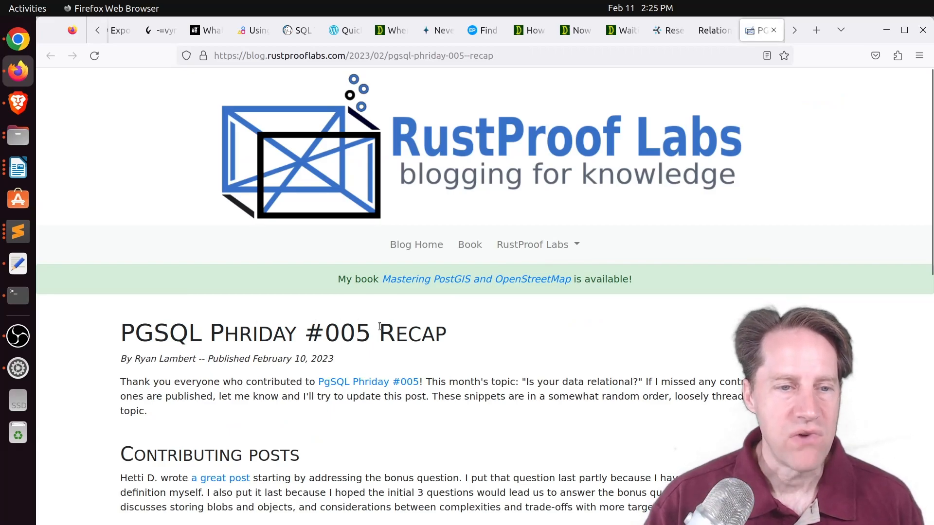
scroll(down, 3)
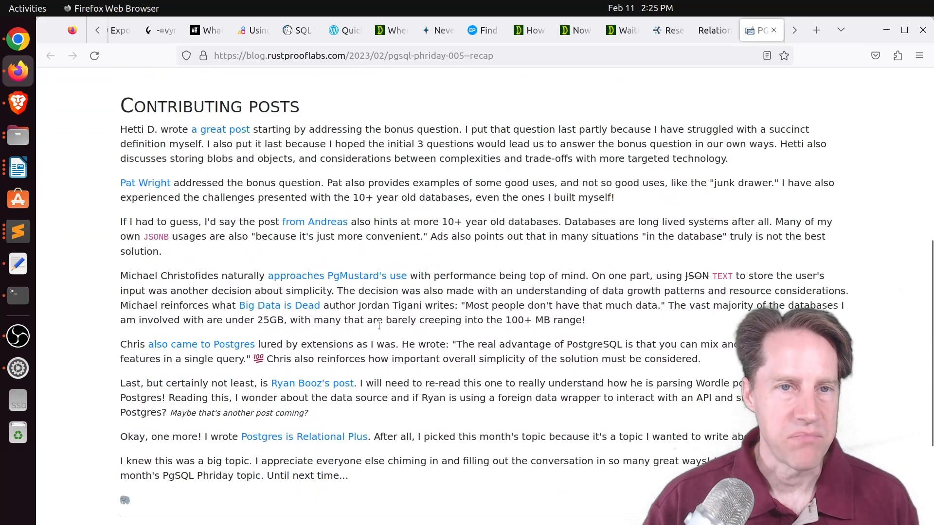
scroll(down, 3)
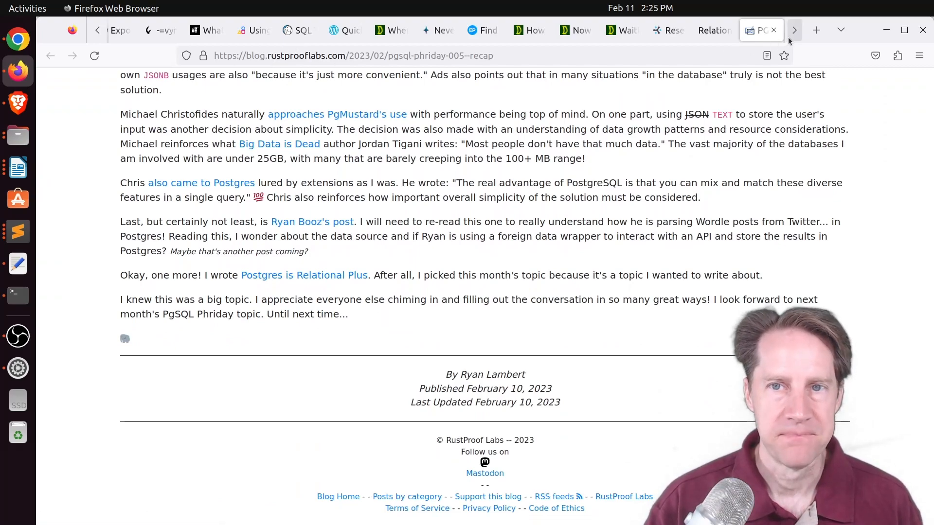
Switch to fluca1978's PL/Perl article and skim down to its 'Using shared code' section.
click(482, 30)
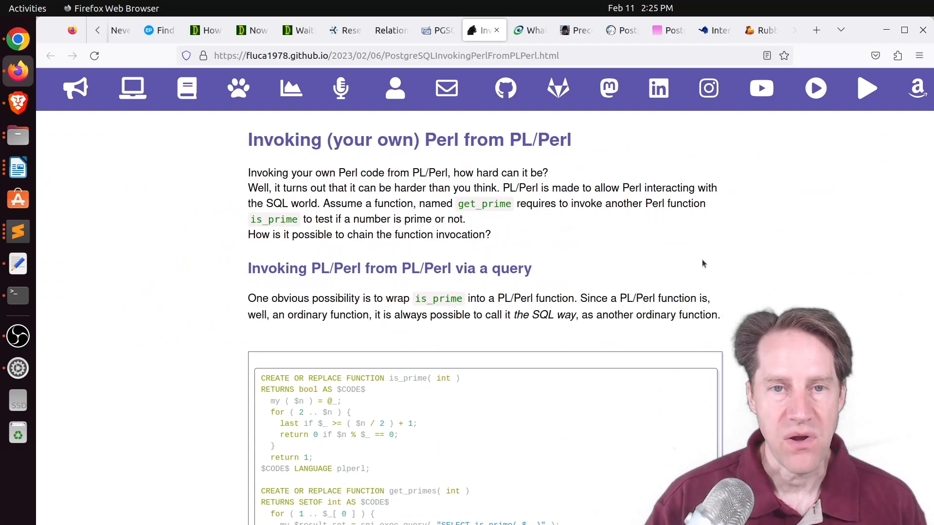
mouse_move(697, 260)
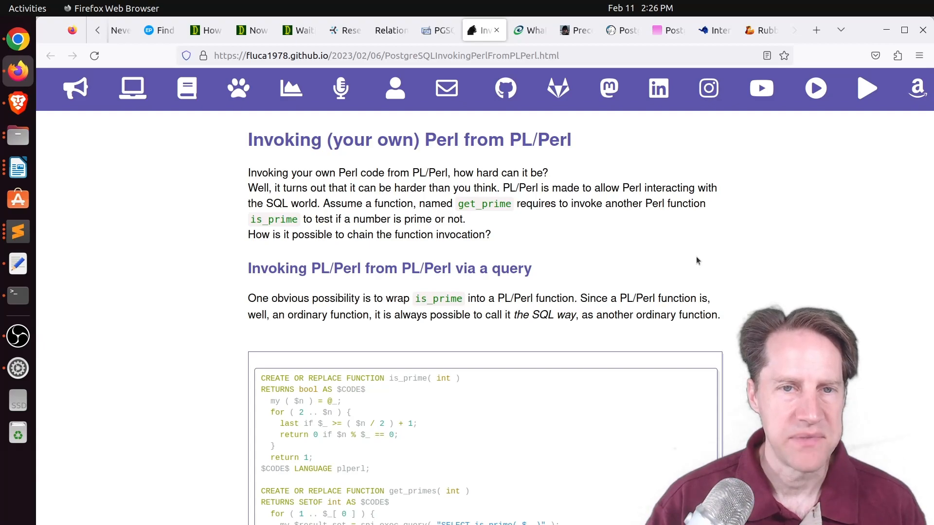
mouse_move(612, 225)
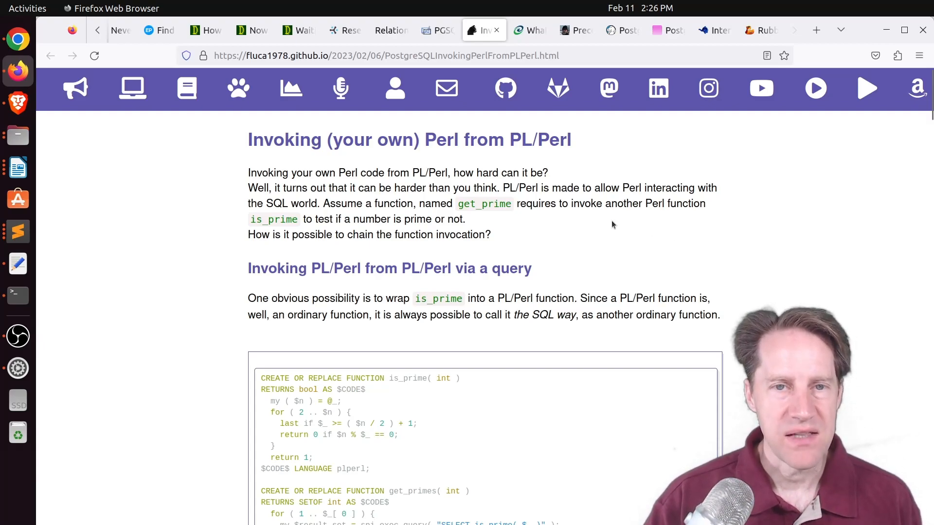
mouse_move(550, 143)
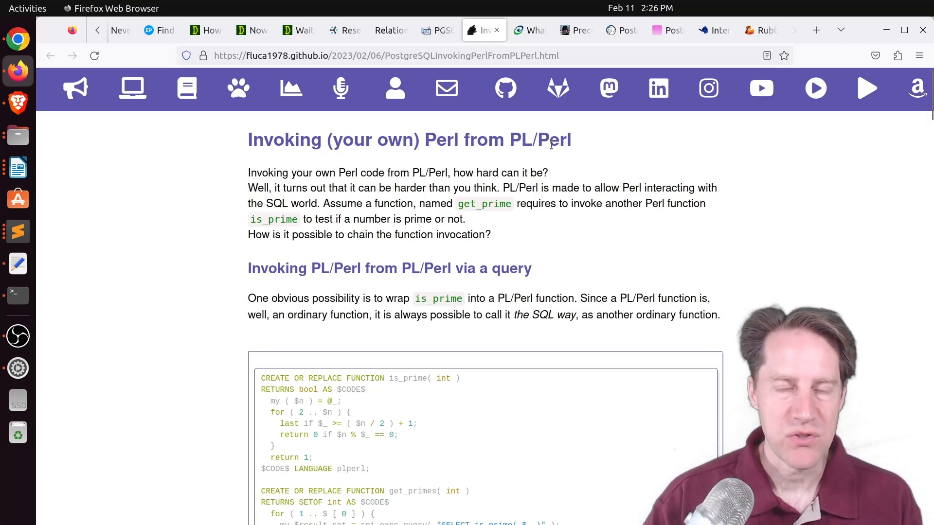
mouse_move(590, 195)
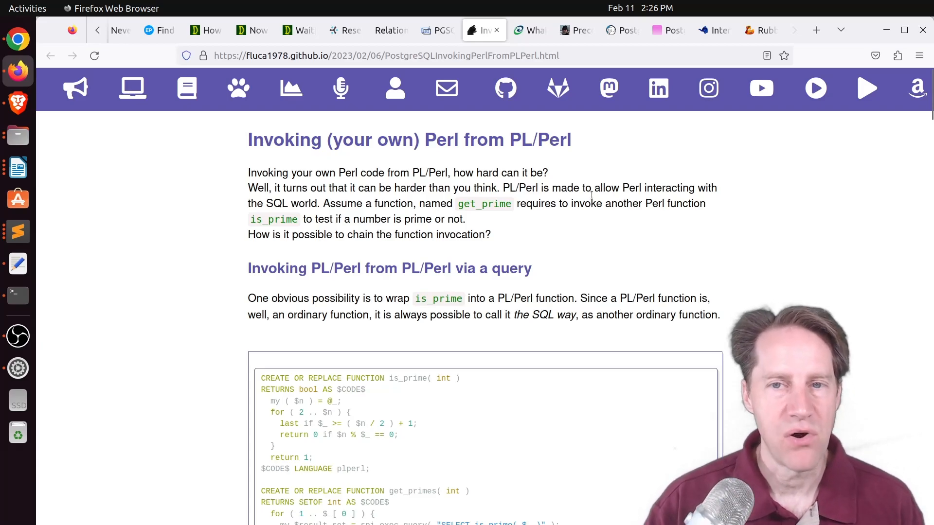
scroll(down, 3)
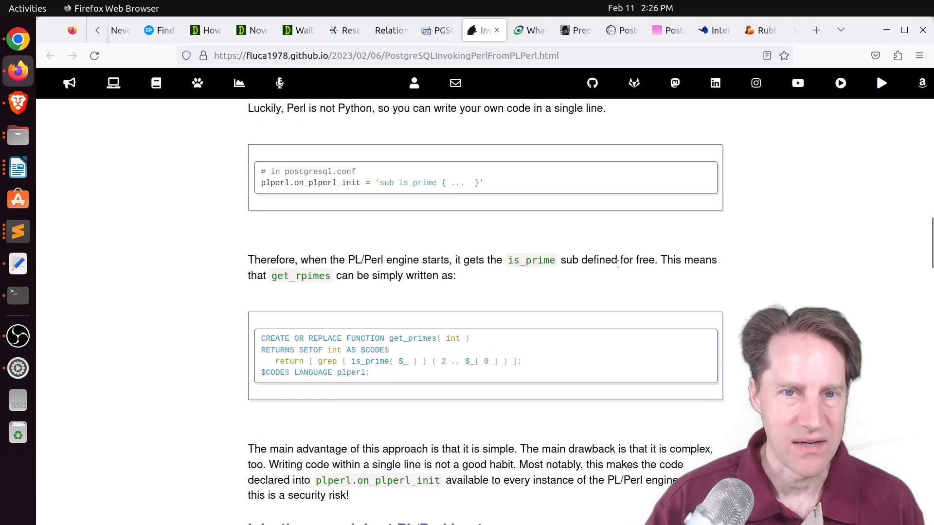
scroll(down, 3)
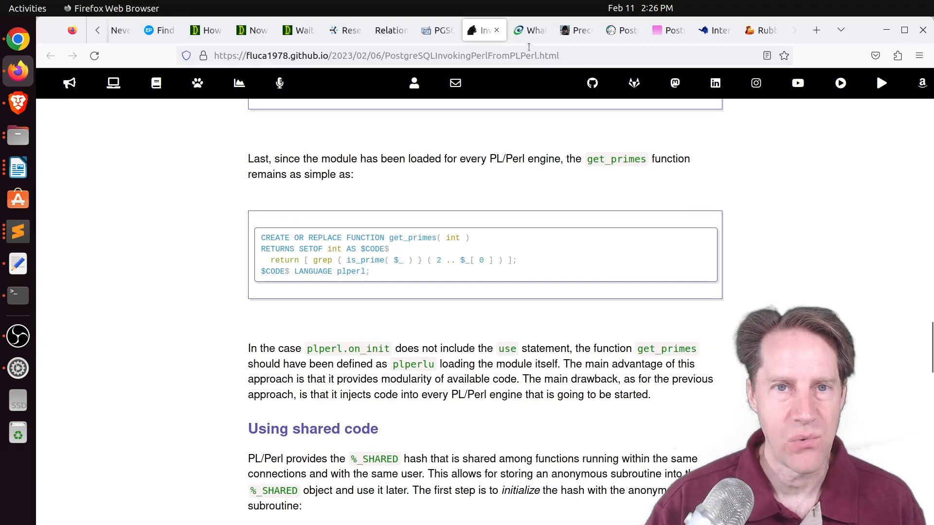
Switch to the Citus 11.2 post and read down to the Patroni 3.0 cluster listing.
click(526, 30)
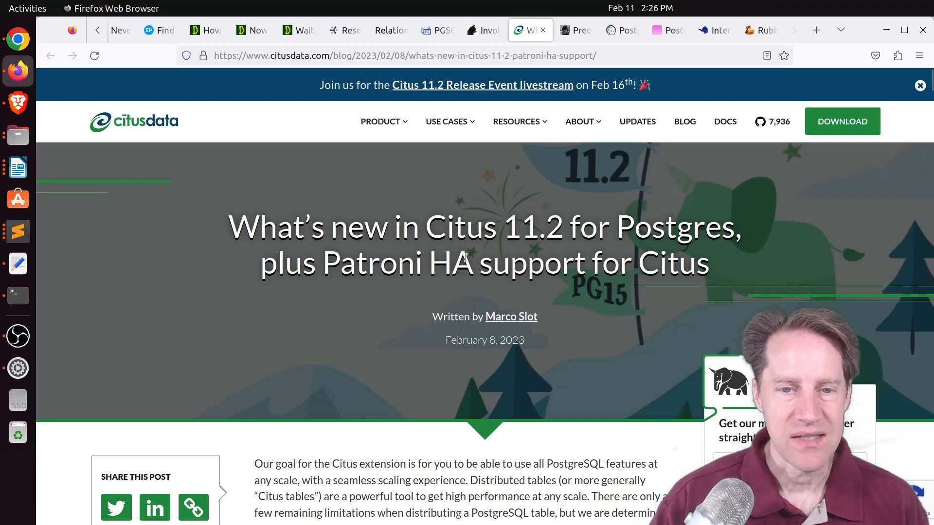
scroll(down, 3)
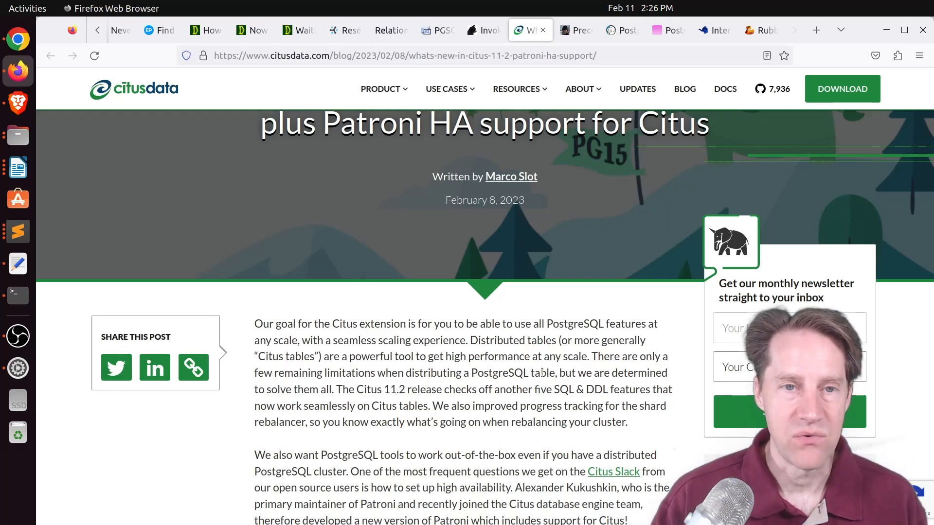
scroll(down, 3)
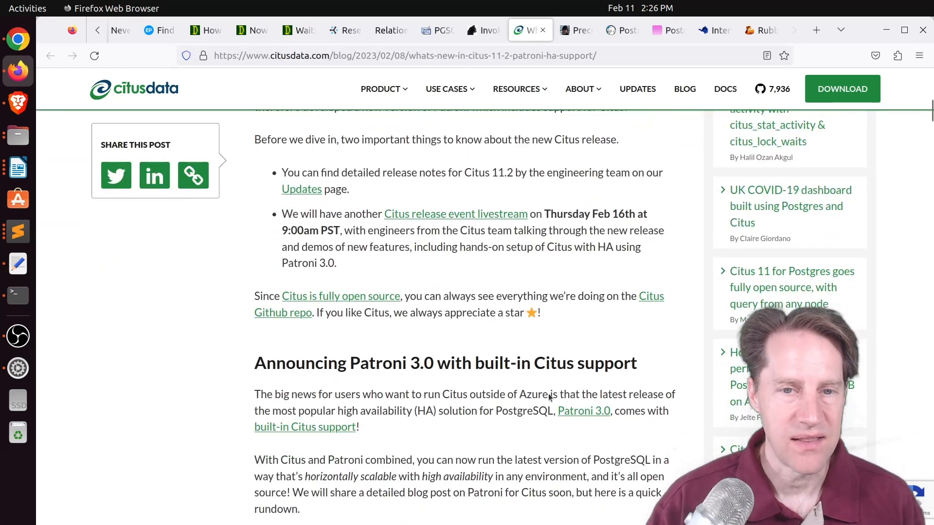
scroll(down, 3)
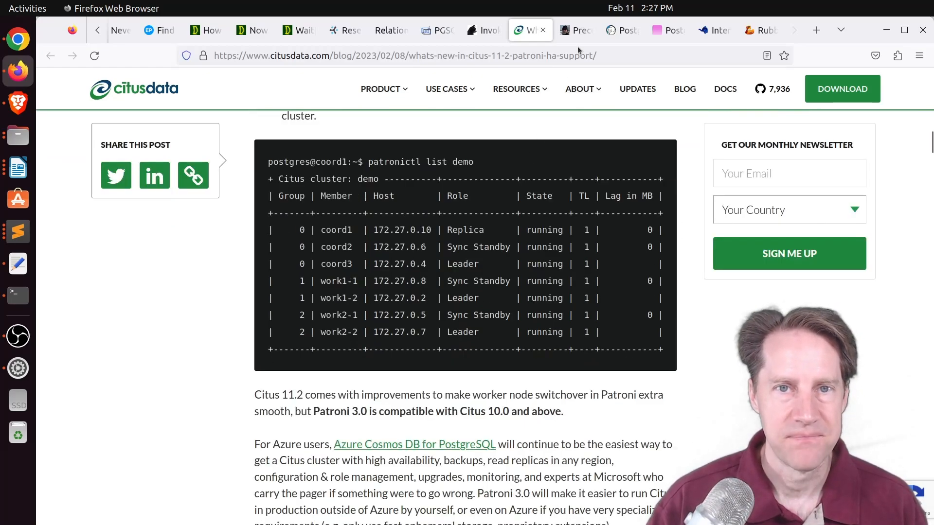
Review Peter Eisentraut's precompiled headers timing tables, then switch to Crunchy Data's Postgres GitOps article.
click(575, 30)
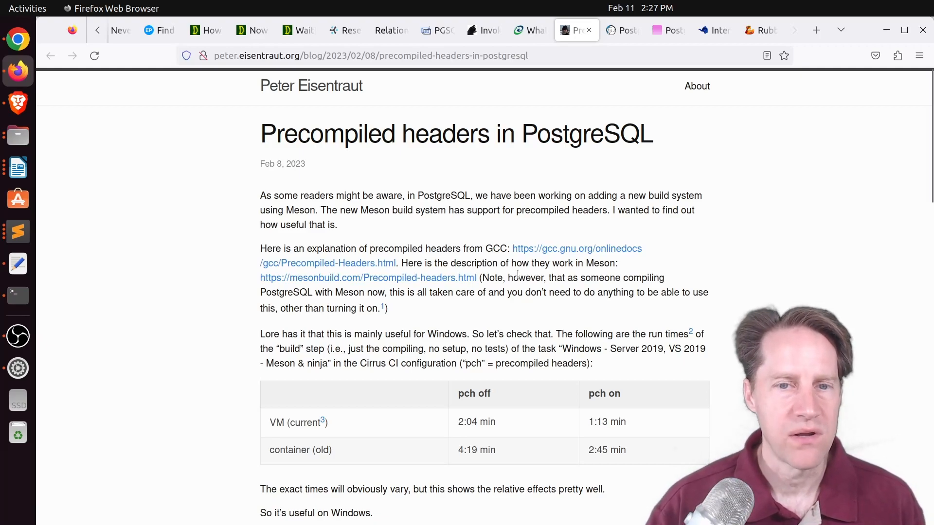
scroll(down, 3)
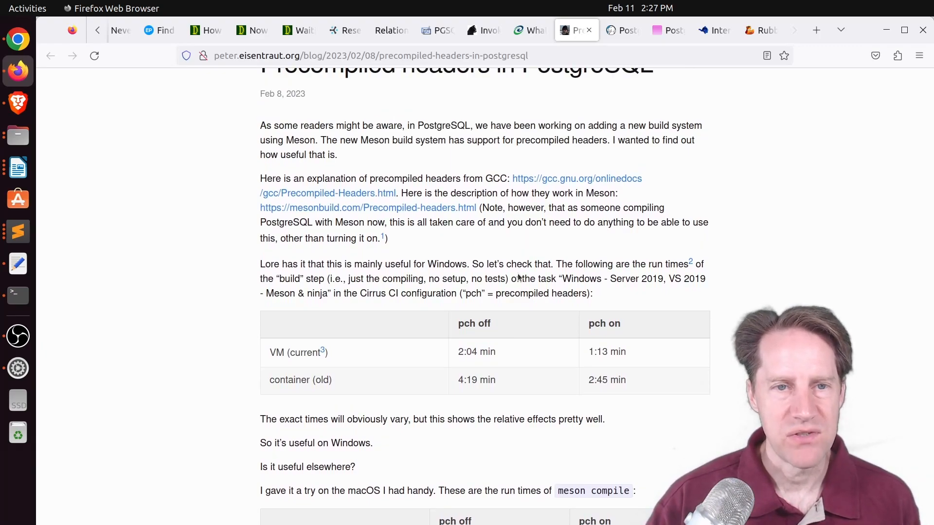
mouse_move(431, 140)
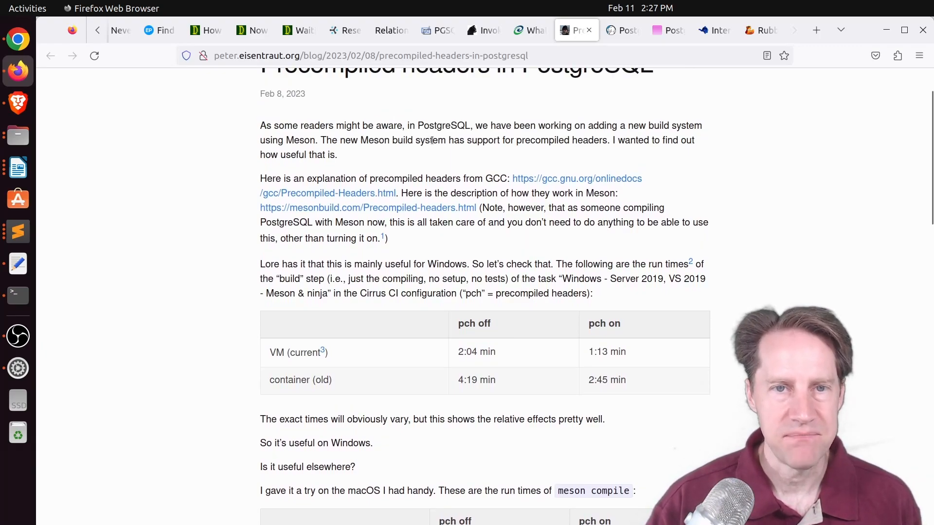
scroll(up, 3)
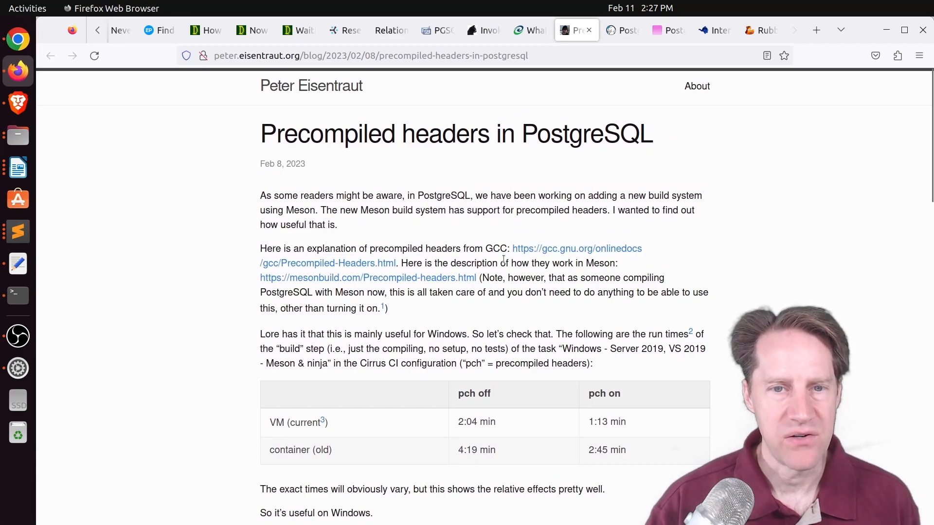
scroll(down, 3)
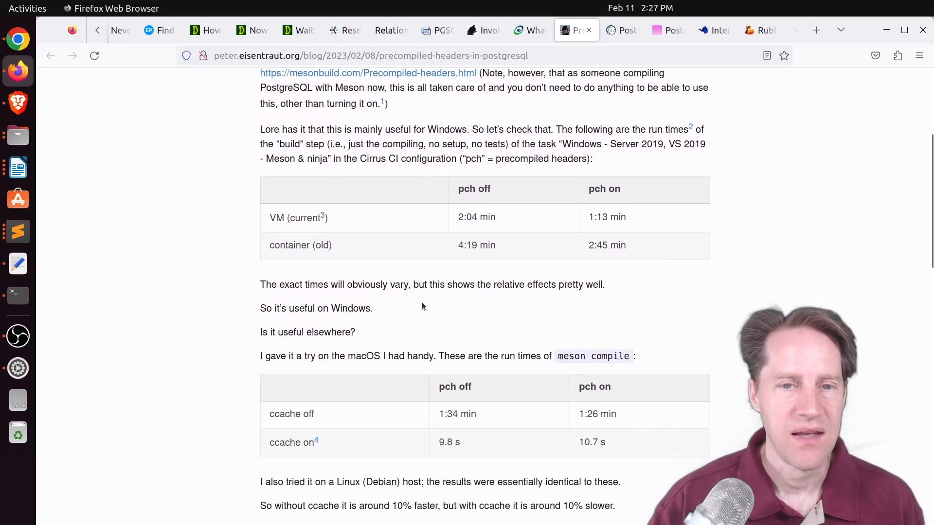
scroll(up, 3)
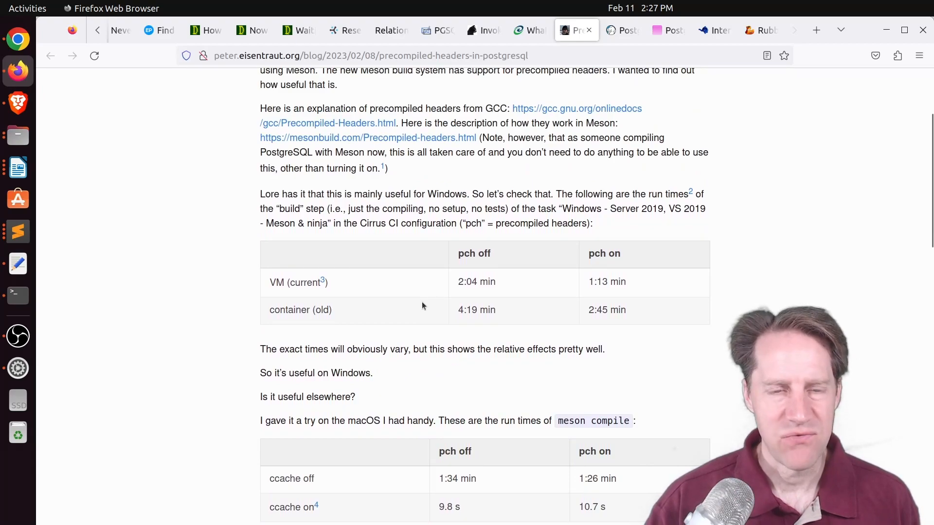
mouse_move(433, 300)
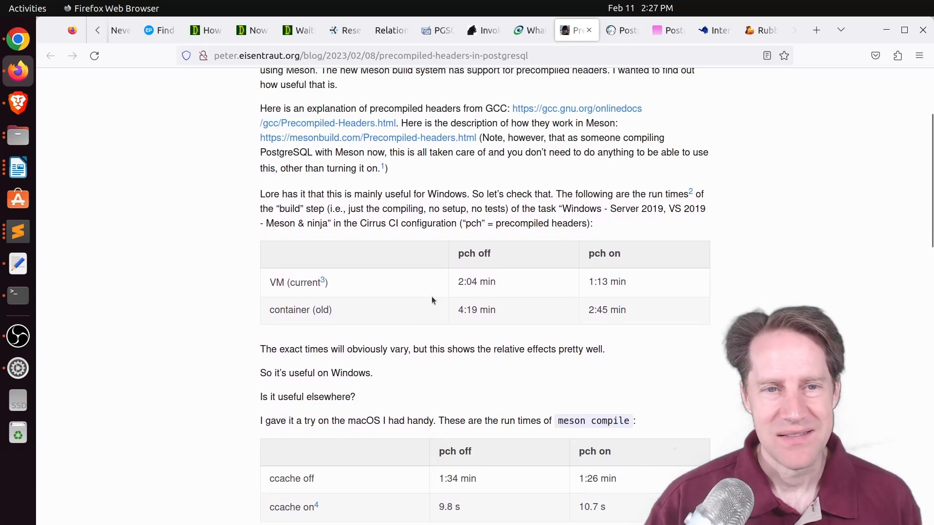
mouse_move(548, 246)
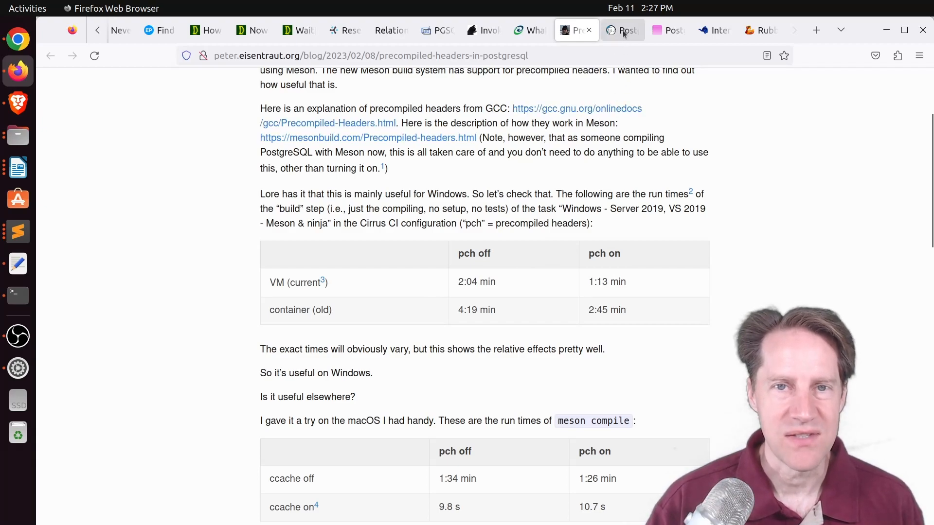
click(623, 30)
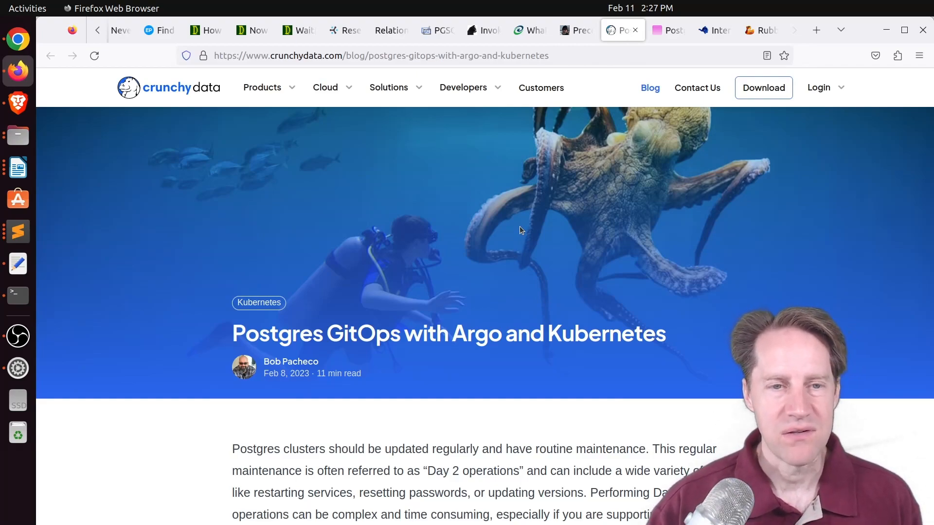
mouse_move(502, 297)
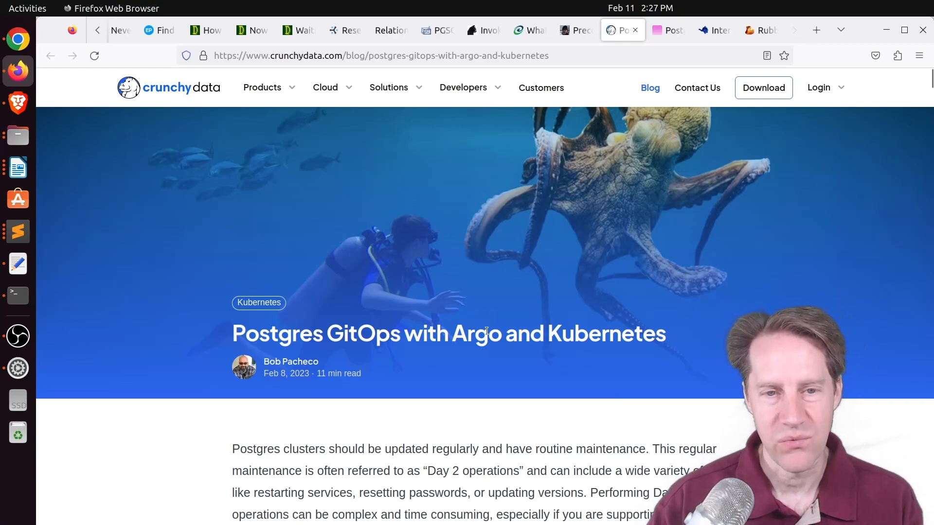
mouse_move(558, 168)
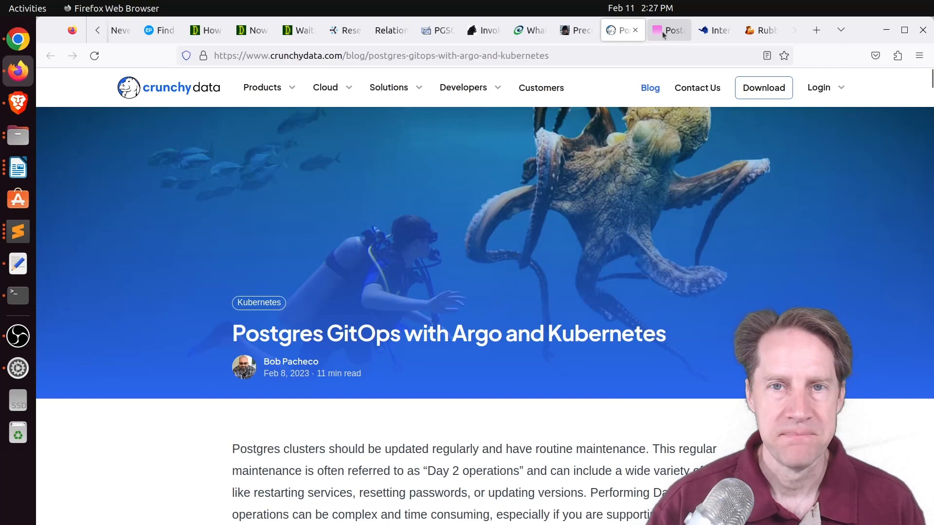
Skim the postgres.fm Benchmarking episode and Bertrand Drouvot's interview, then switch to Rubber Duck Dev Show episode 73.
click(669, 31)
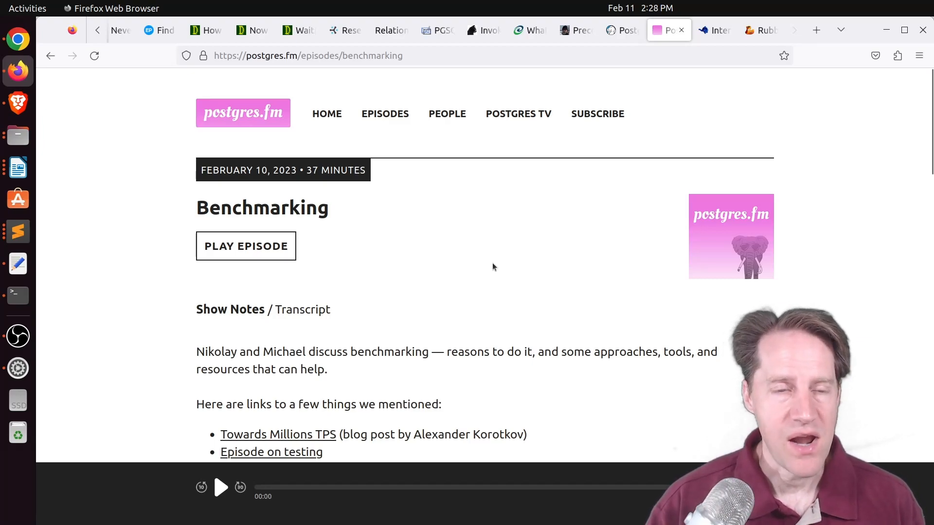
scroll(down, 3)
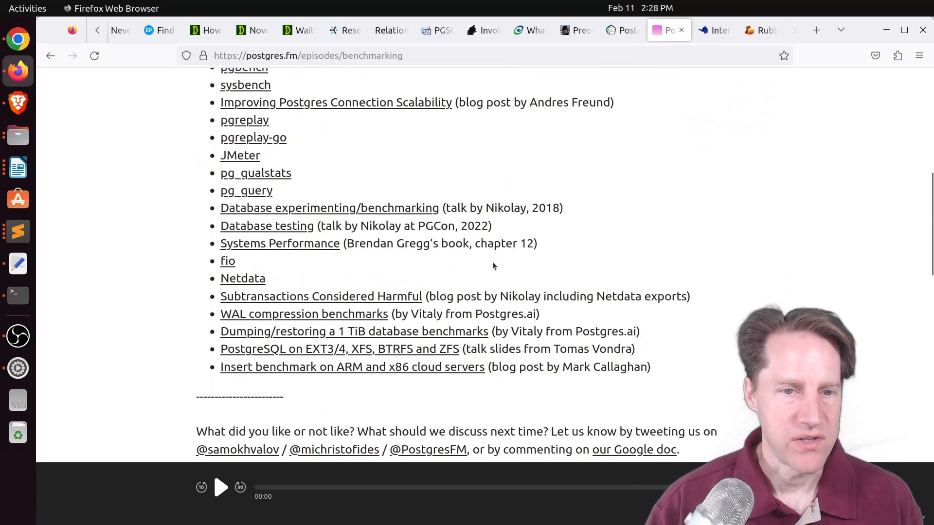
click(713, 31)
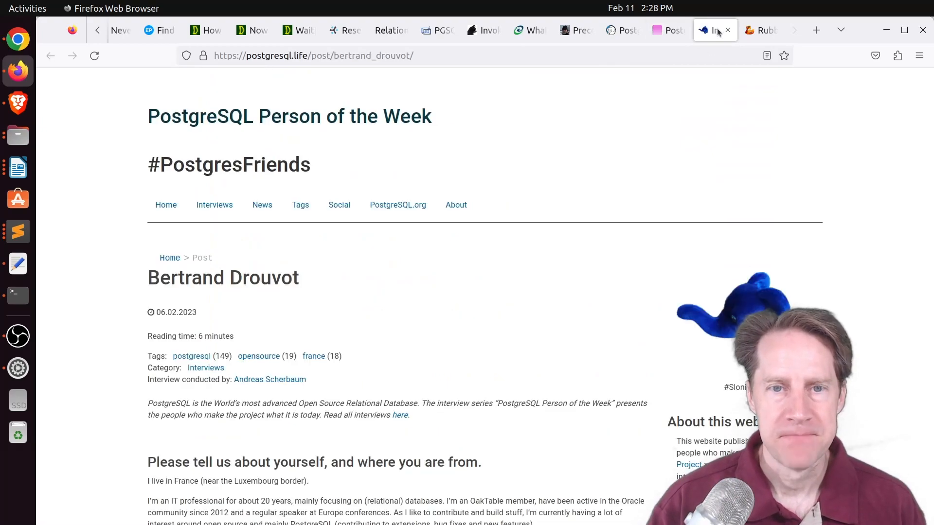
mouse_move(104, 245)
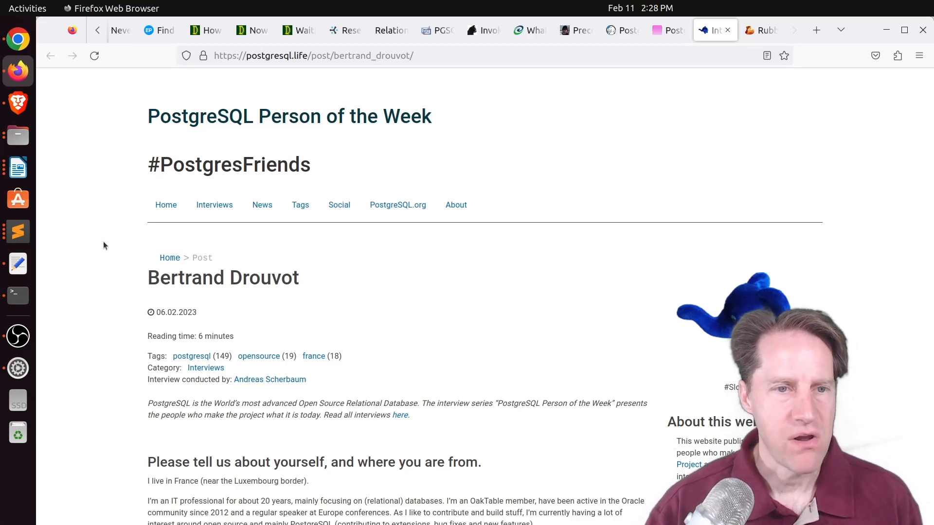
scroll(down, 3)
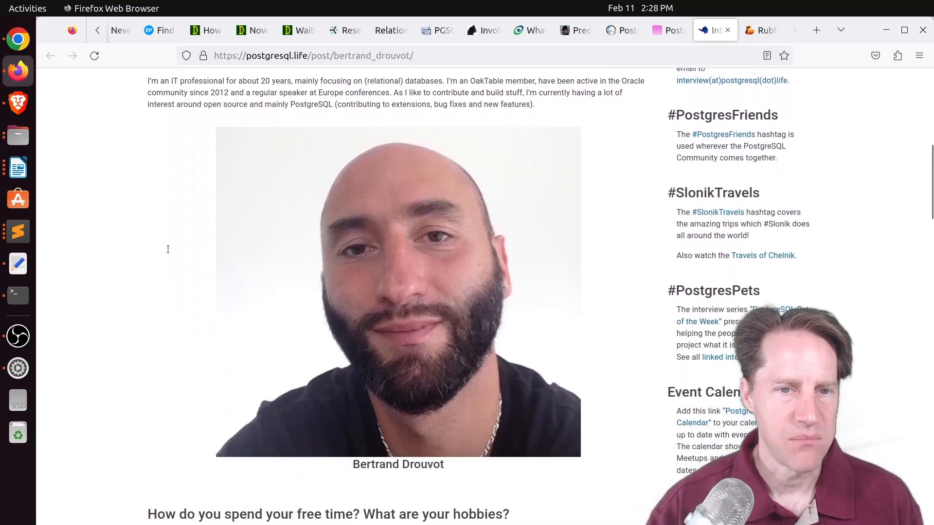
scroll(down, 3)
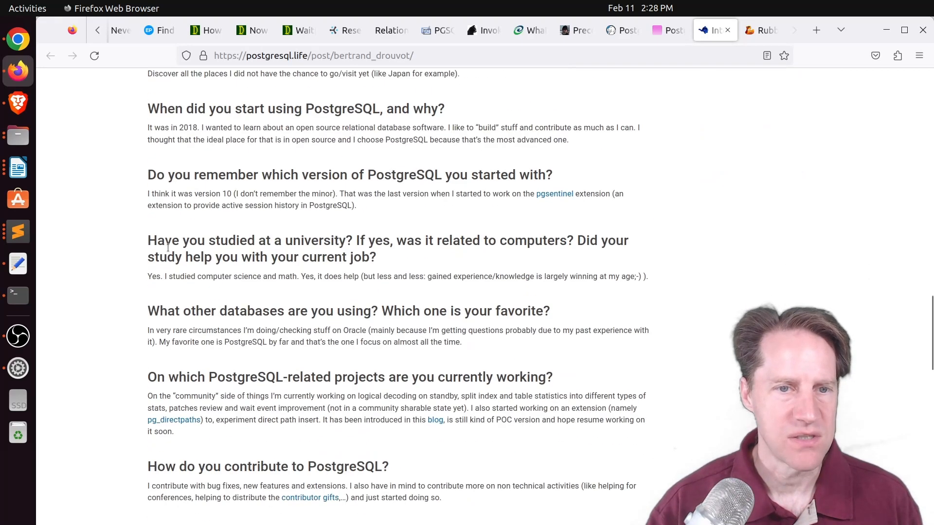
scroll(down, 3)
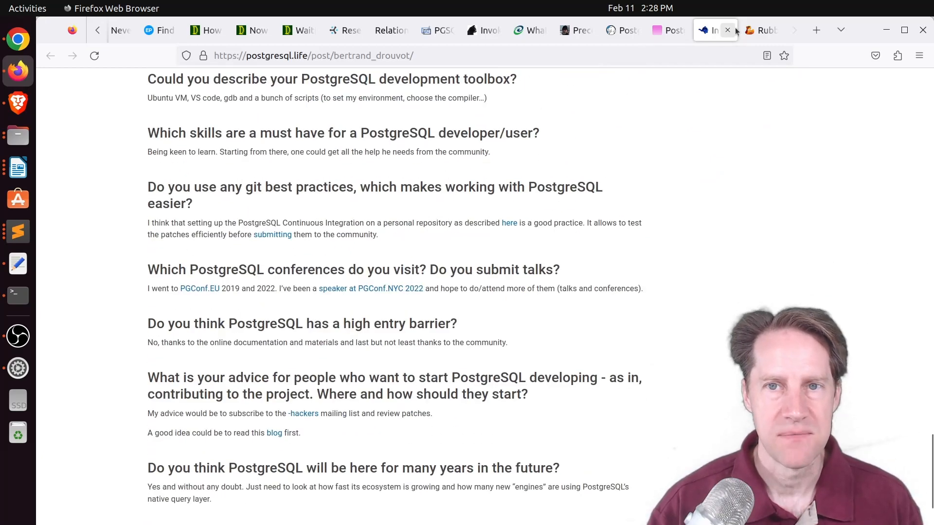
click(760, 30)
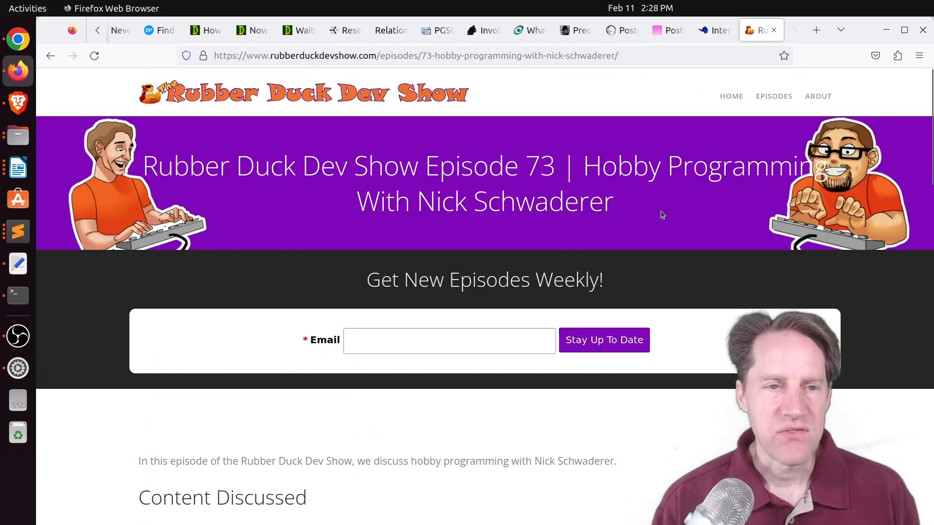